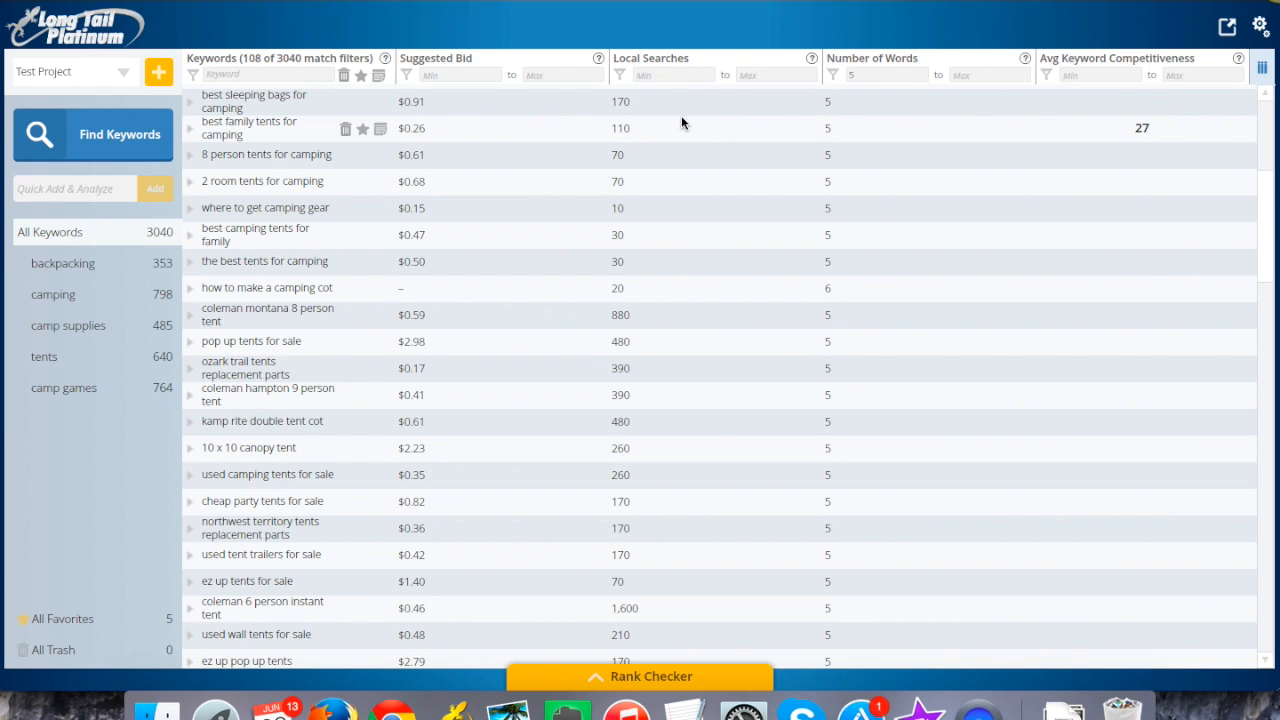
{"action": "mouse_move", "coordinate": [584, 180]}
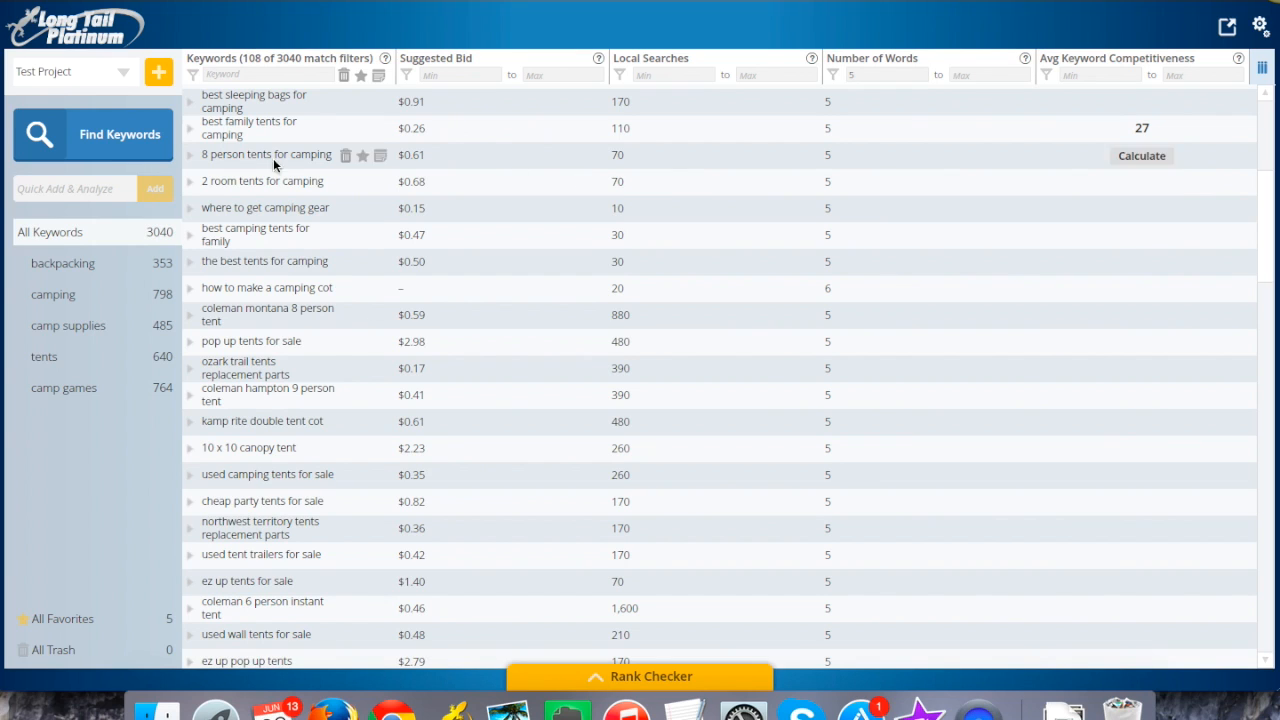
{"action": "mouse_move", "coordinate": [222, 128]}
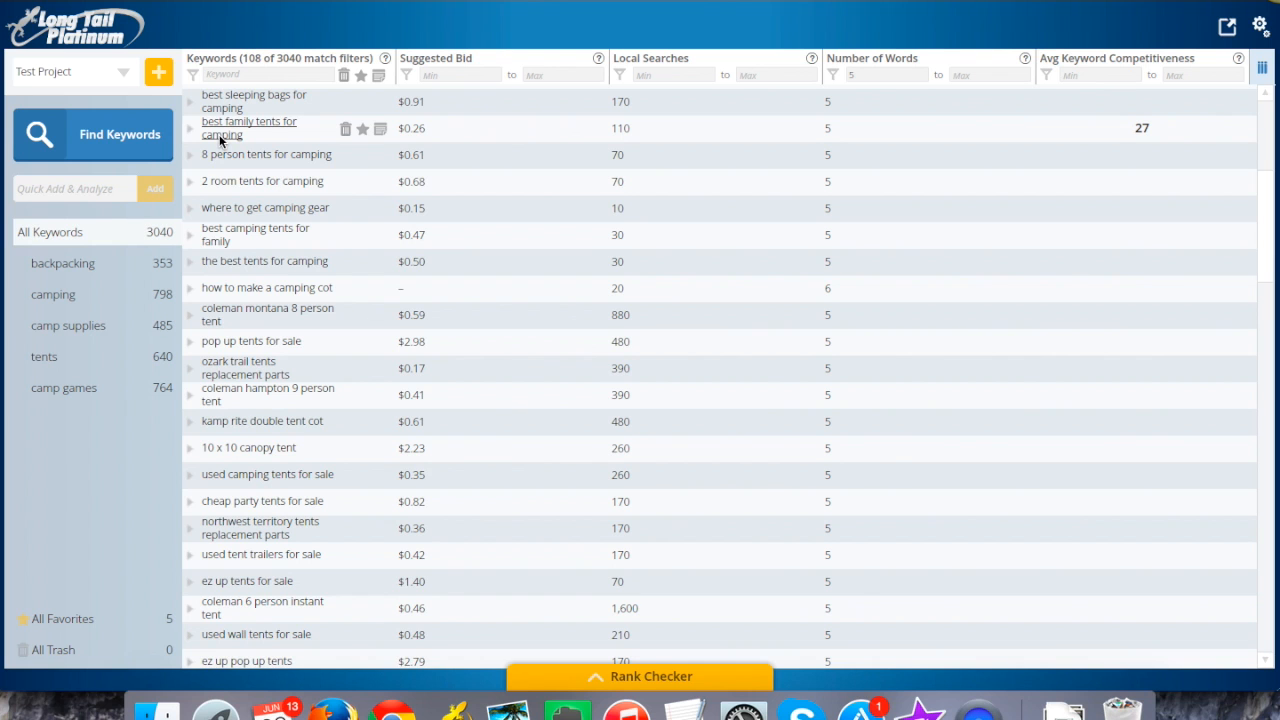
- Expand the top-ten competitor breakdown for 'best family tents for camping', showing competitiveness 27
{"action": "left_click", "coordinate": [192, 128]}
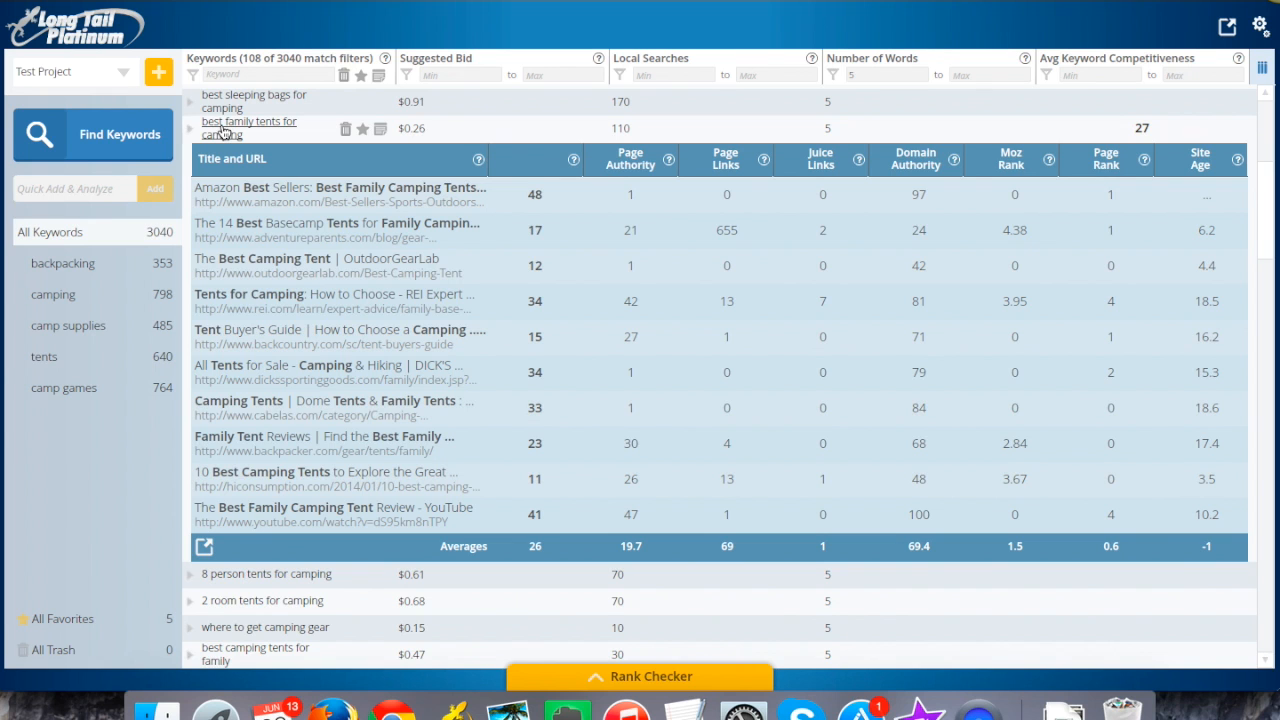
{"action": "left_click", "coordinate": [248, 128]}
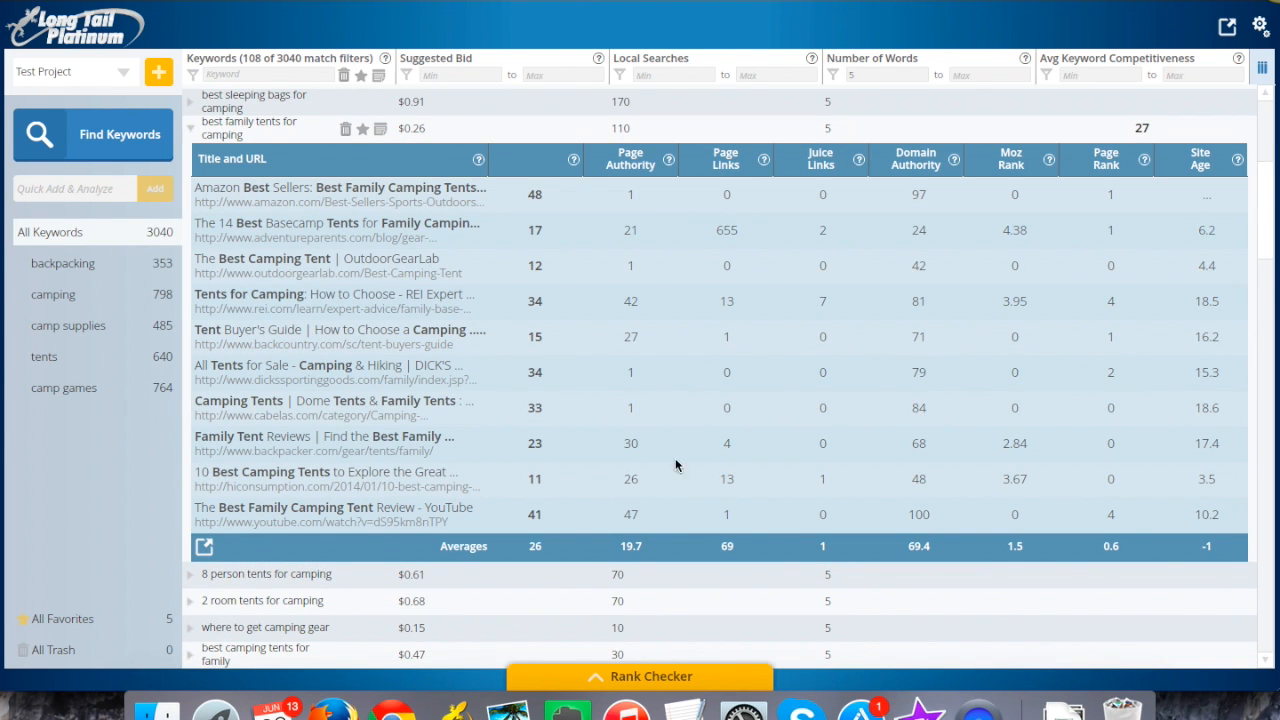
{"action": "mouse_move", "coordinate": [584, 432]}
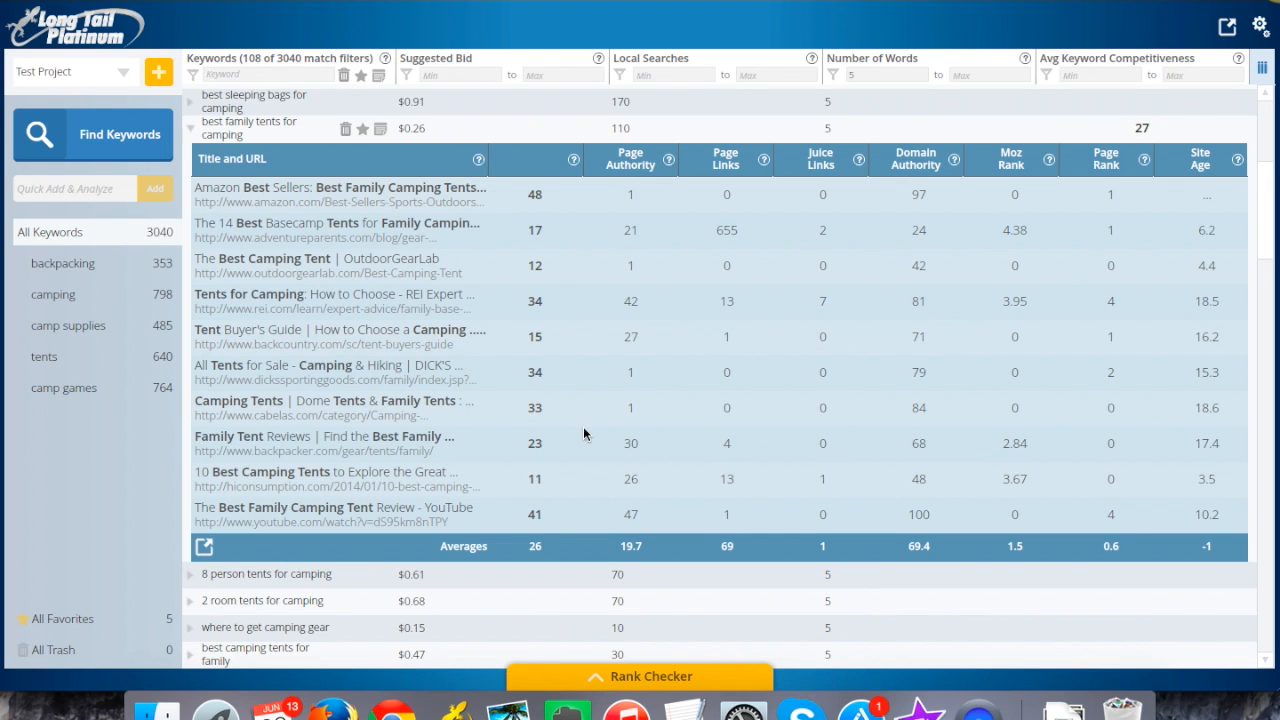
{"action": "mouse_move", "coordinate": [488, 160]}
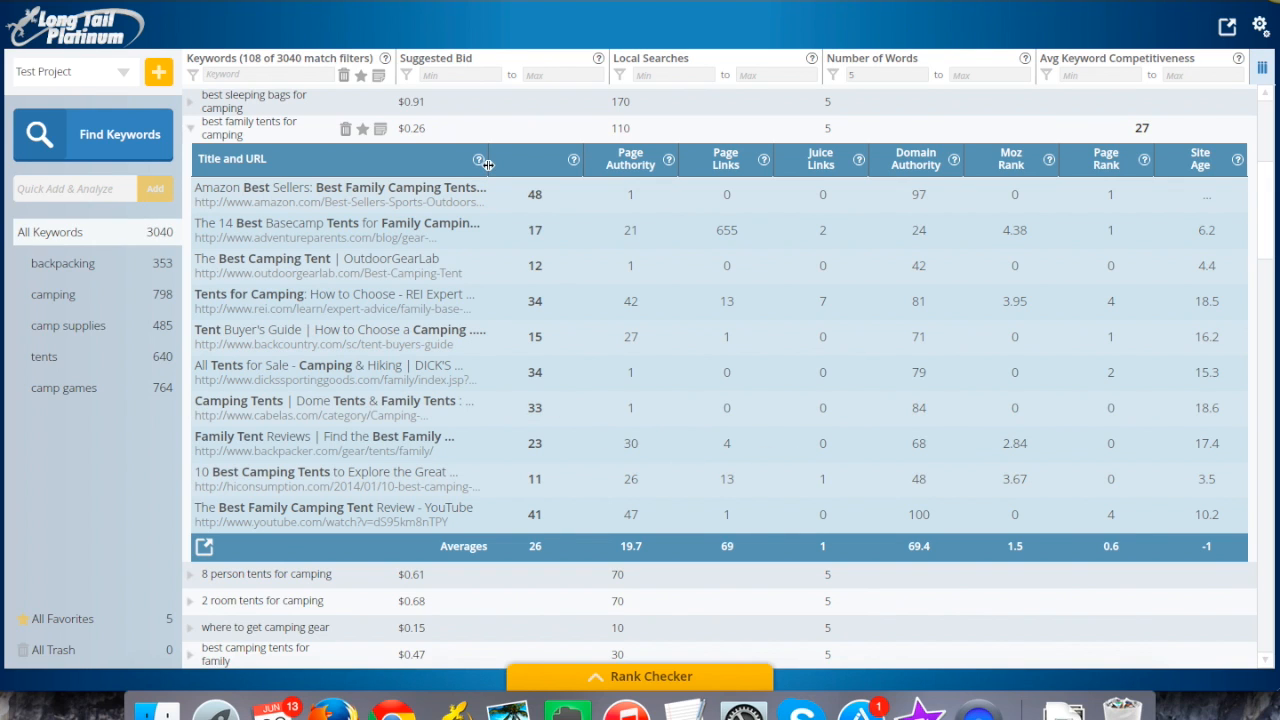
{"action": "mouse_move", "coordinate": [310, 190]}
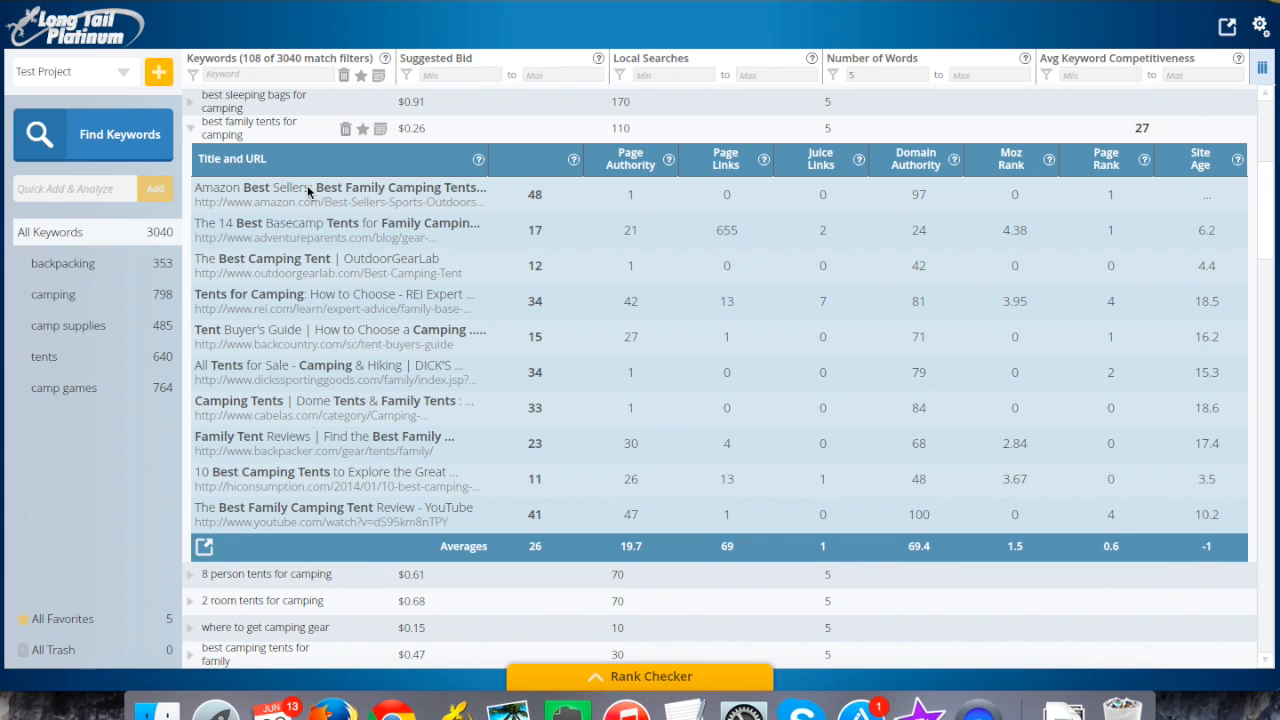
{"action": "mouse_move", "coordinate": [276, 192]}
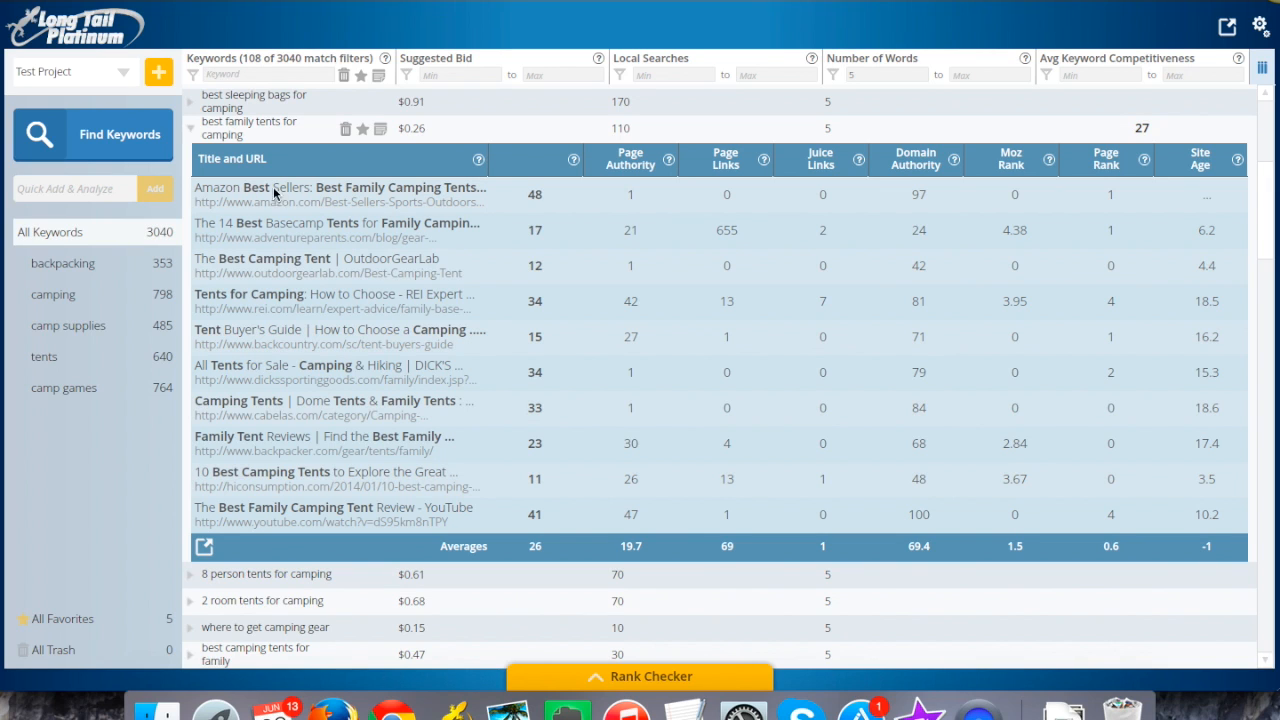
{"action": "mouse_move", "coordinate": [336, 328]}
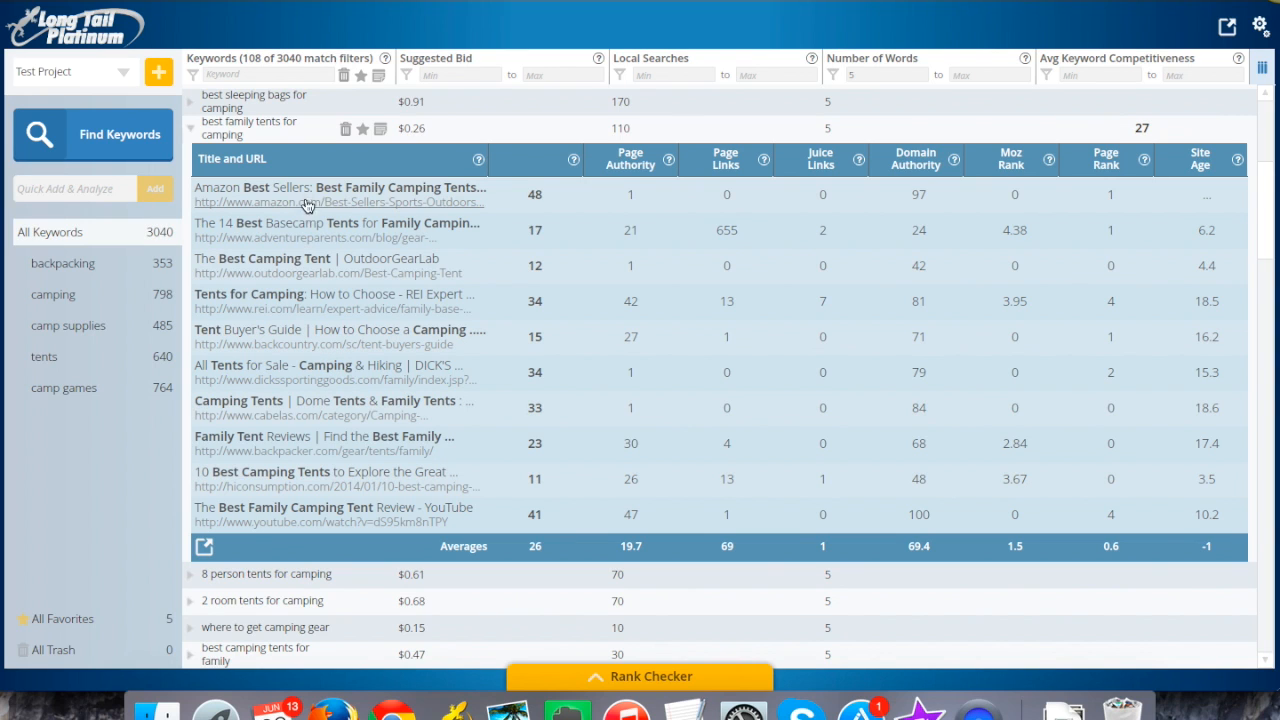
{"action": "mouse_move", "coordinate": [284, 480]}
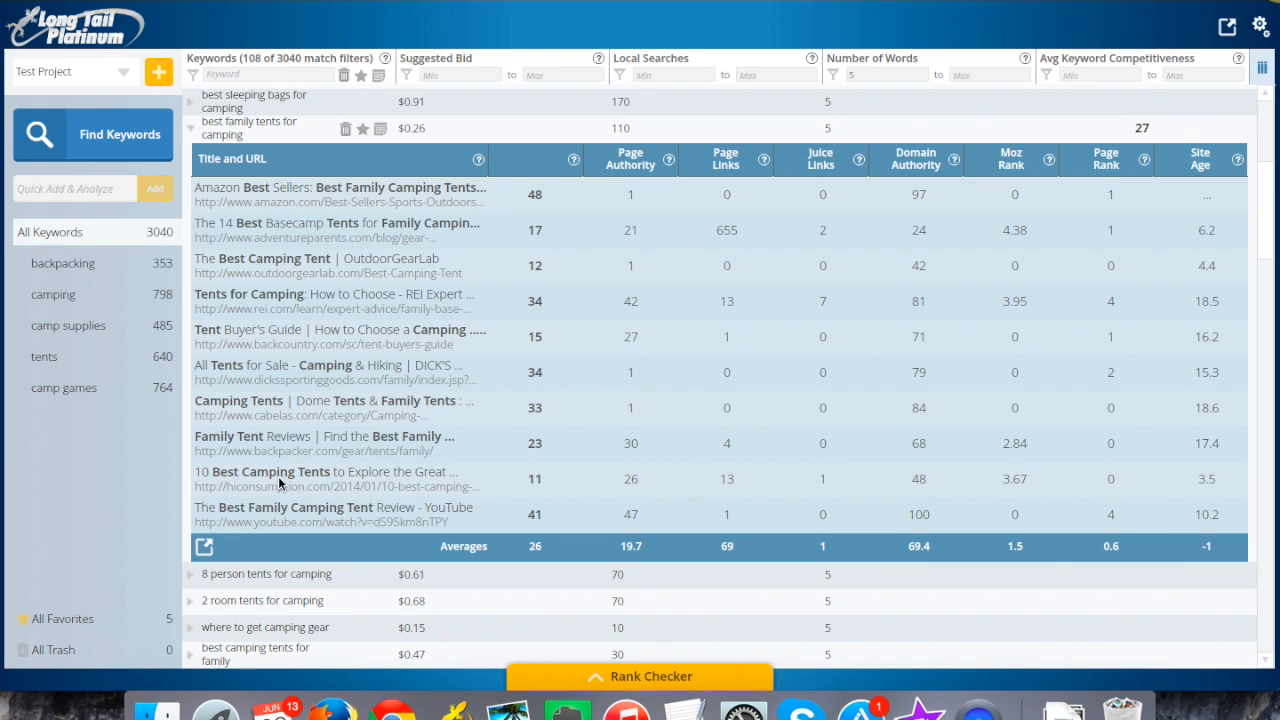
{"action": "mouse_move", "coordinate": [284, 210]}
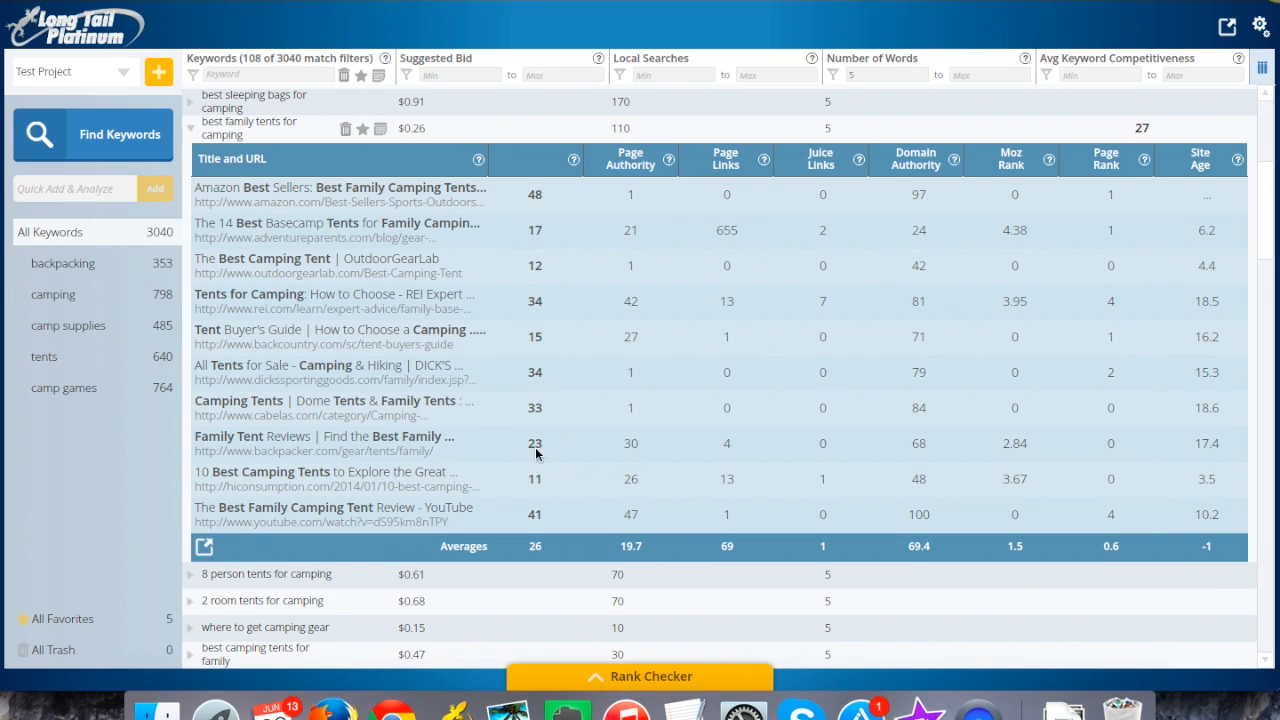
{"action": "mouse_move", "coordinate": [542, 508]}
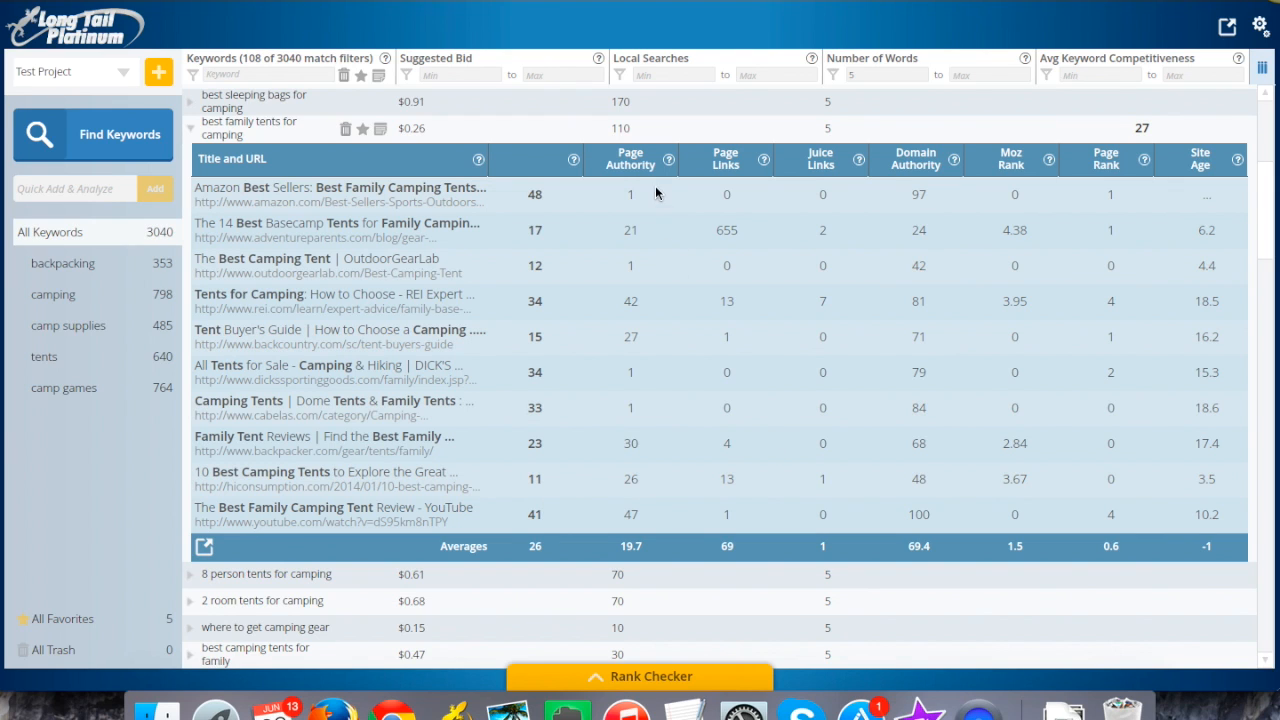
{"action": "mouse_move", "coordinate": [638, 224]}
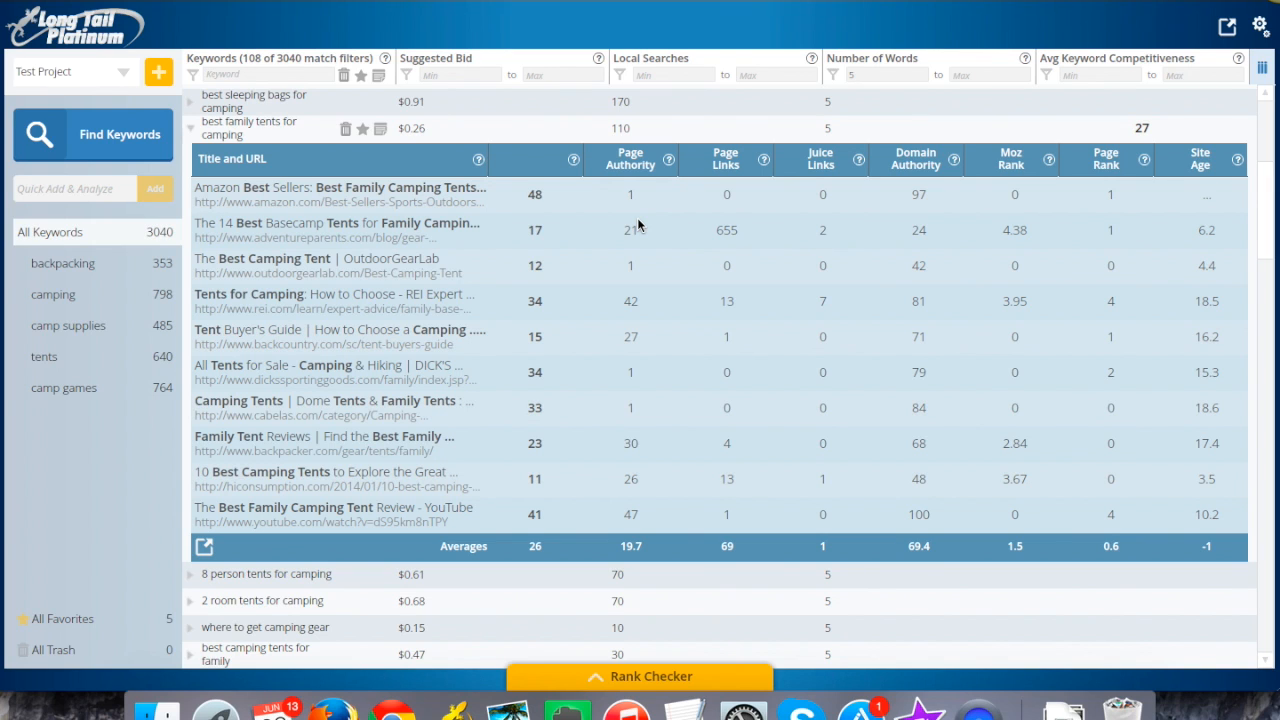
{"action": "mouse_move", "coordinate": [1248, 14]}
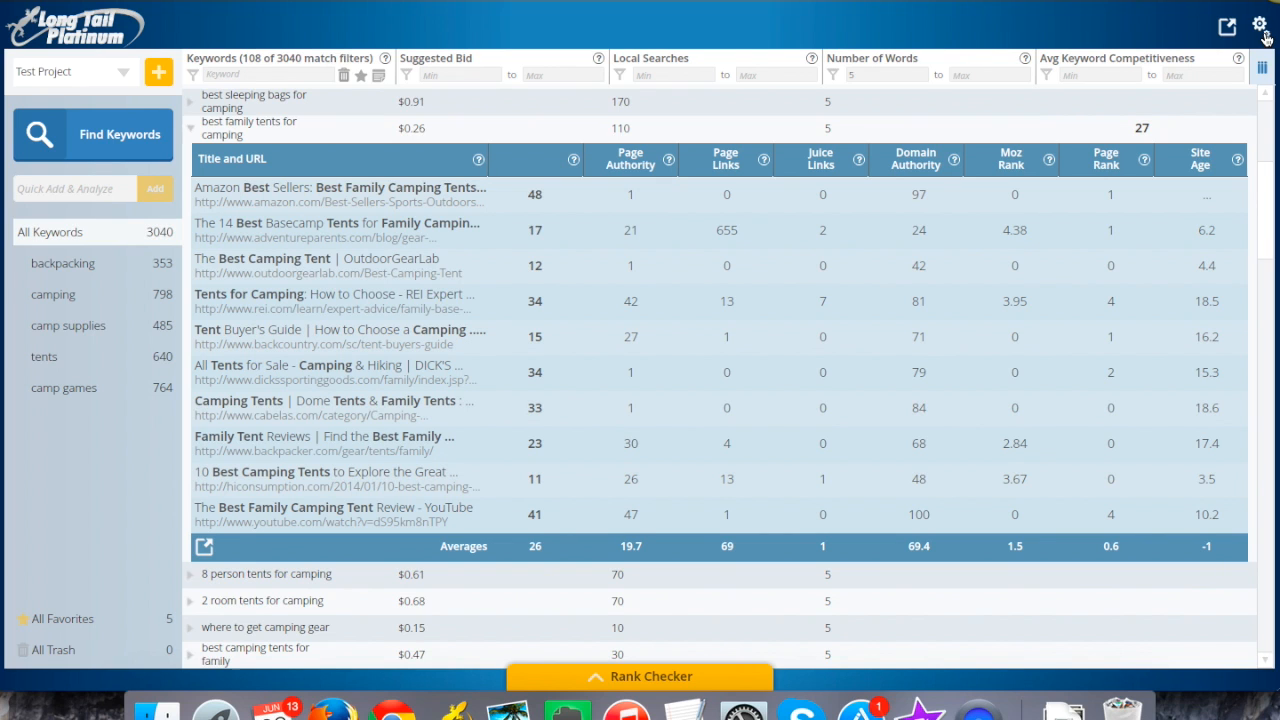
- Show the settings panel with help, saved Google and Moz credentials, and debug options
{"action": "left_click", "coordinate": [1260, 20]}
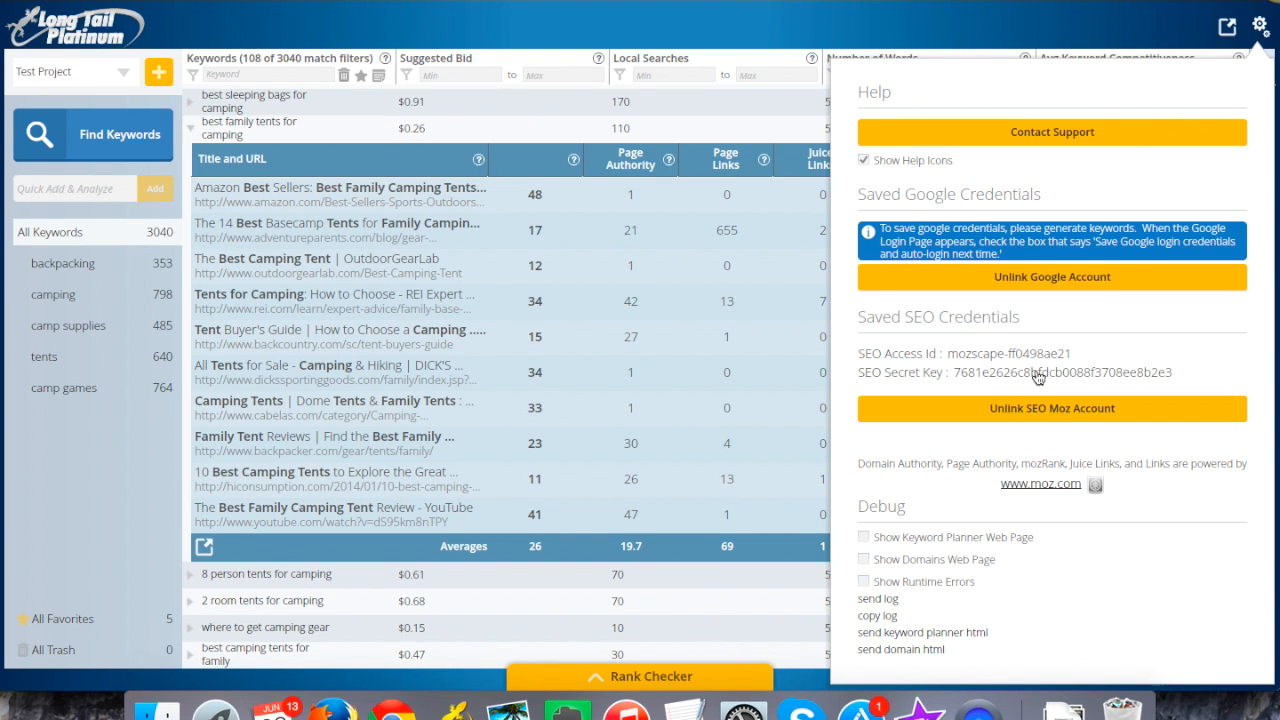
{"action": "mouse_move", "coordinate": [946, 388]}
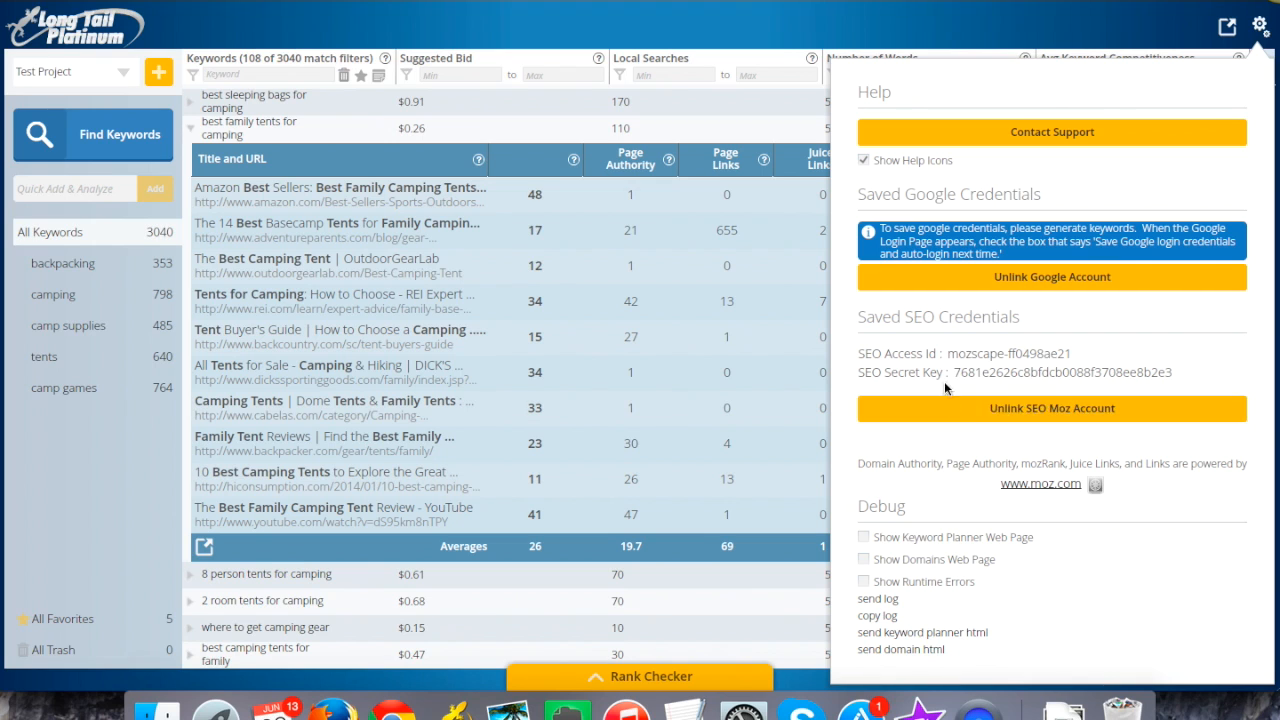
{"action": "mouse_move", "coordinate": [1134, 374]}
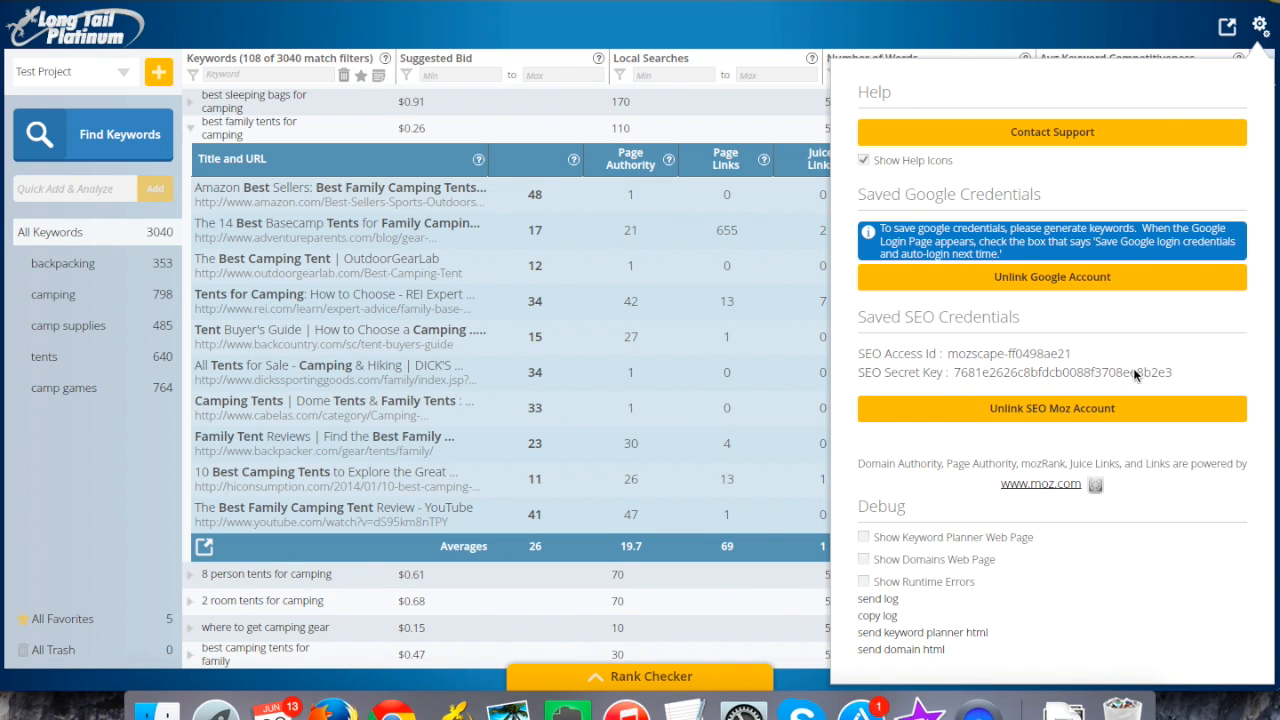
{"action": "mouse_move", "coordinate": [1070, 408]}
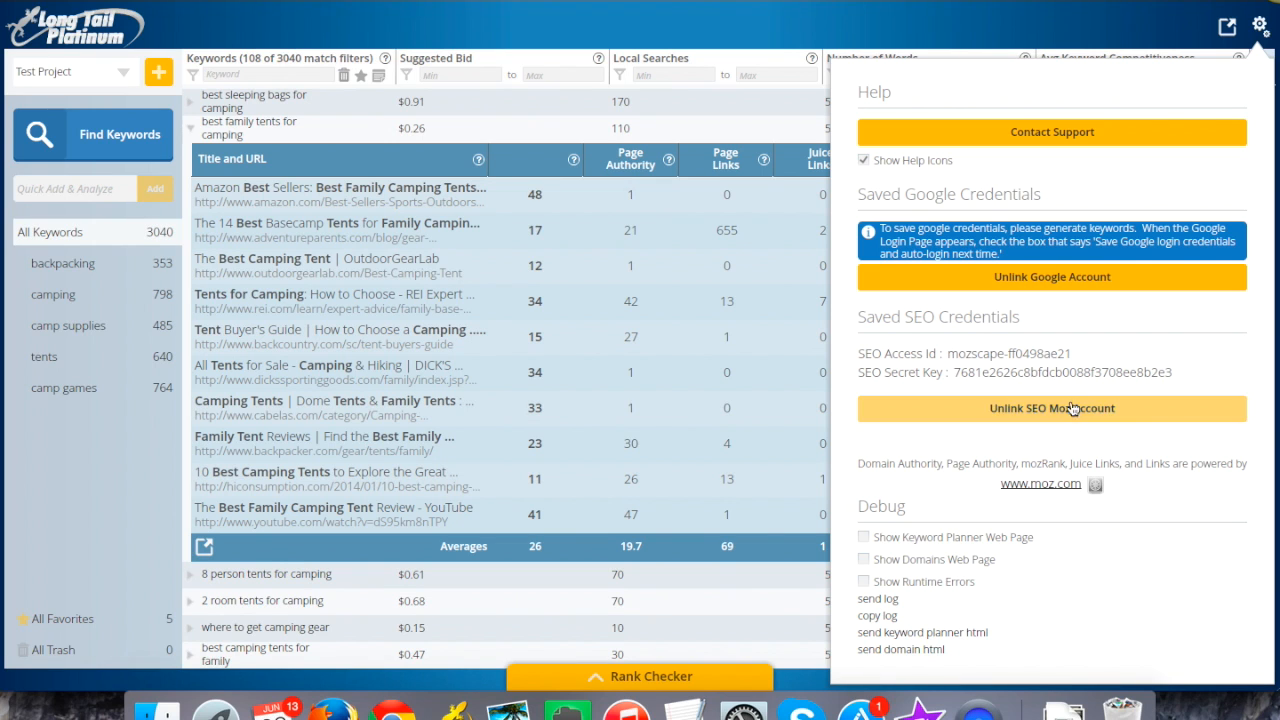
{"action": "mouse_move", "coordinate": [1186, 346]}
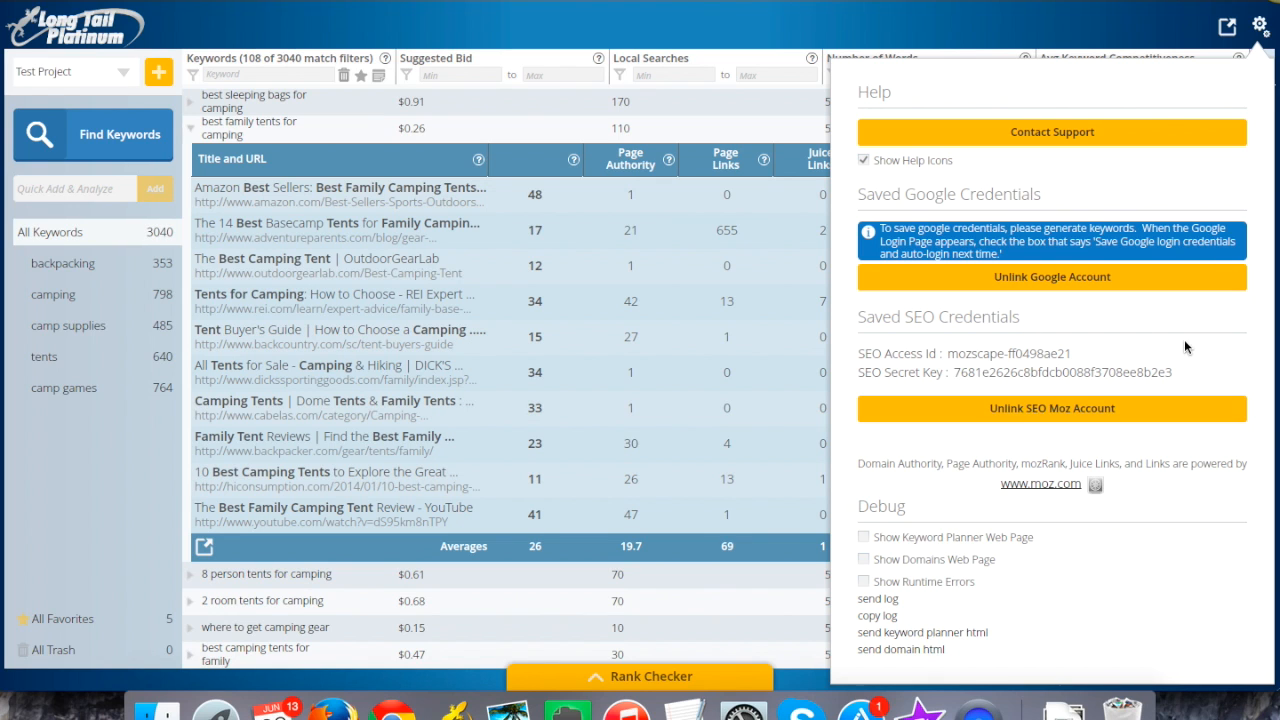
{"action": "mouse_move", "coordinate": [1262, 24]}
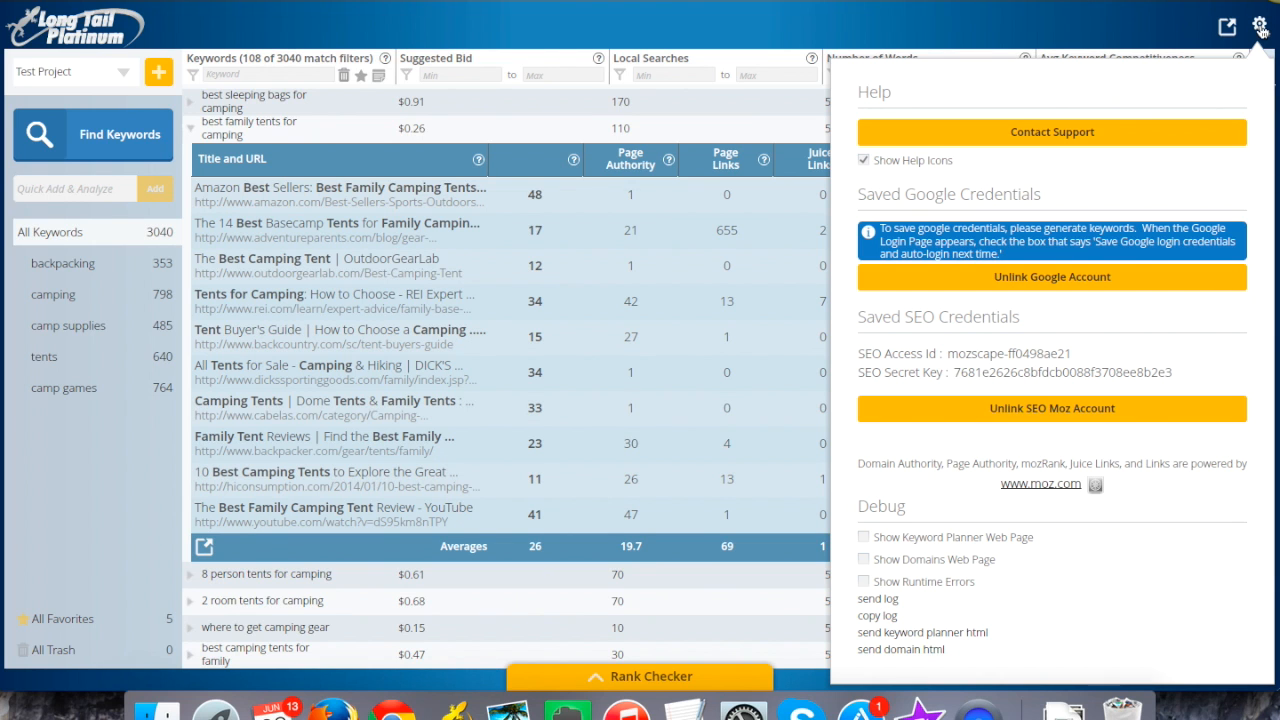
{"action": "mouse_move", "coordinate": [740, 272]}
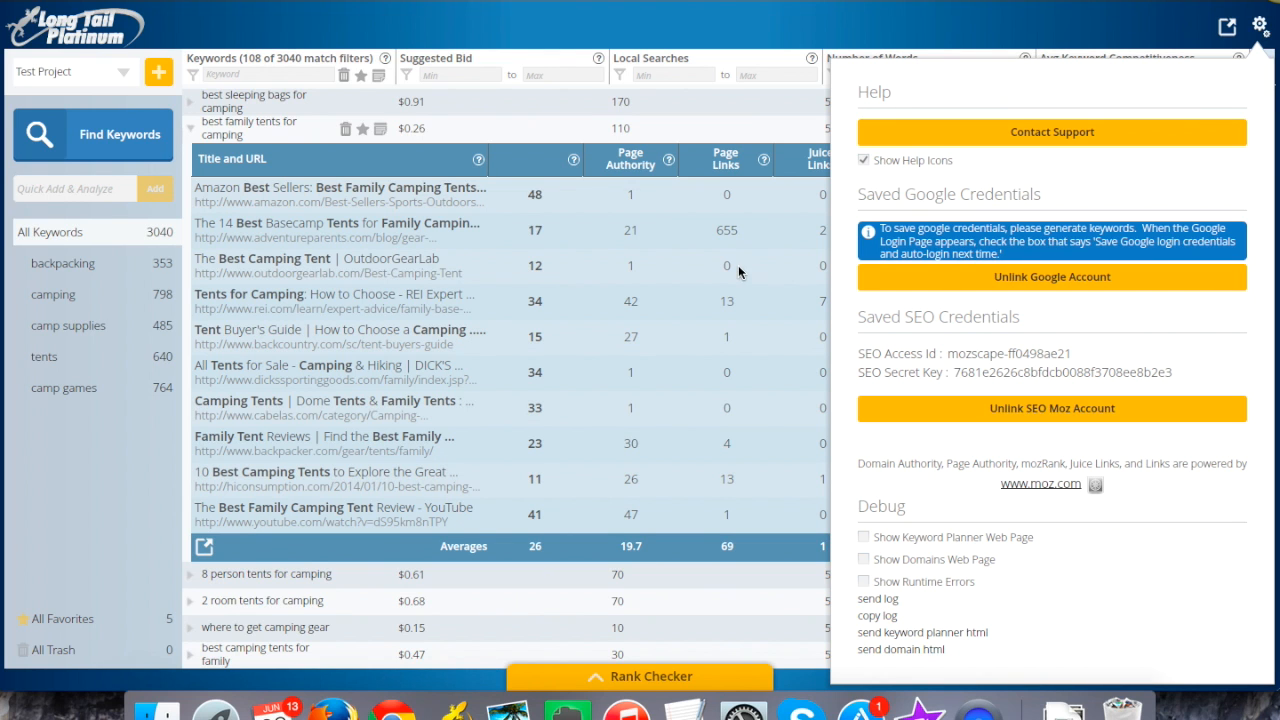
- Hide the settings panel to return to the expanded competitor breakdown
{"action": "left_click", "coordinate": [1260, 22]}
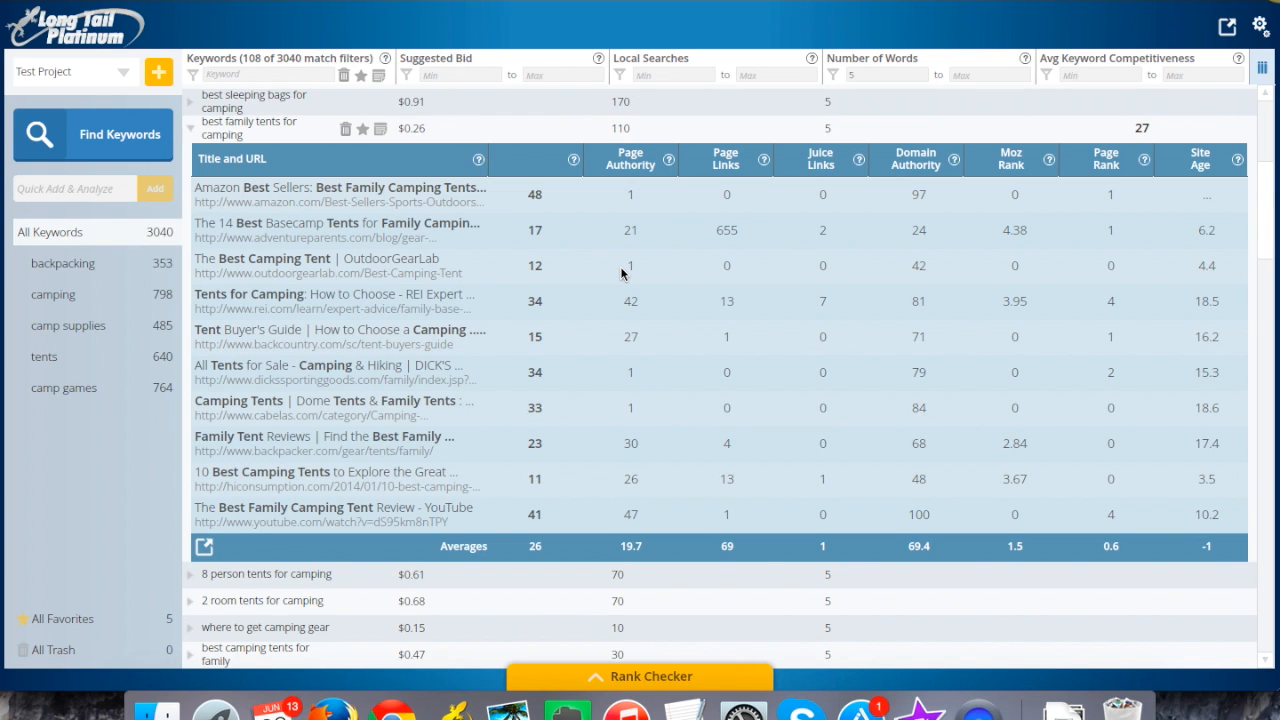
{"action": "mouse_move", "coordinate": [632, 204]}
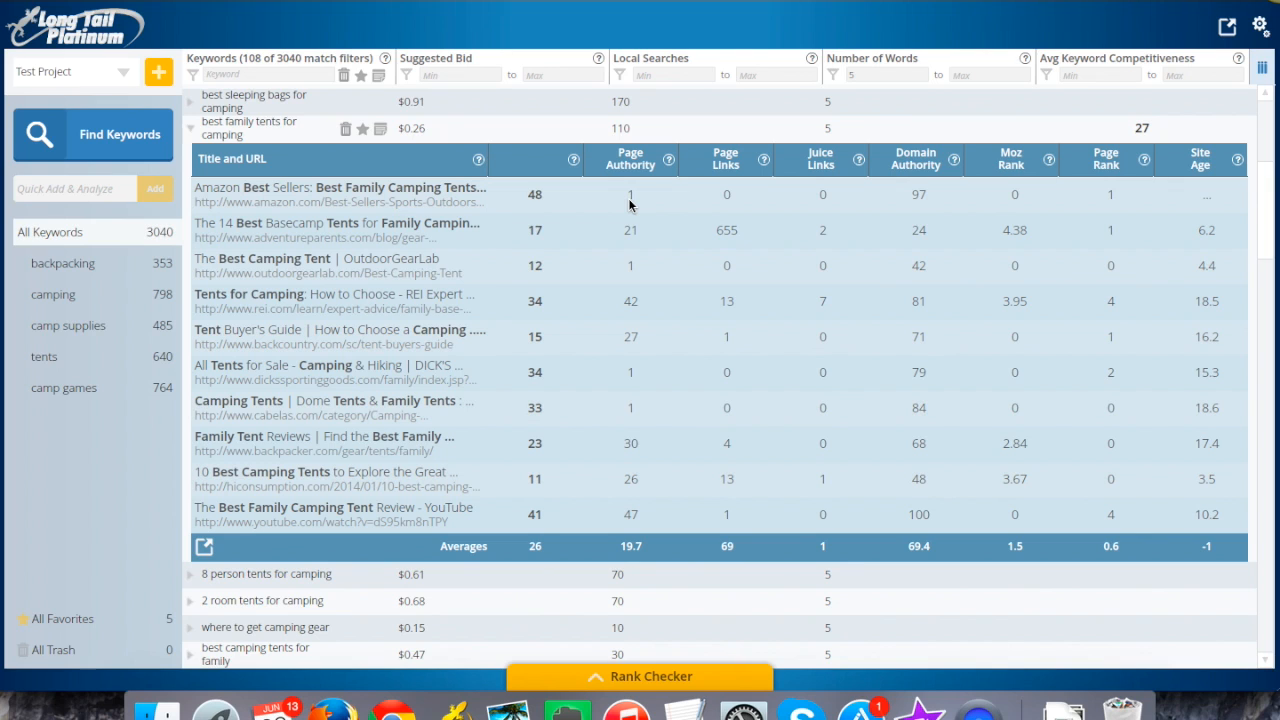
{"action": "mouse_move", "coordinate": [760, 184]}
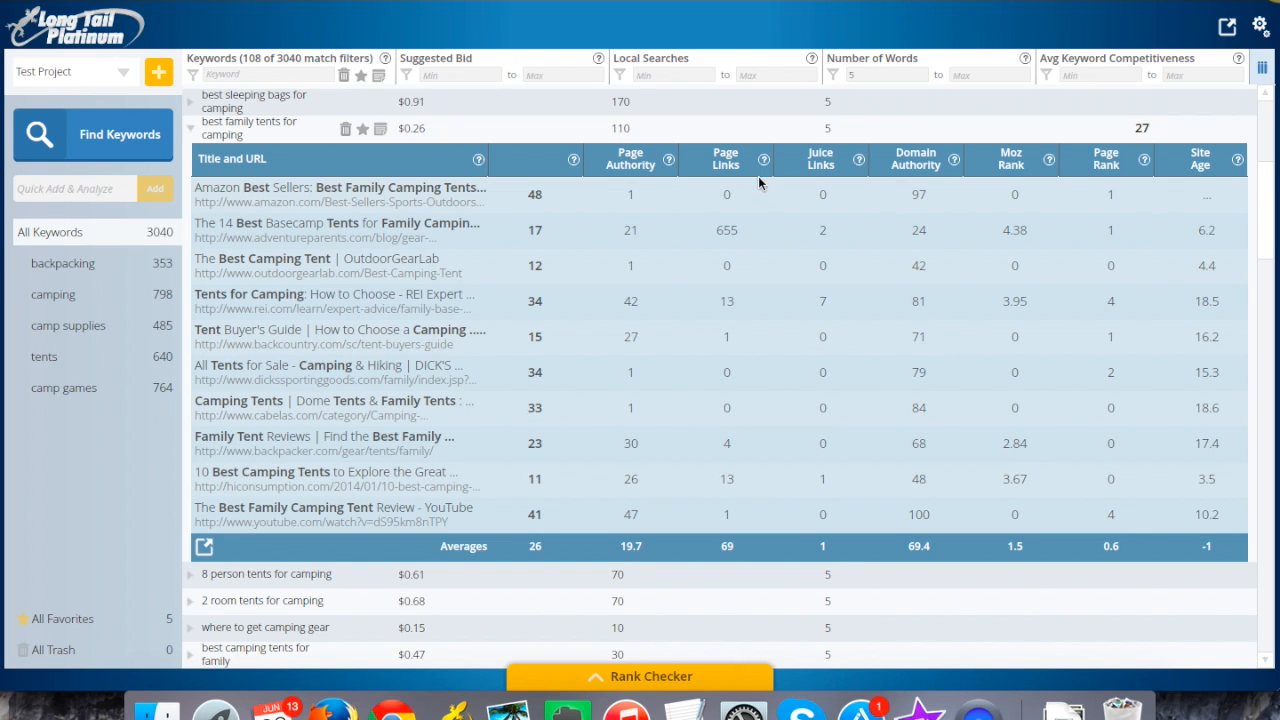
{"action": "mouse_move", "coordinate": [764, 160]}
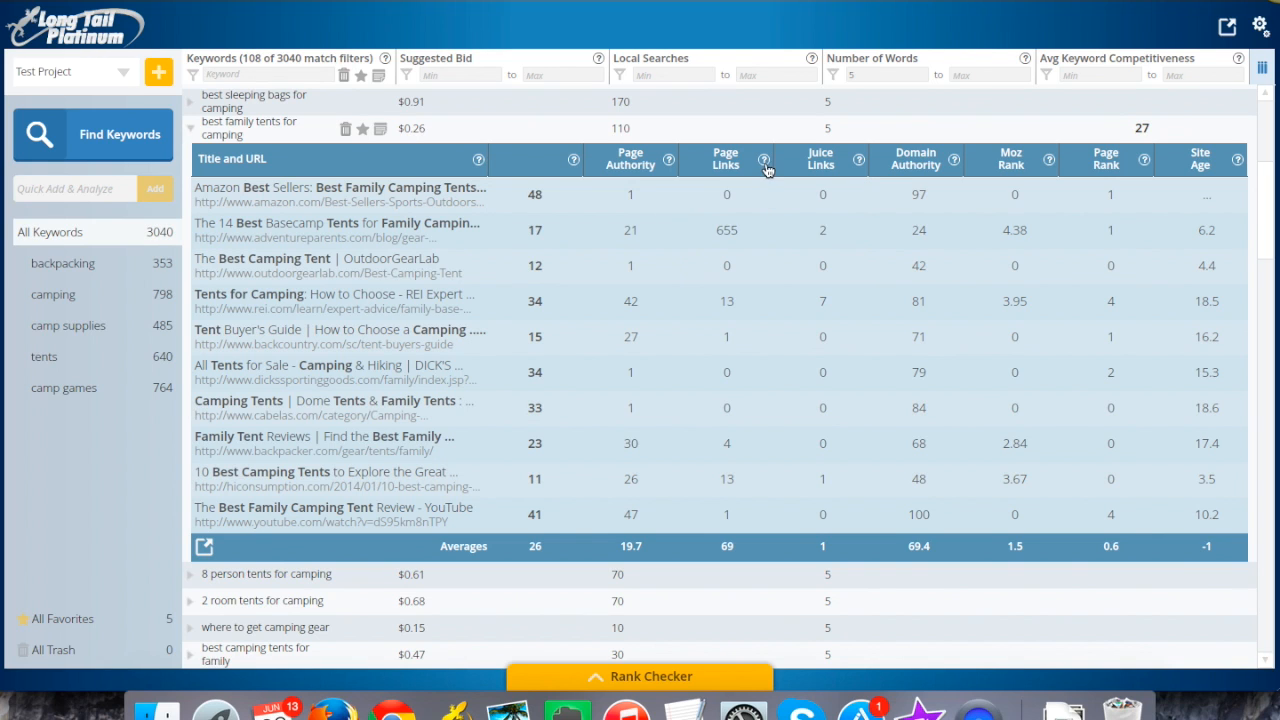
{"action": "mouse_move", "coordinate": [764, 162]}
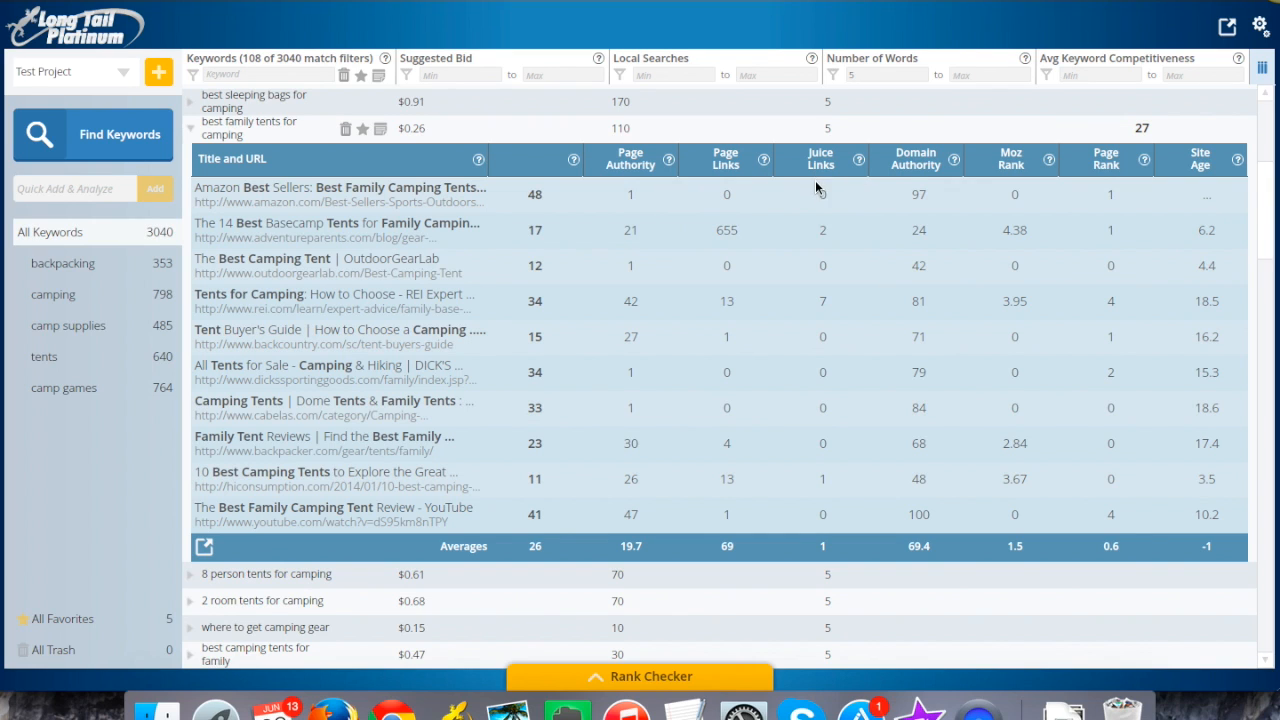
{"action": "mouse_move", "coordinate": [846, 260]}
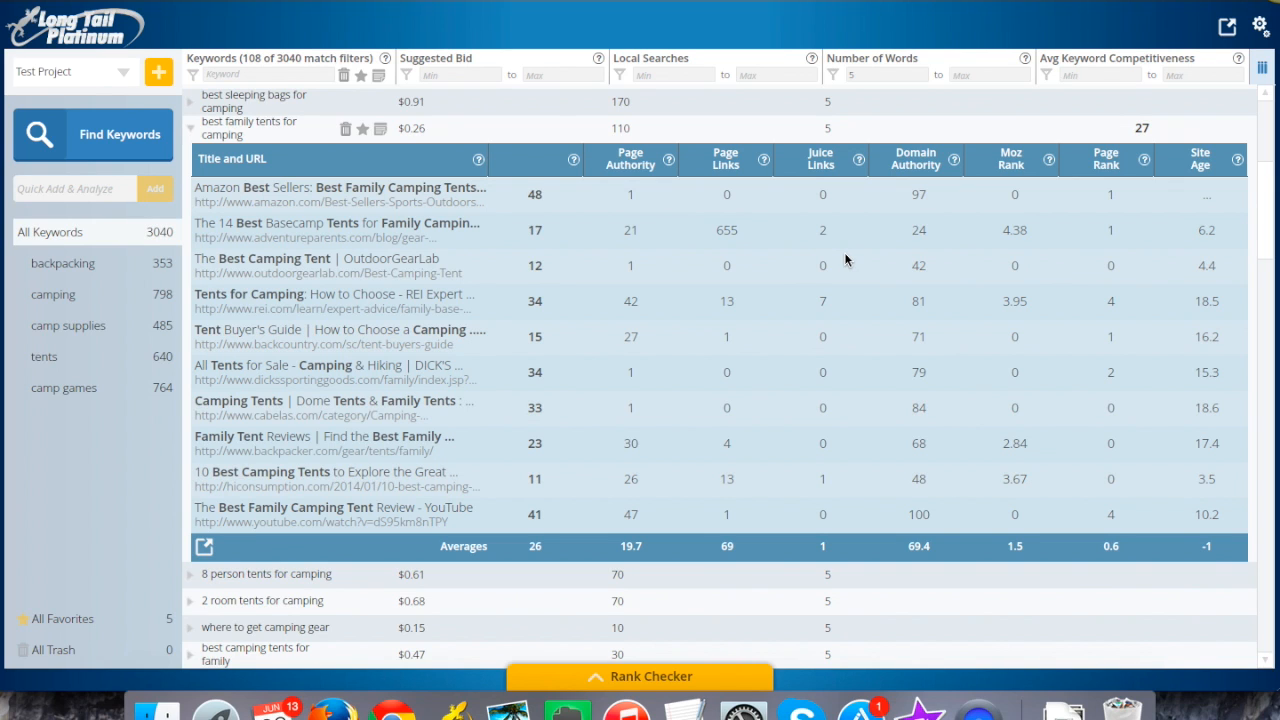
{"action": "mouse_move", "coordinate": [824, 160]}
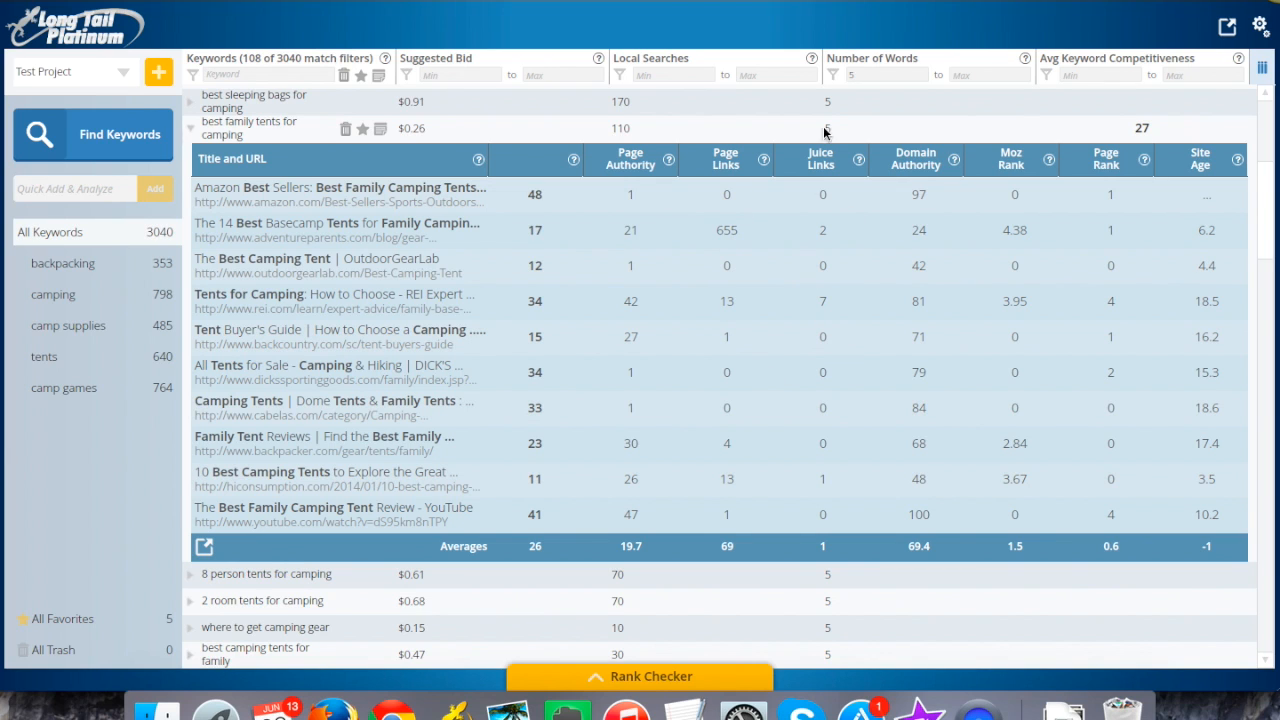
{"action": "mouse_move", "coordinate": [828, 258]}
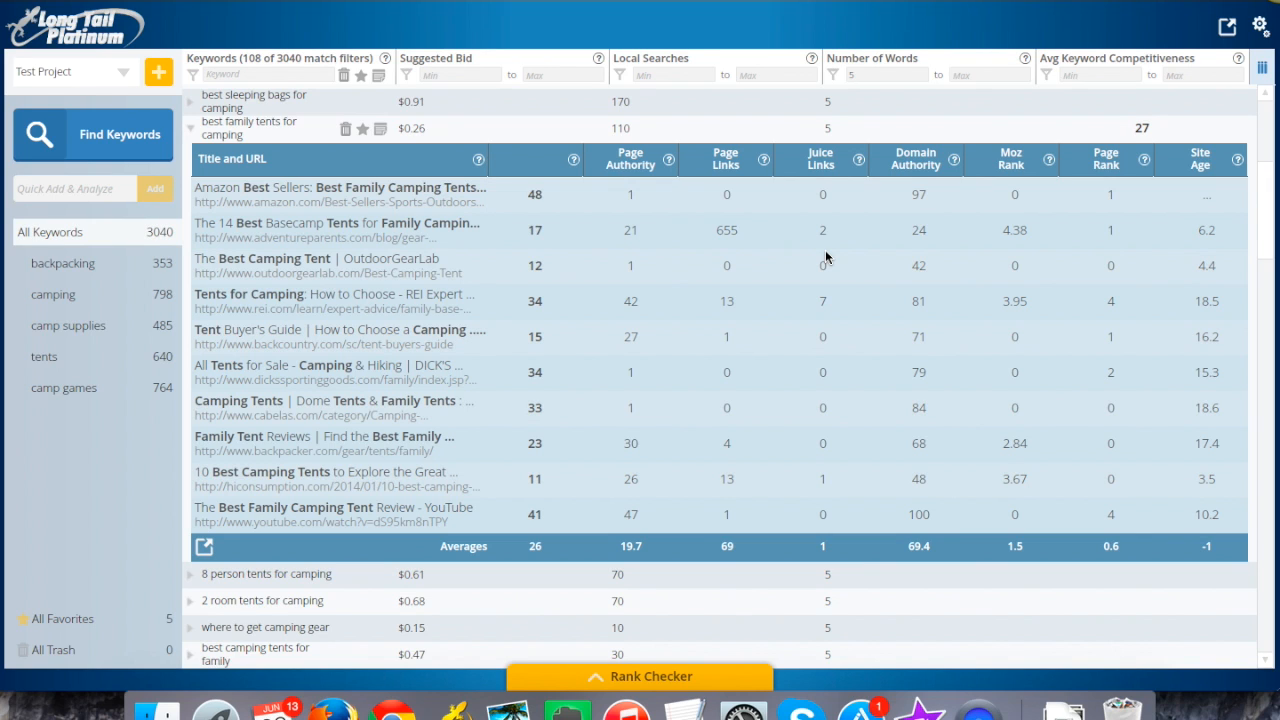
{"action": "mouse_move", "coordinate": [926, 252]}
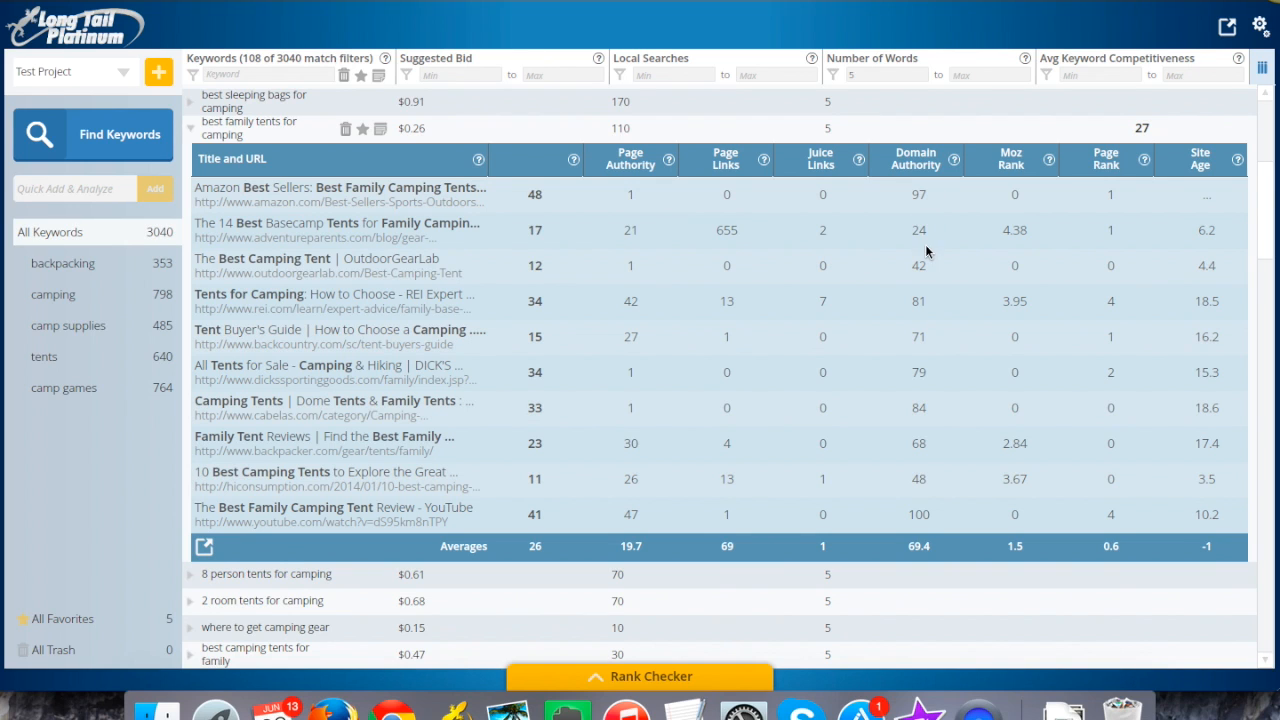
{"action": "mouse_move", "coordinate": [914, 322]}
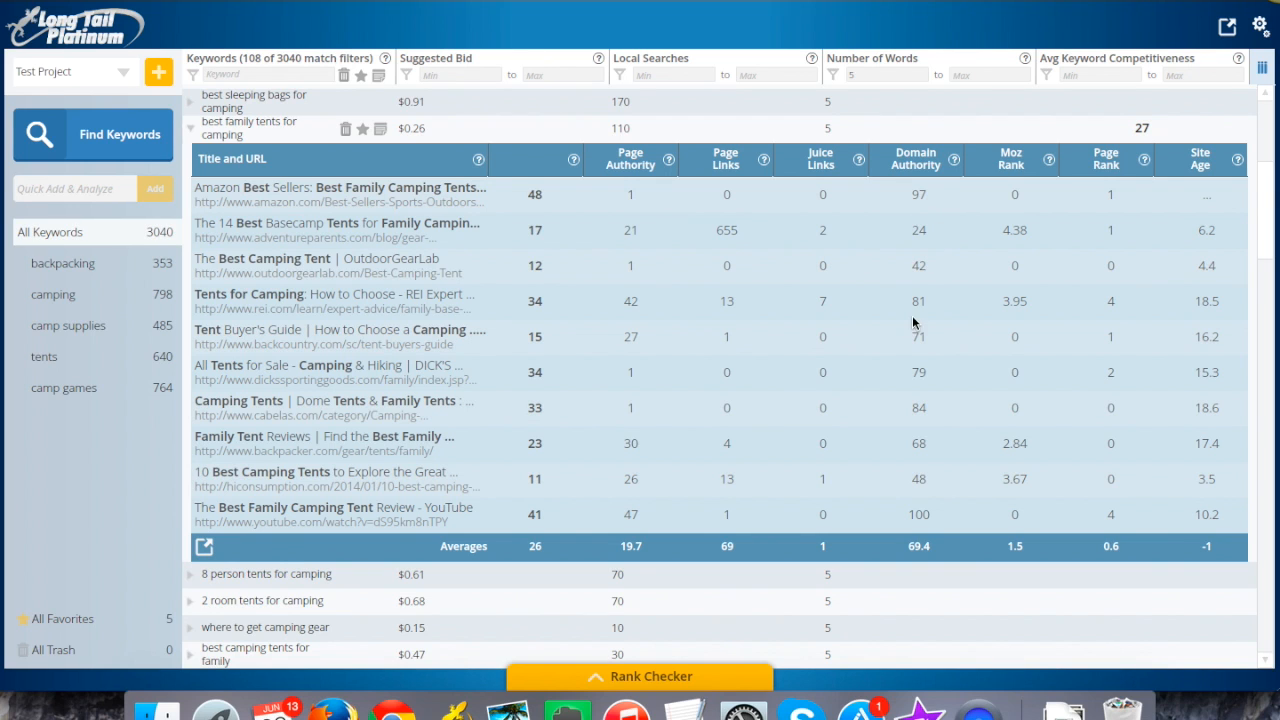
{"action": "mouse_move", "coordinate": [840, 188]}
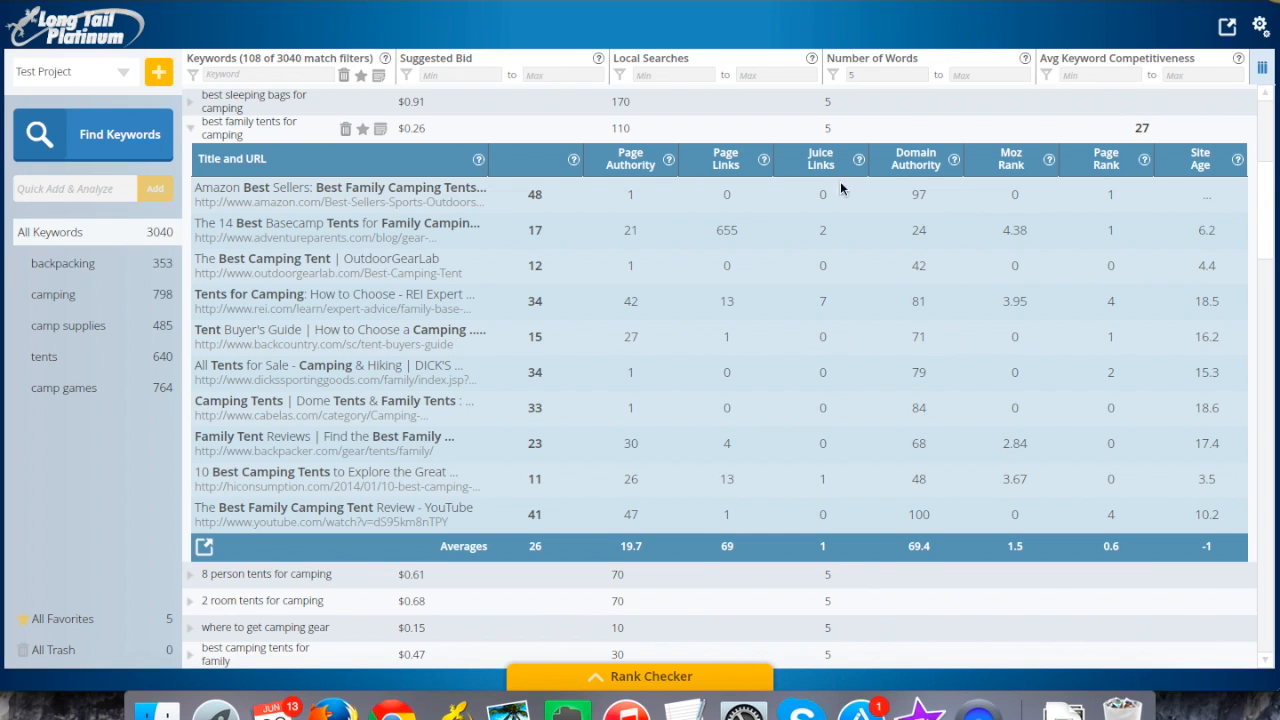
{"action": "mouse_move", "coordinate": [334, 214]}
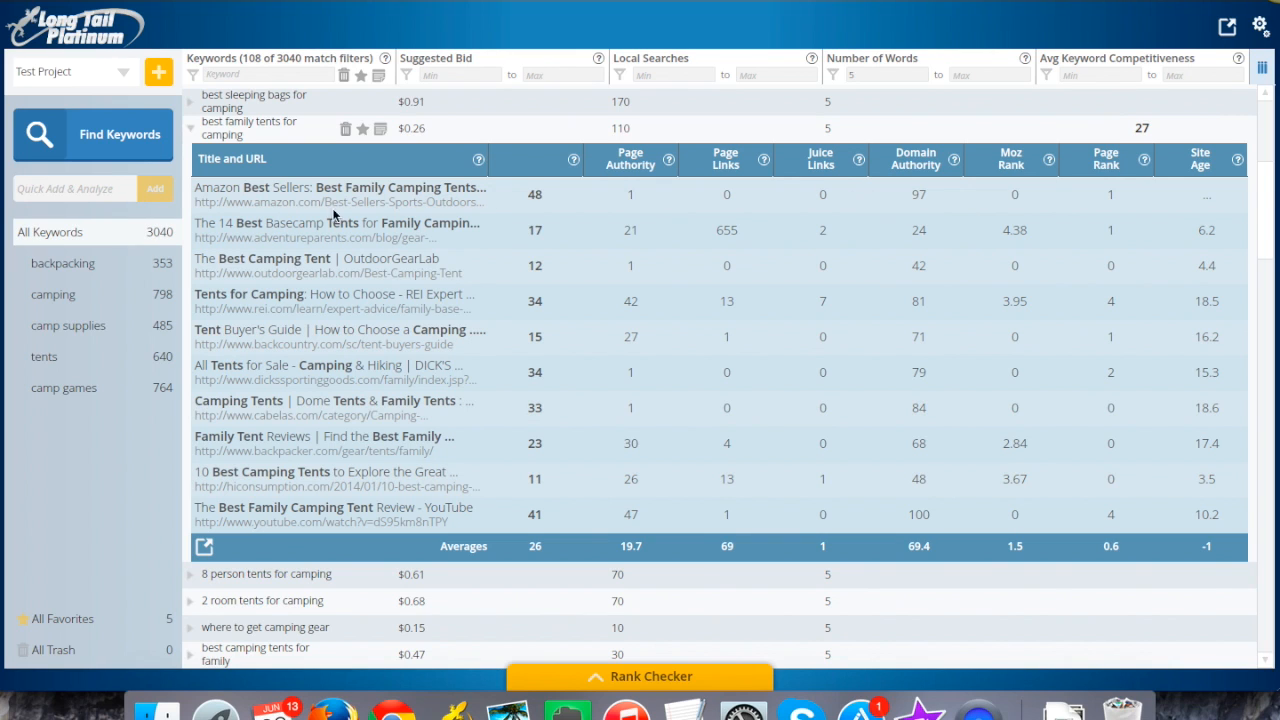
{"action": "mouse_move", "coordinate": [926, 202]}
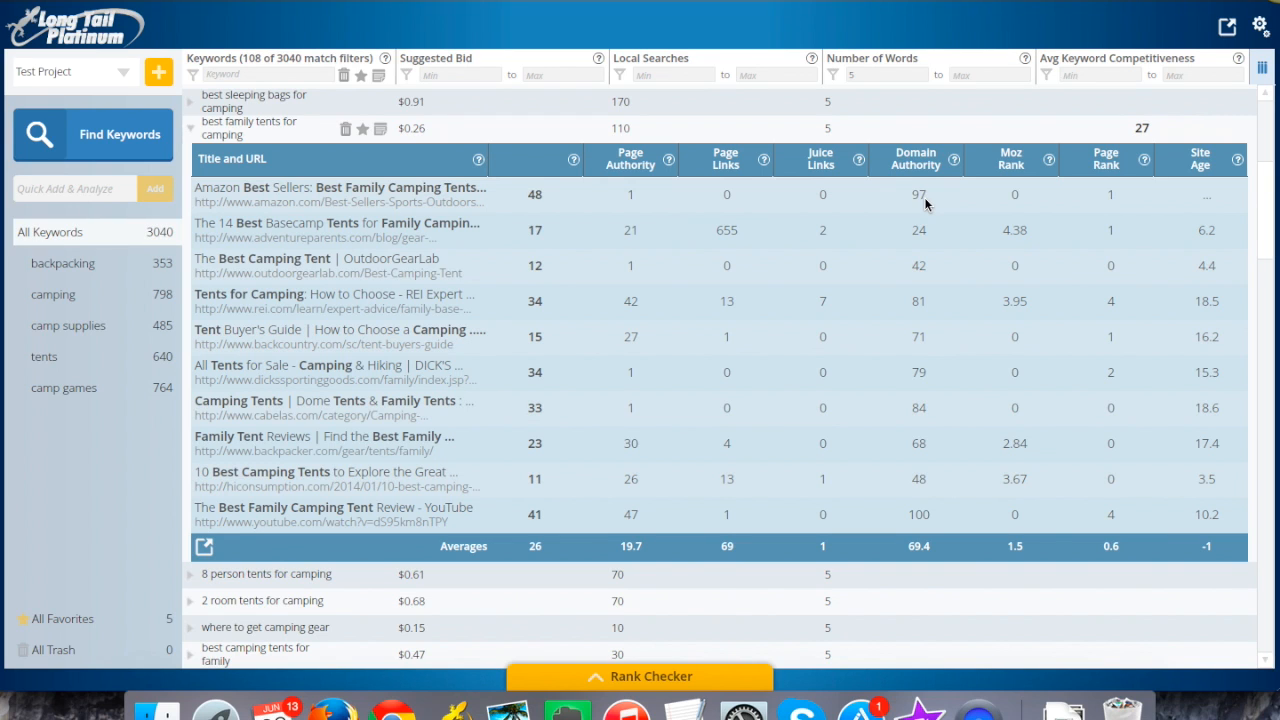
{"action": "mouse_move", "coordinate": [920, 238]}
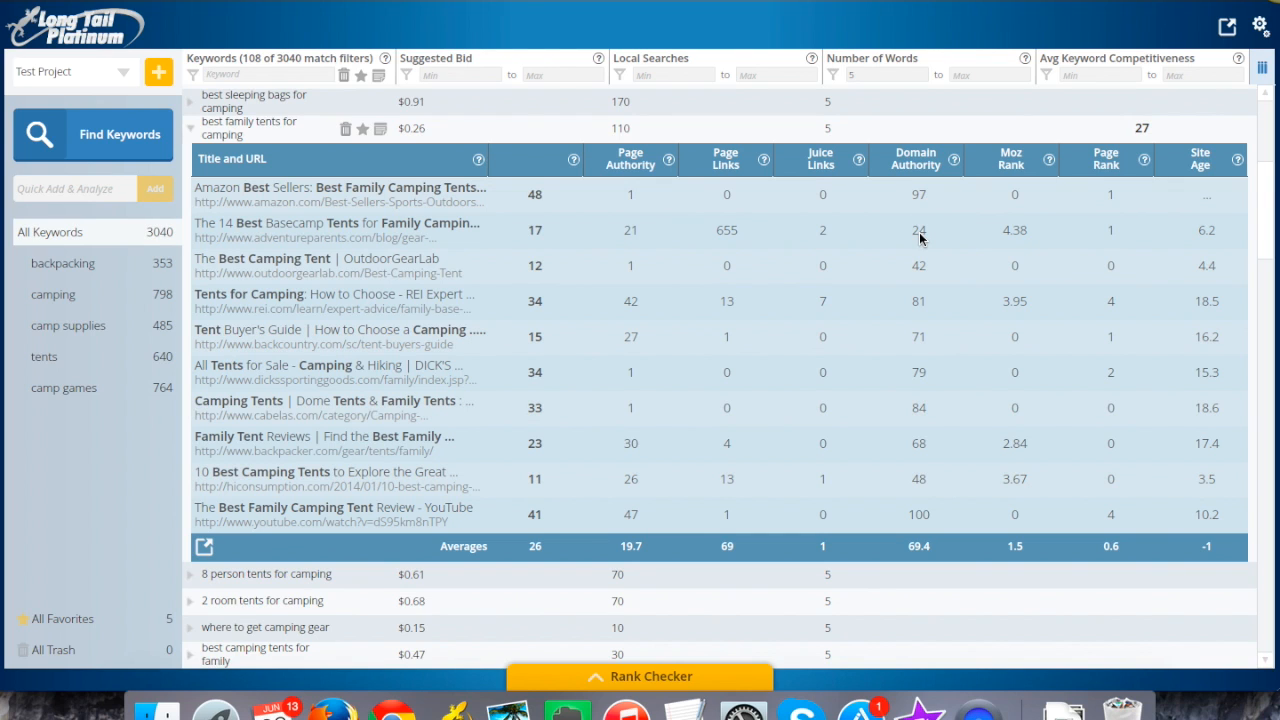
{"action": "mouse_move", "coordinate": [310, 230]}
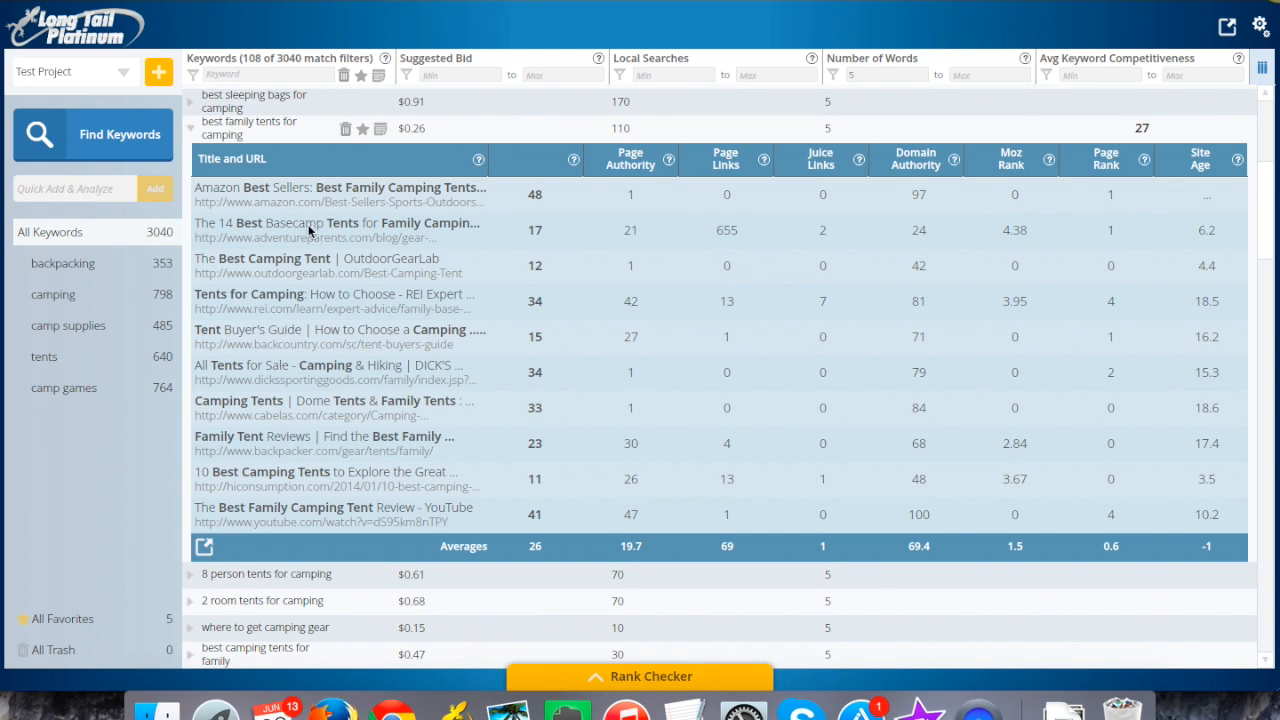
{"action": "mouse_move", "coordinate": [798, 312]}
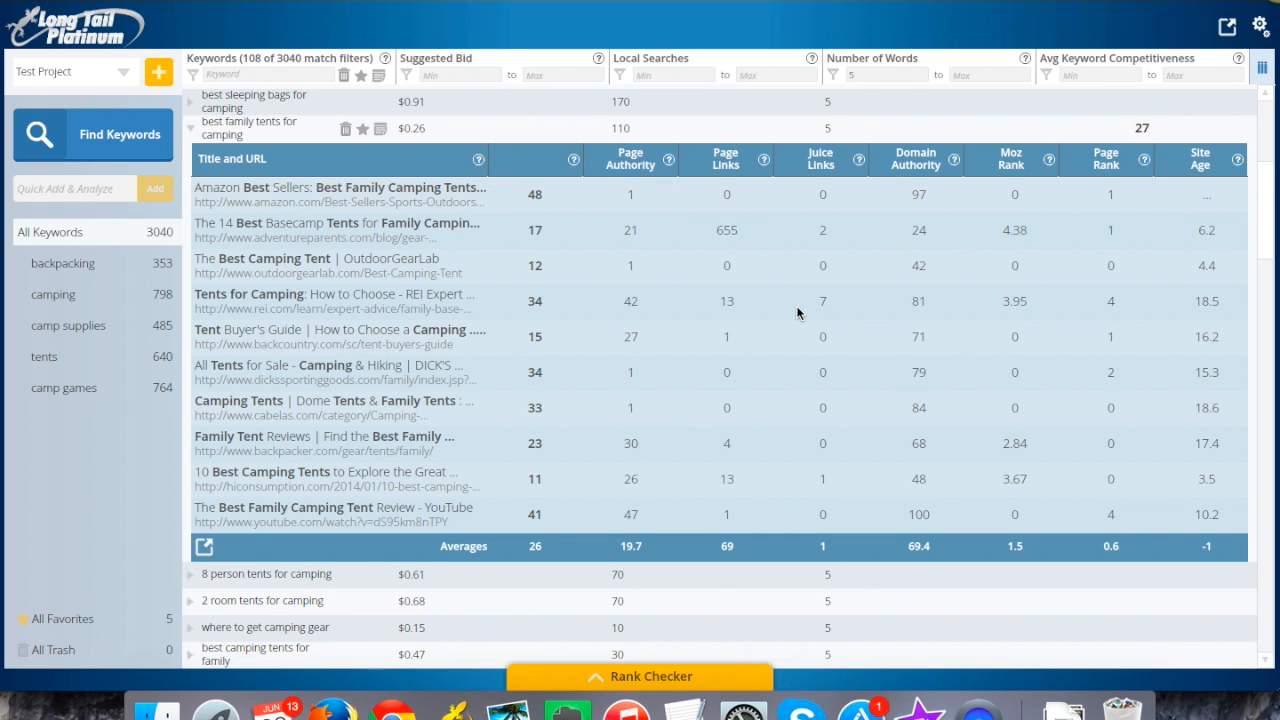
{"action": "mouse_move", "coordinate": [1008, 400]}
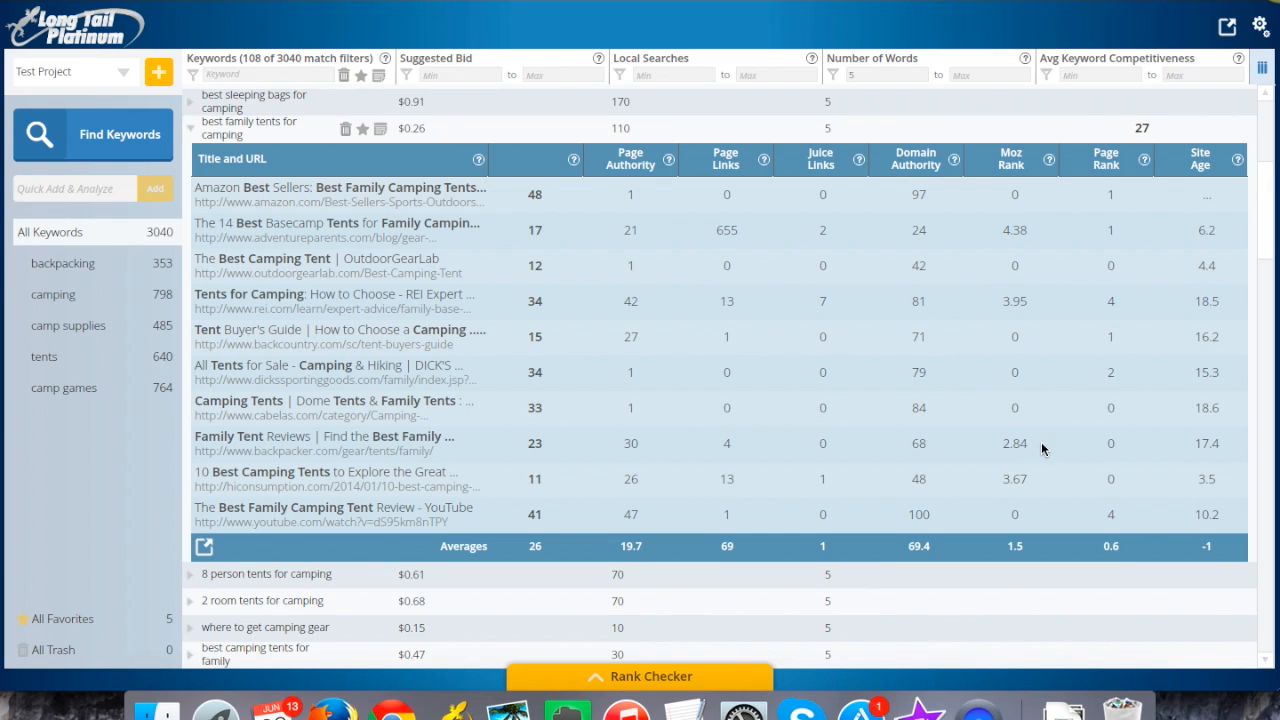
{"action": "mouse_move", "coordinate": [1028, 348]}
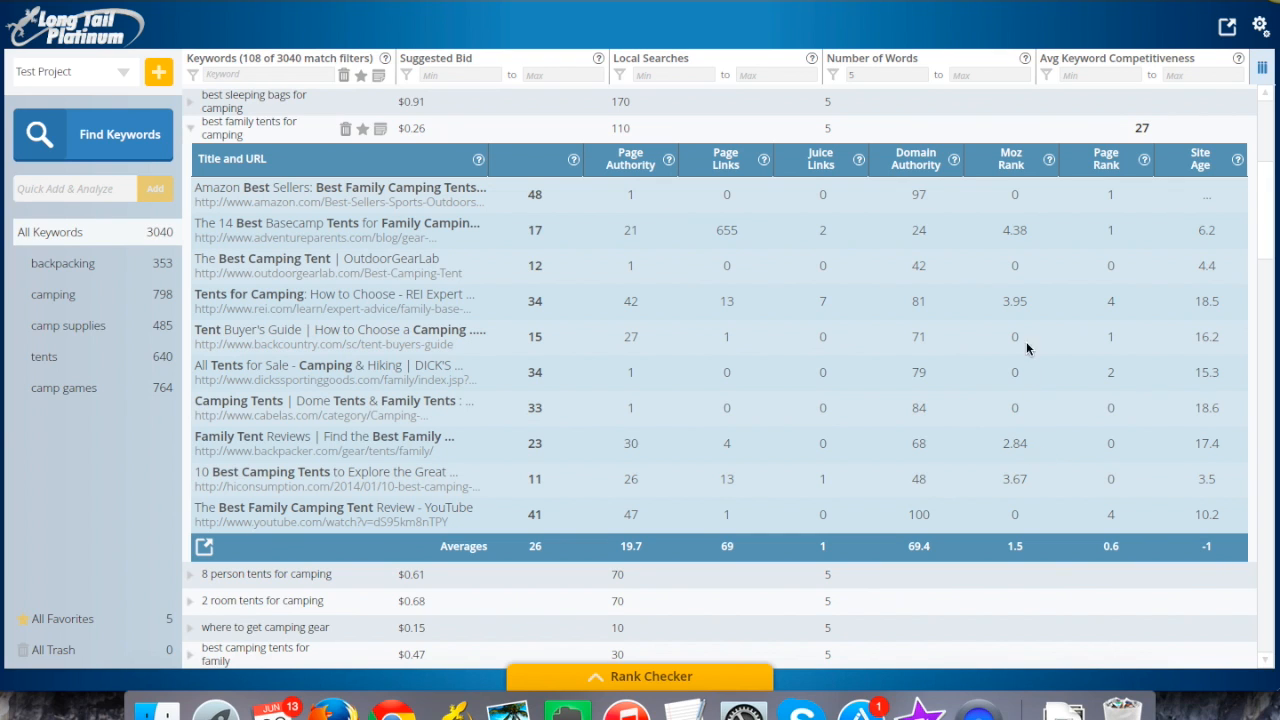
{"action": "mouse_move", "coordinate": [644, 318]}
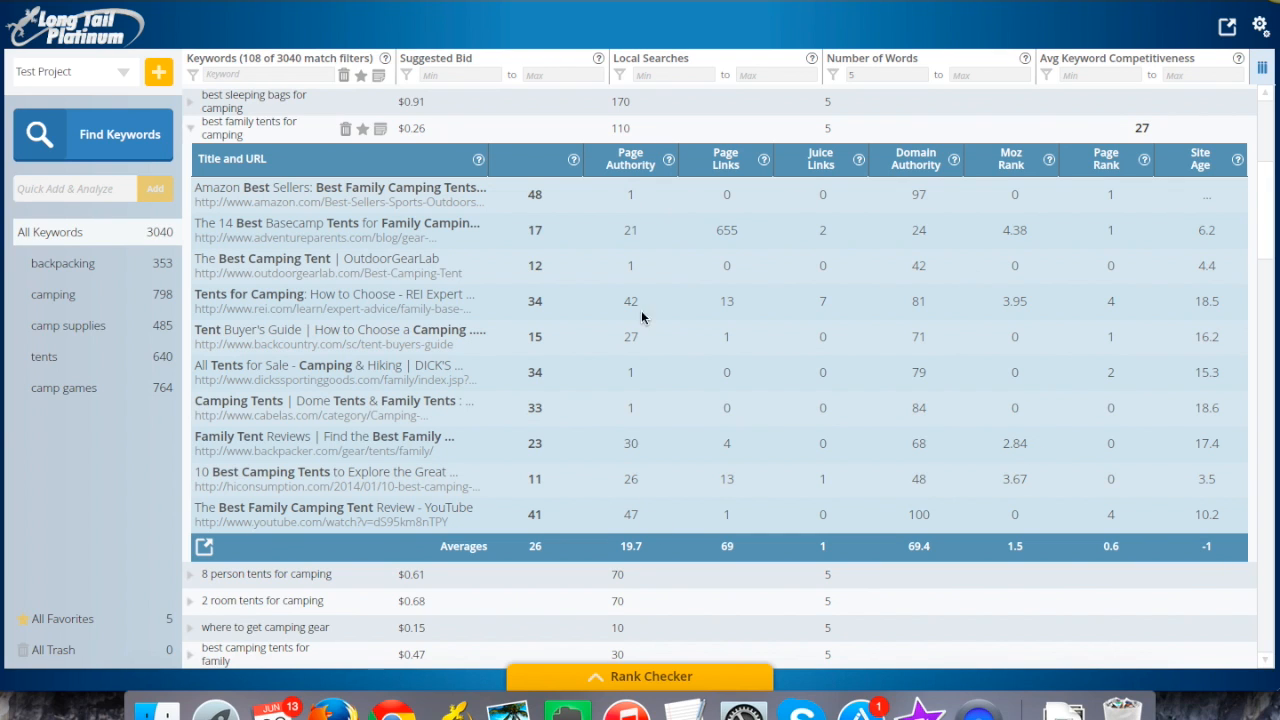
{"action": "mouse_move", "coordinate": [1012, 384]}
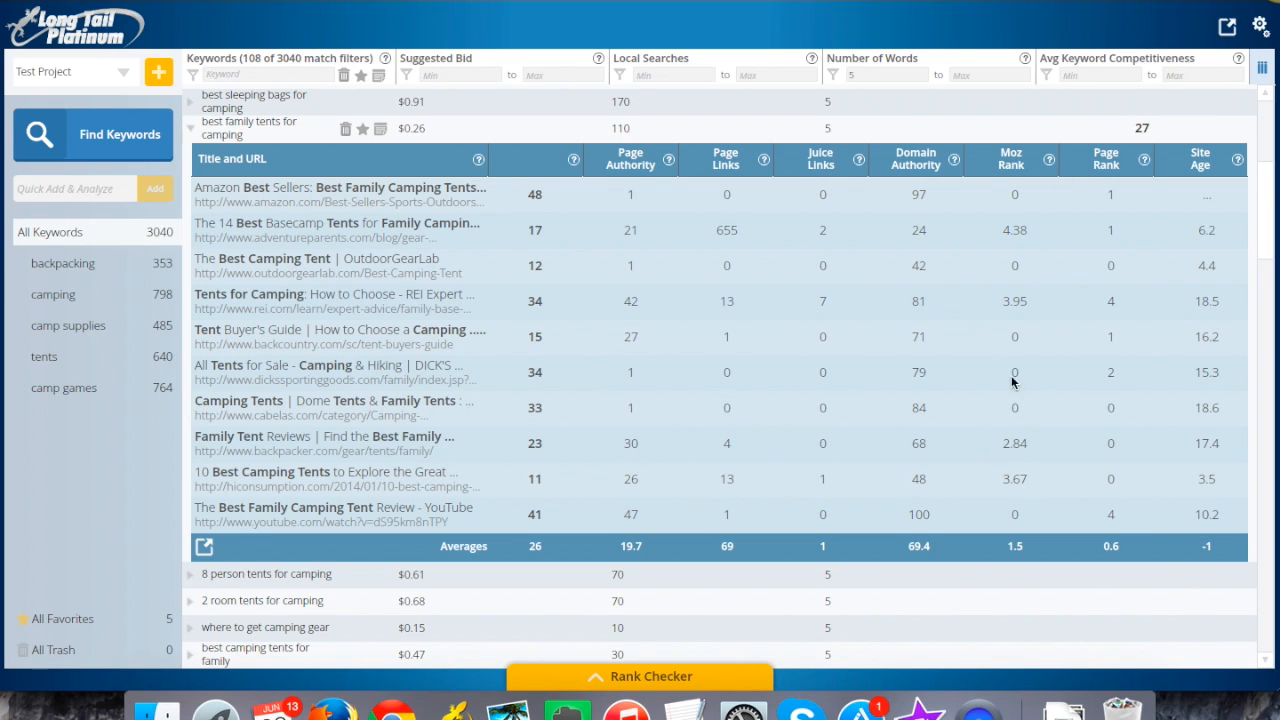
{"action": "mouse_move", "coordinate": [616, 436]}
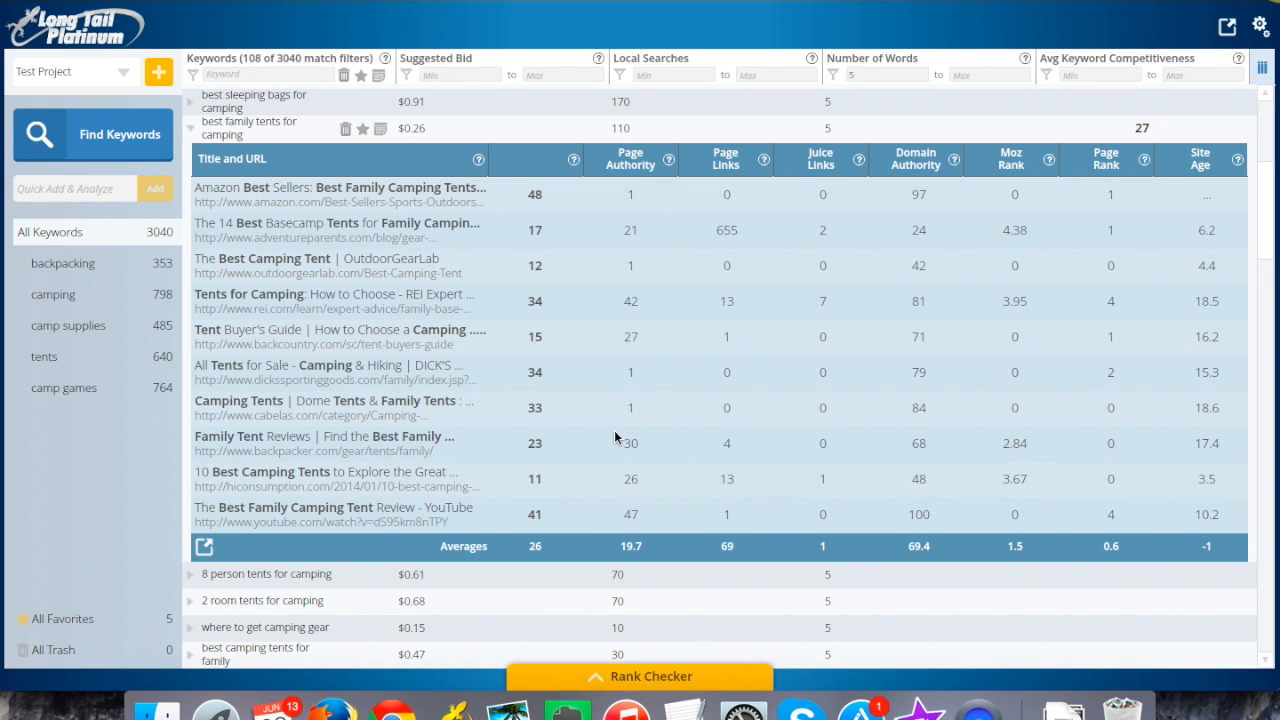
{"action": "mouse_move", "coordinate": [1046, 300]}
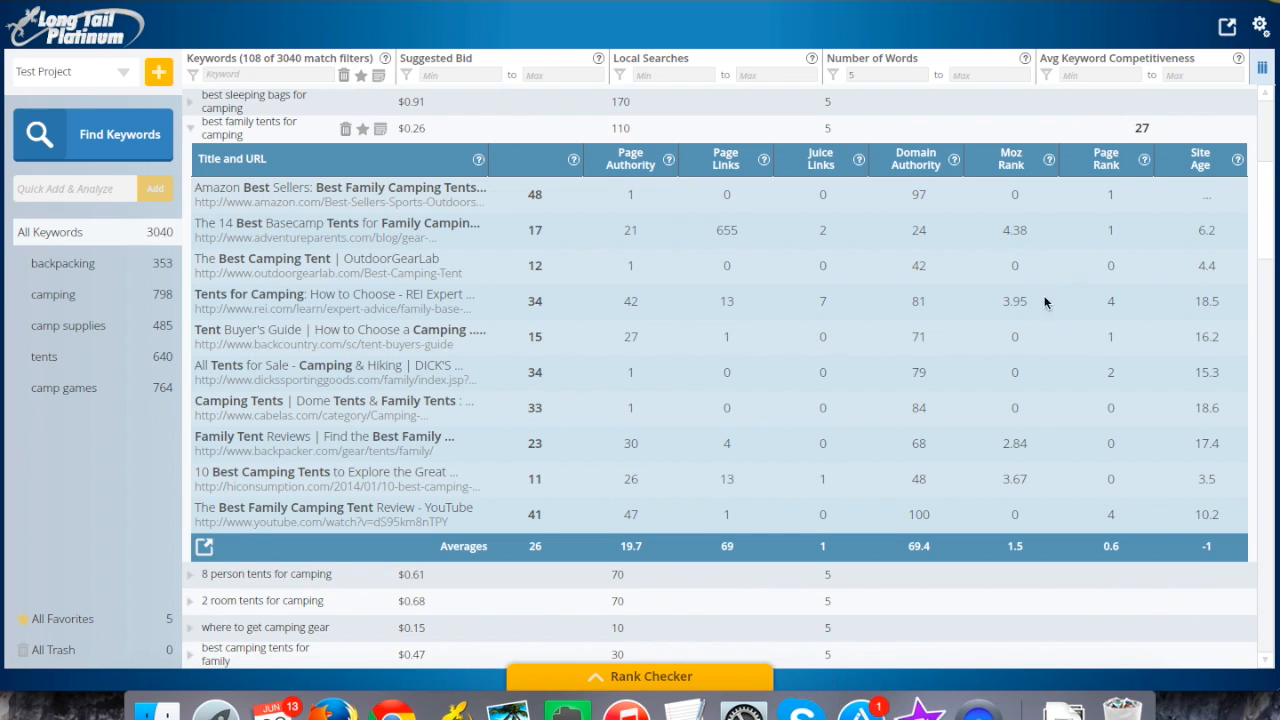
{"action": "mouse_move", "coordinate": [1032, 250]}
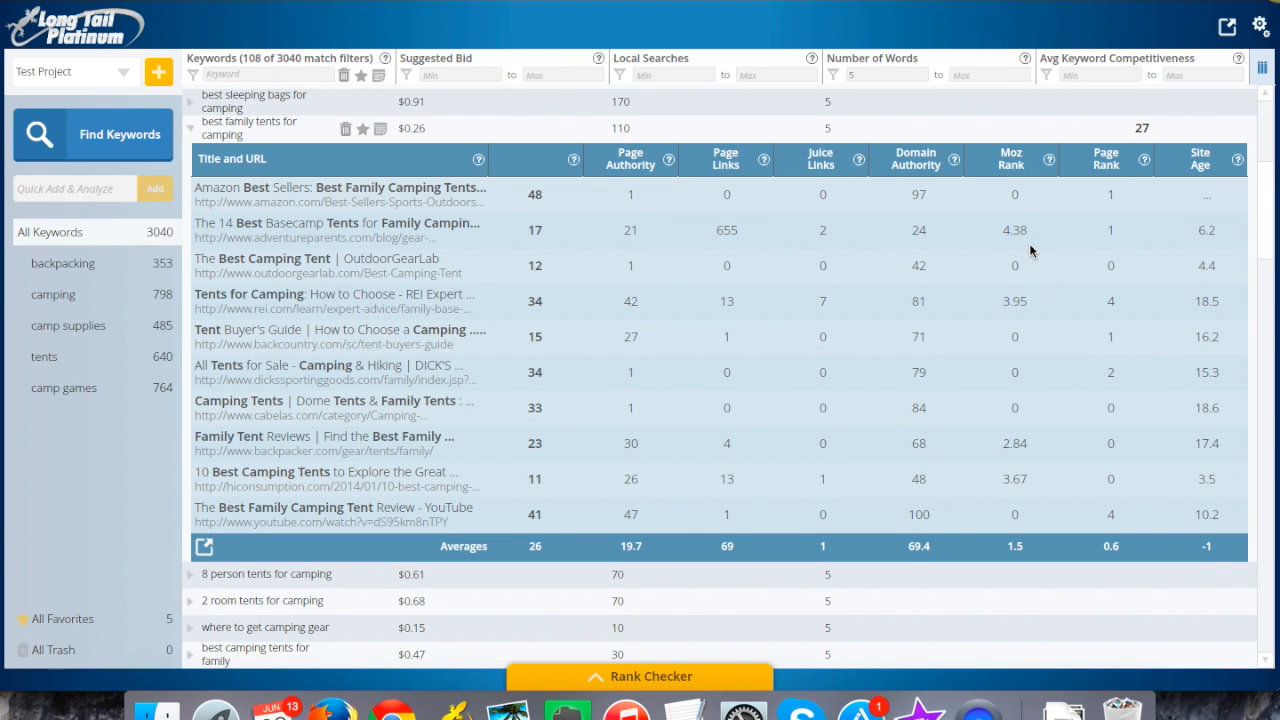
{"action": "mouse_move", "coordinate": [1112, 268]}
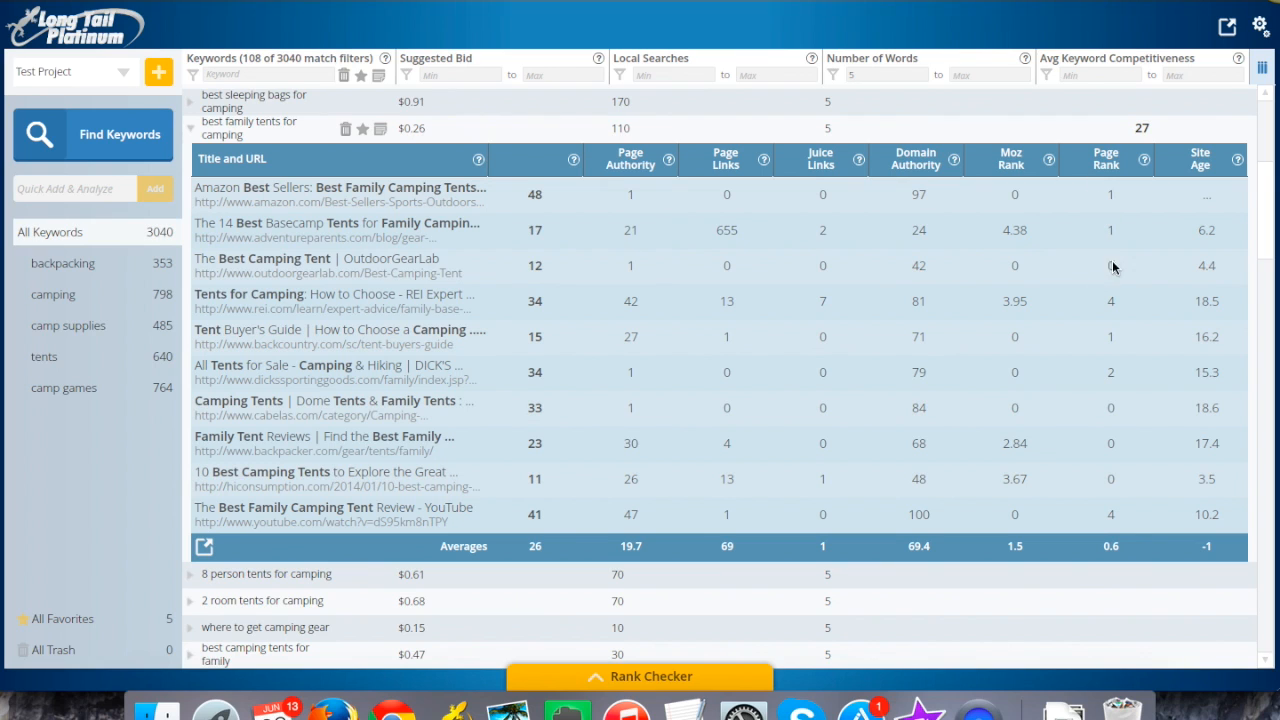
{"action": "mouse_move", "coordinate": [1122, 370]}
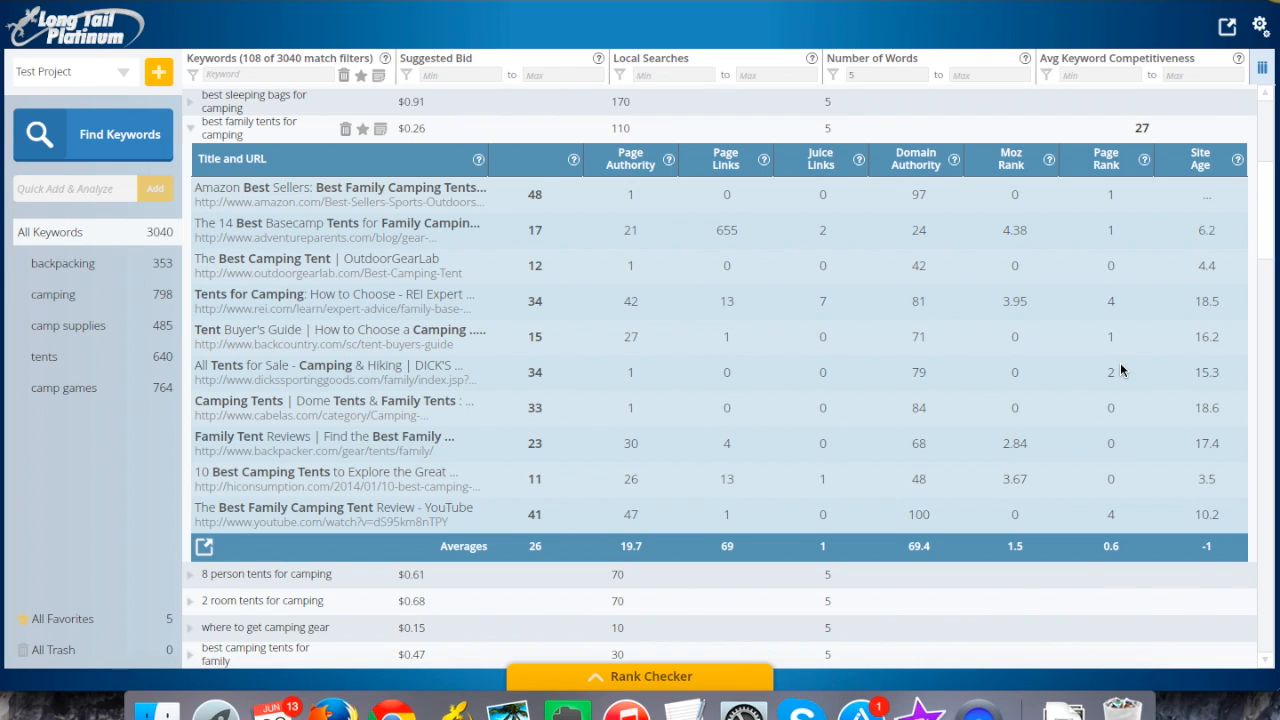
{"action": "mouse_move", "coordinate": [1164, 328]}
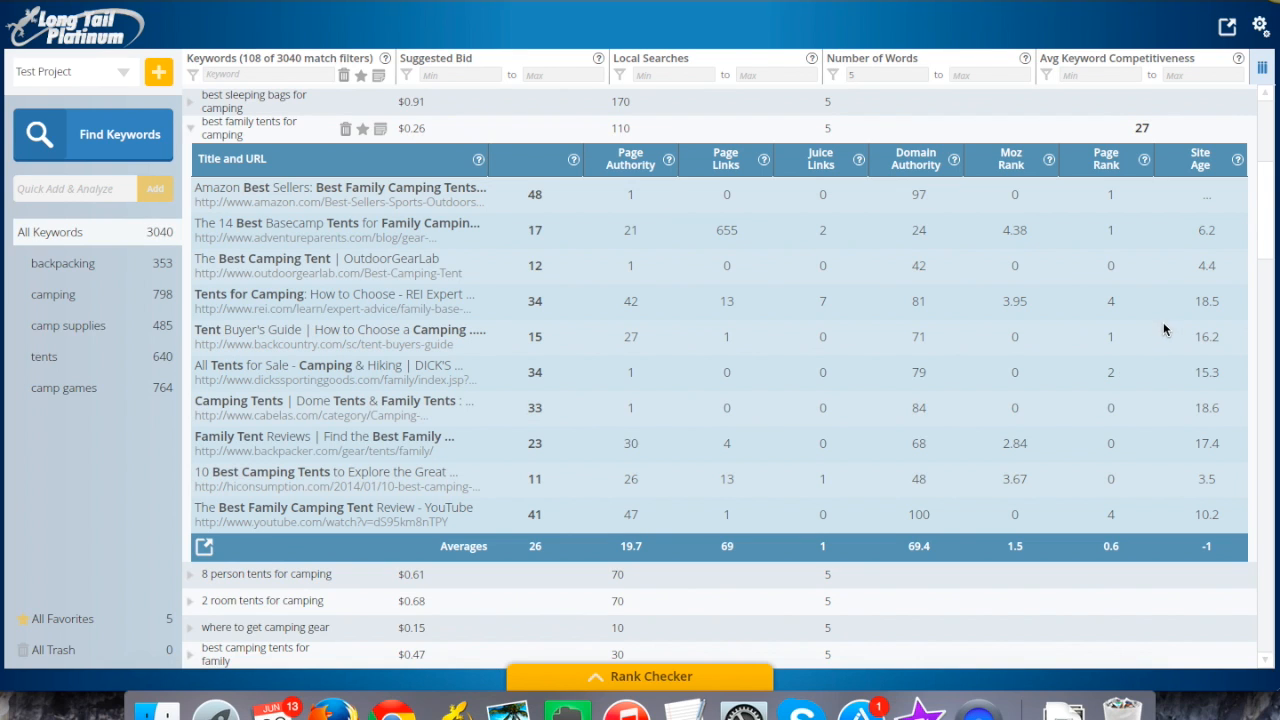
{"action": "mouse_move", "coordinate": [1208, 266]}
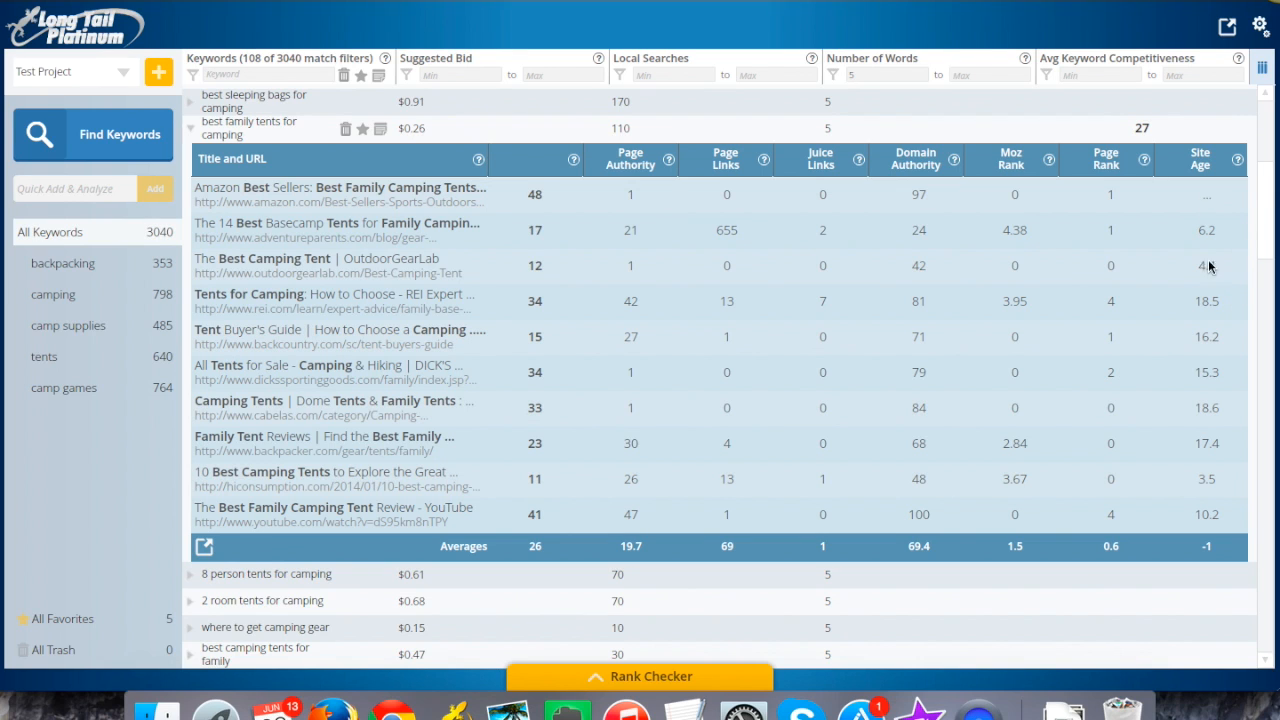
{"action": "mouse_move", "coordinate": [1222, 324]}
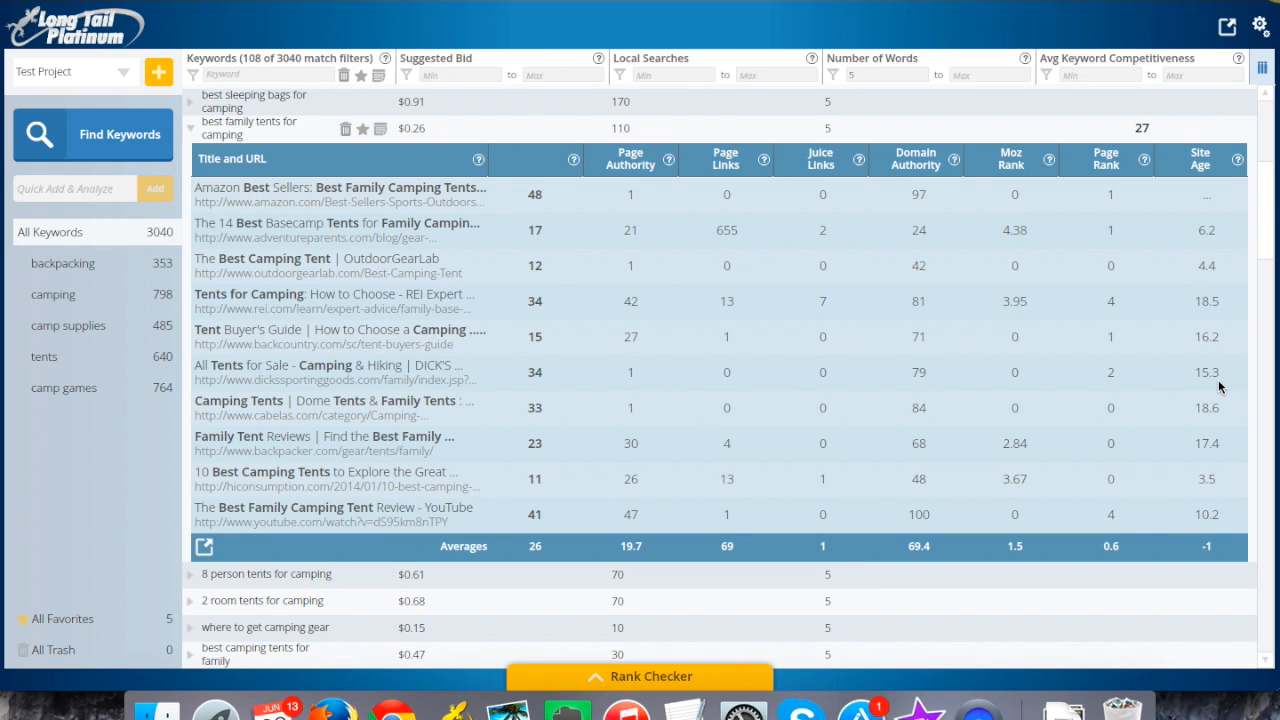
{"action": "mouse_move", "coordinate": [1144, 388]}
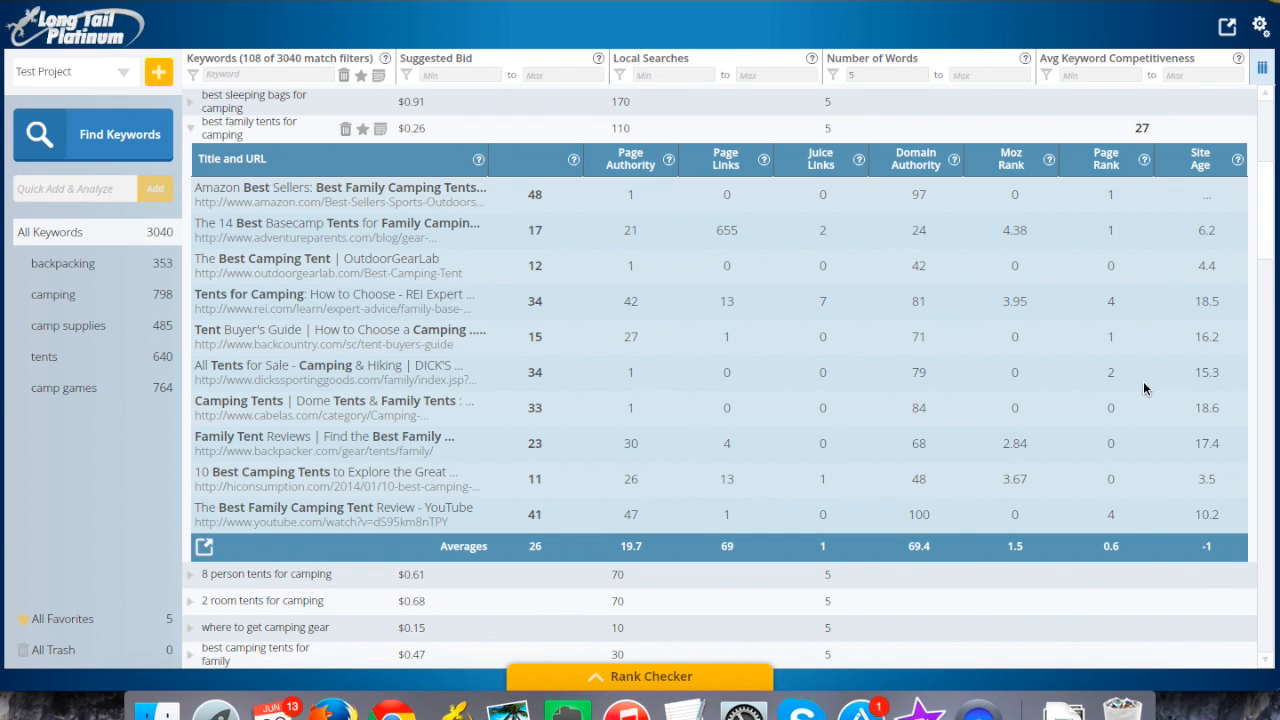
{"action": "mouse_move", "coordinate": [260, 136]}
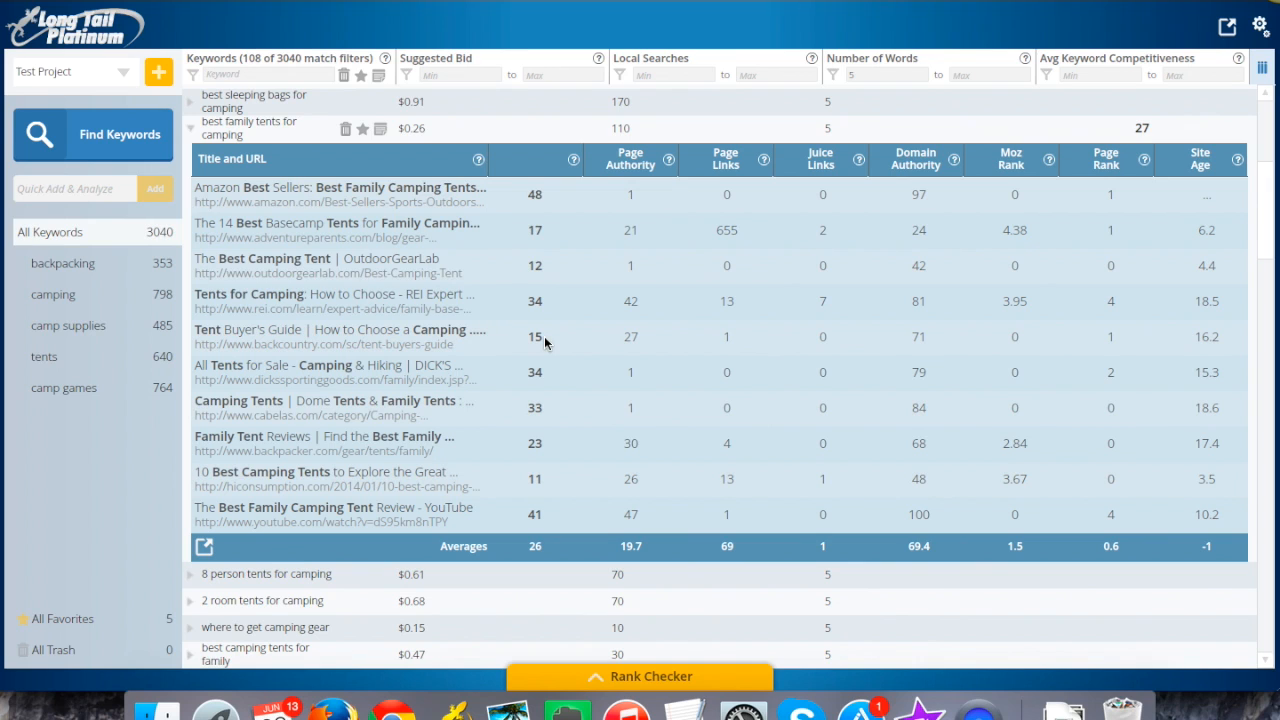
{"action": "mouse_move", "coordinate": [556, 358]}
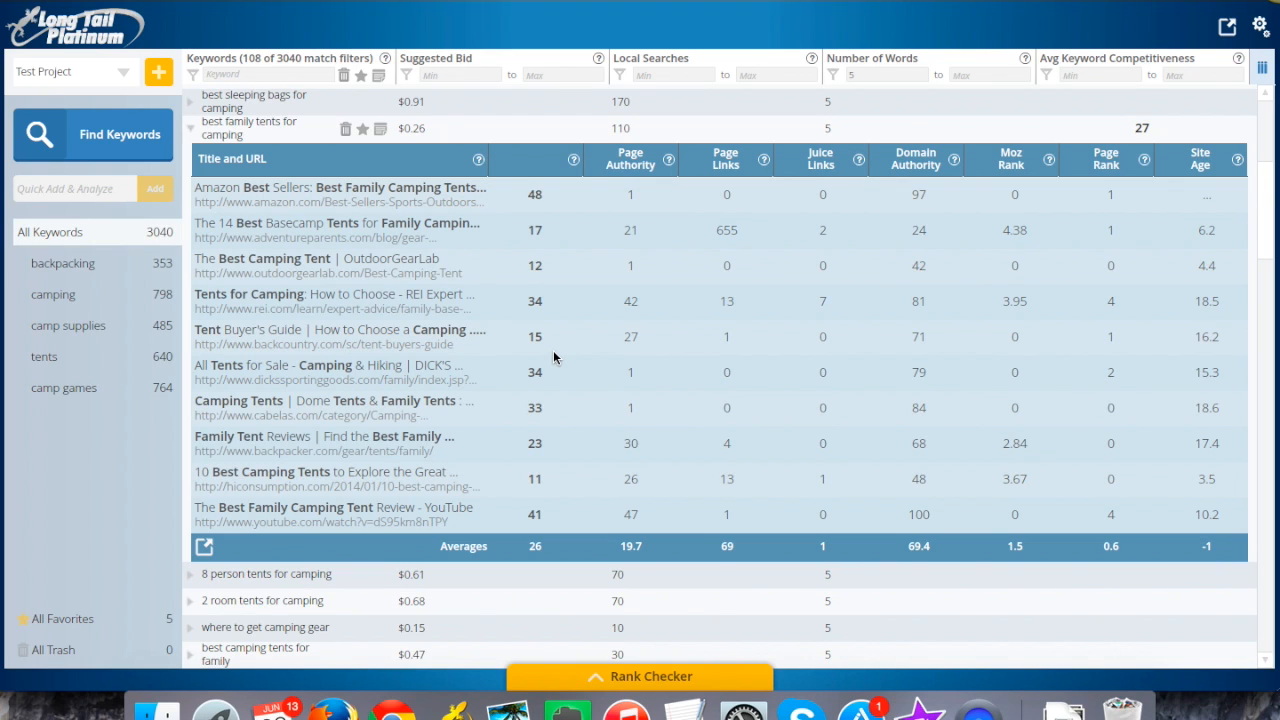
{"action": "mouse_move", "coordinate": [884, 320]}
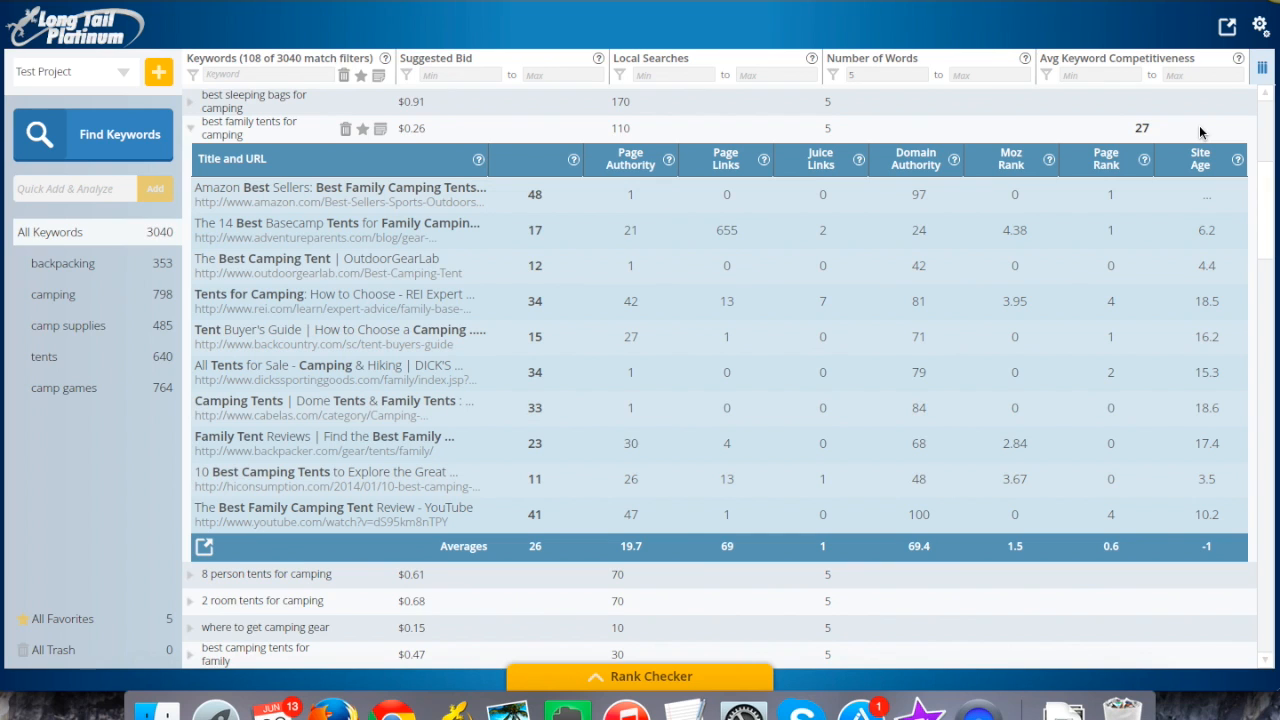
{"action": "mouse_move", "coordinate": [740, 302]}
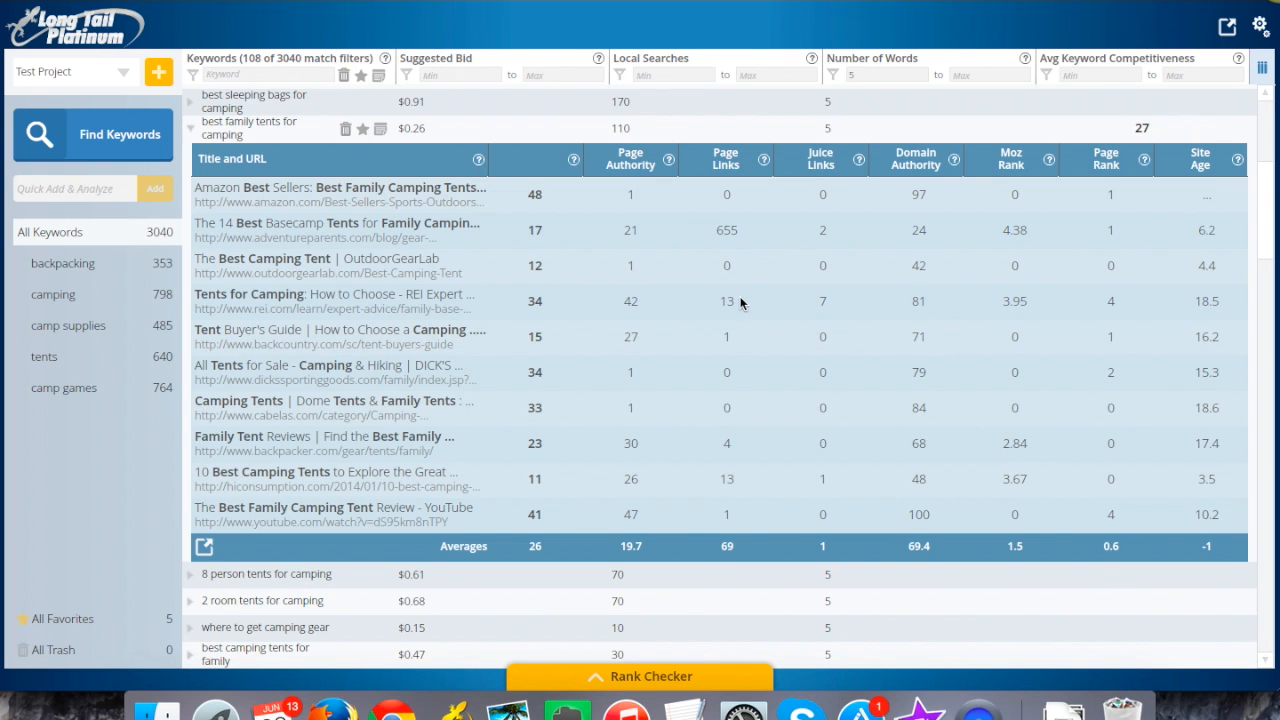
{"action": "mouse_move", "coordinate": [460, 452]}
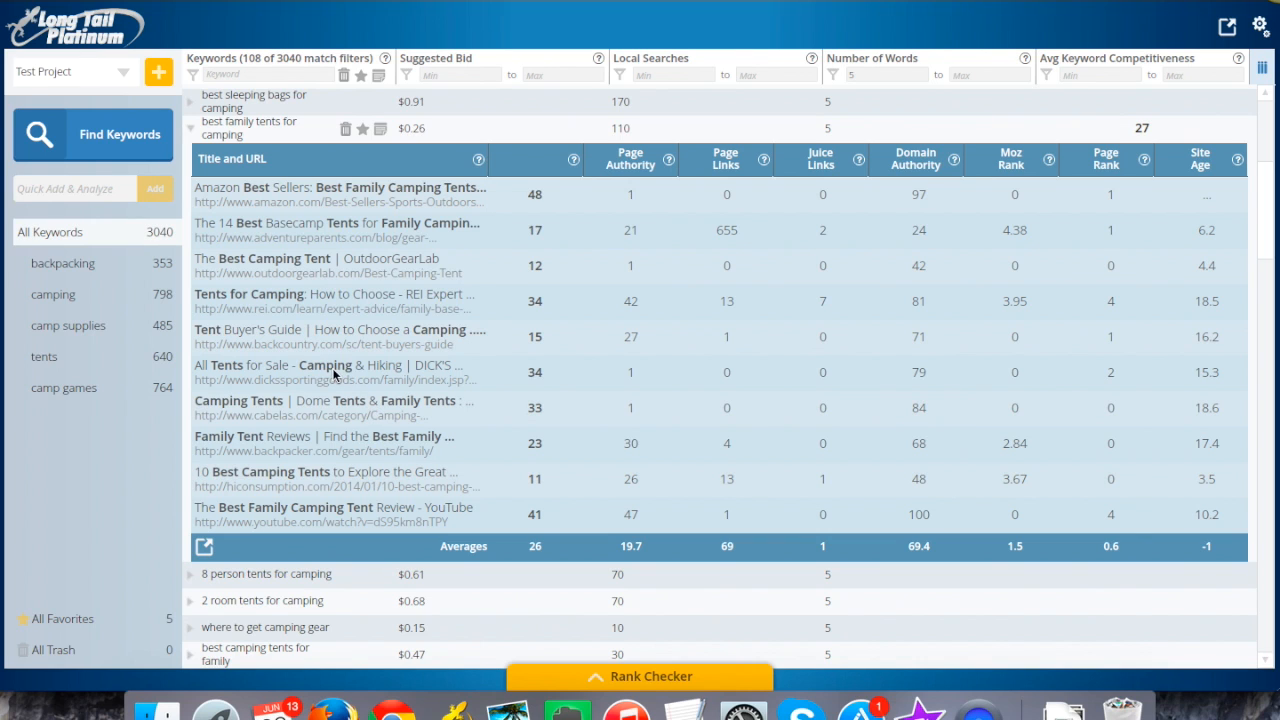
{"action": "mouse_move", "coordinate": [324, 356]}
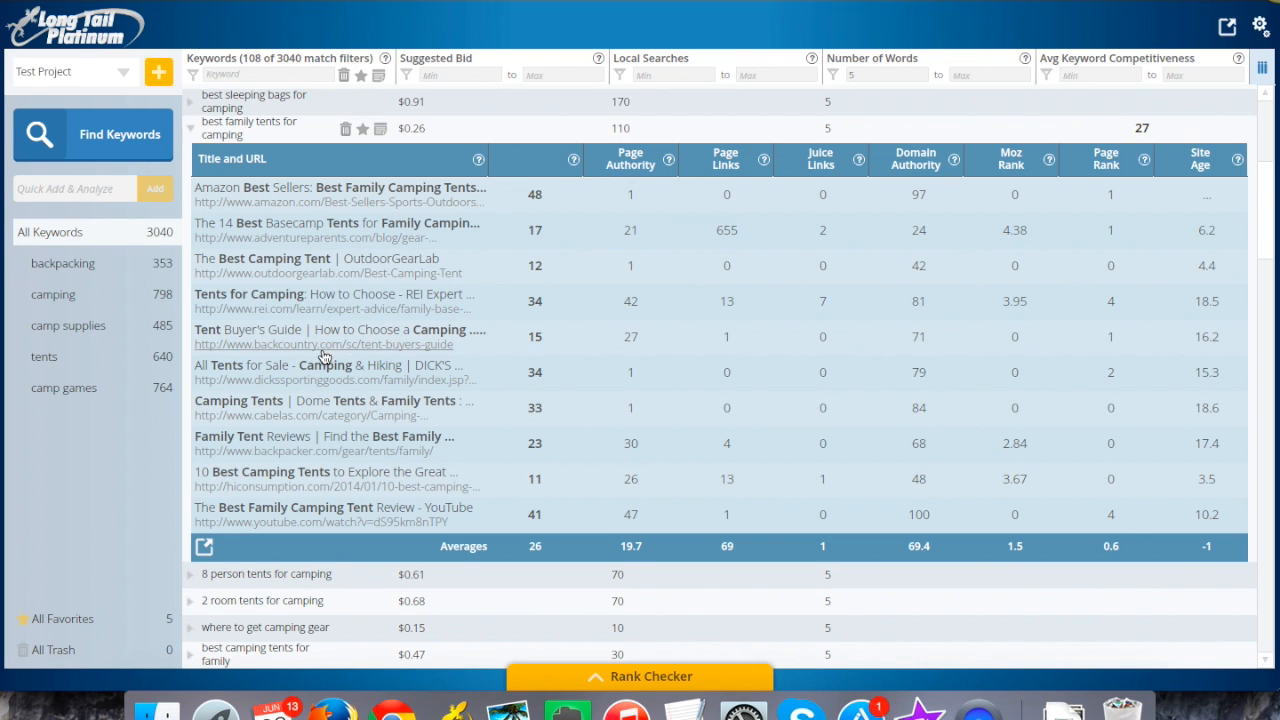
{"action": "mouse_move", "coordinate": [408, 444]}
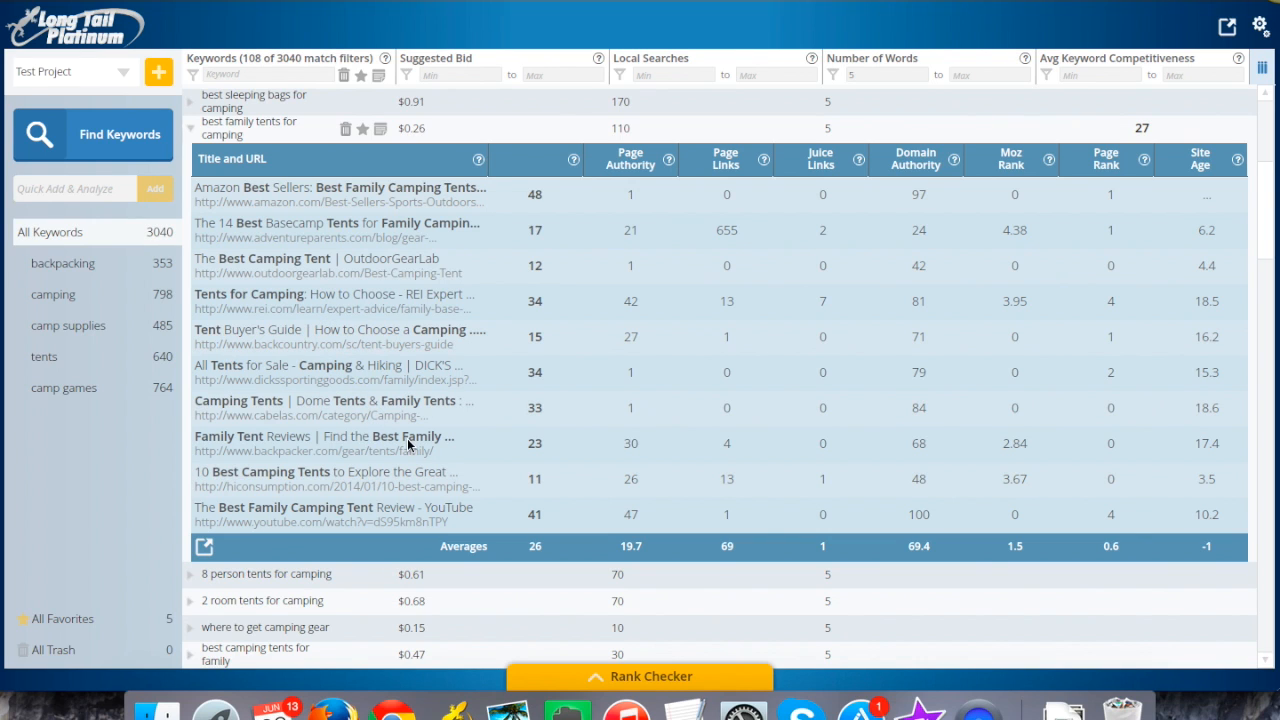
{"action": "mouse_move", "coordinate": [436, 472]}
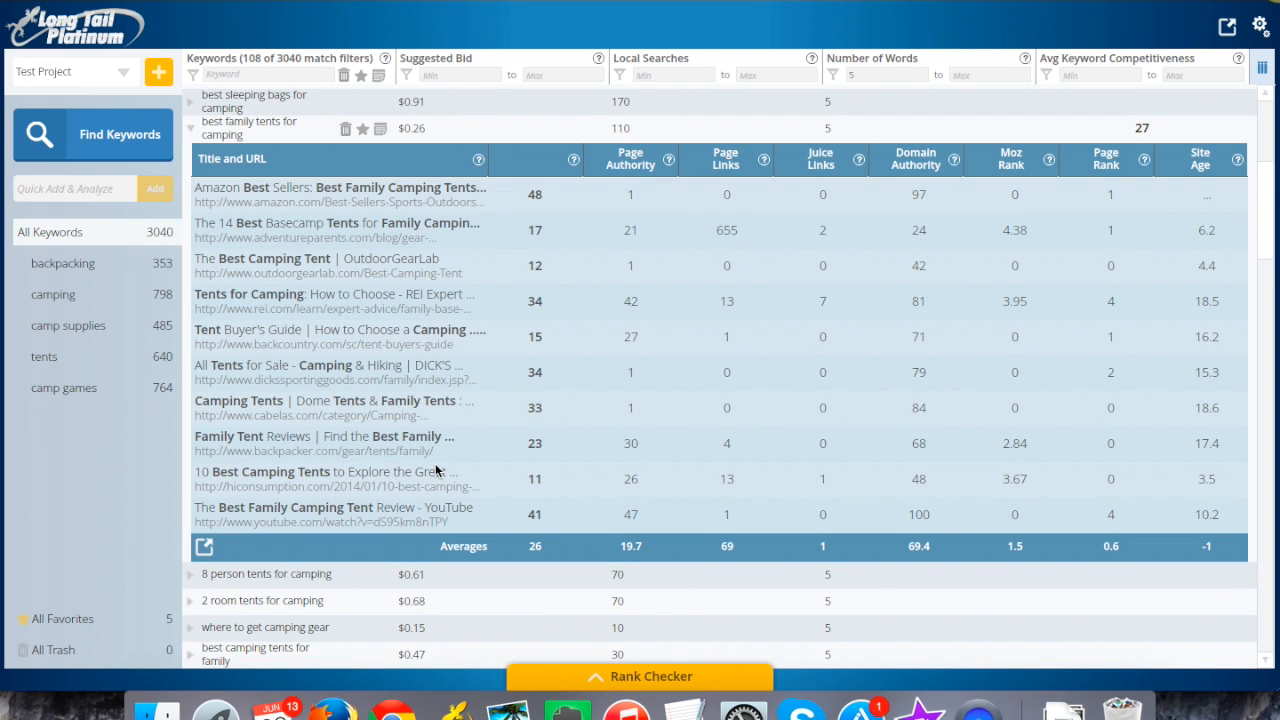
{"action": "mouse_move", "coordinate": [376, 404]}
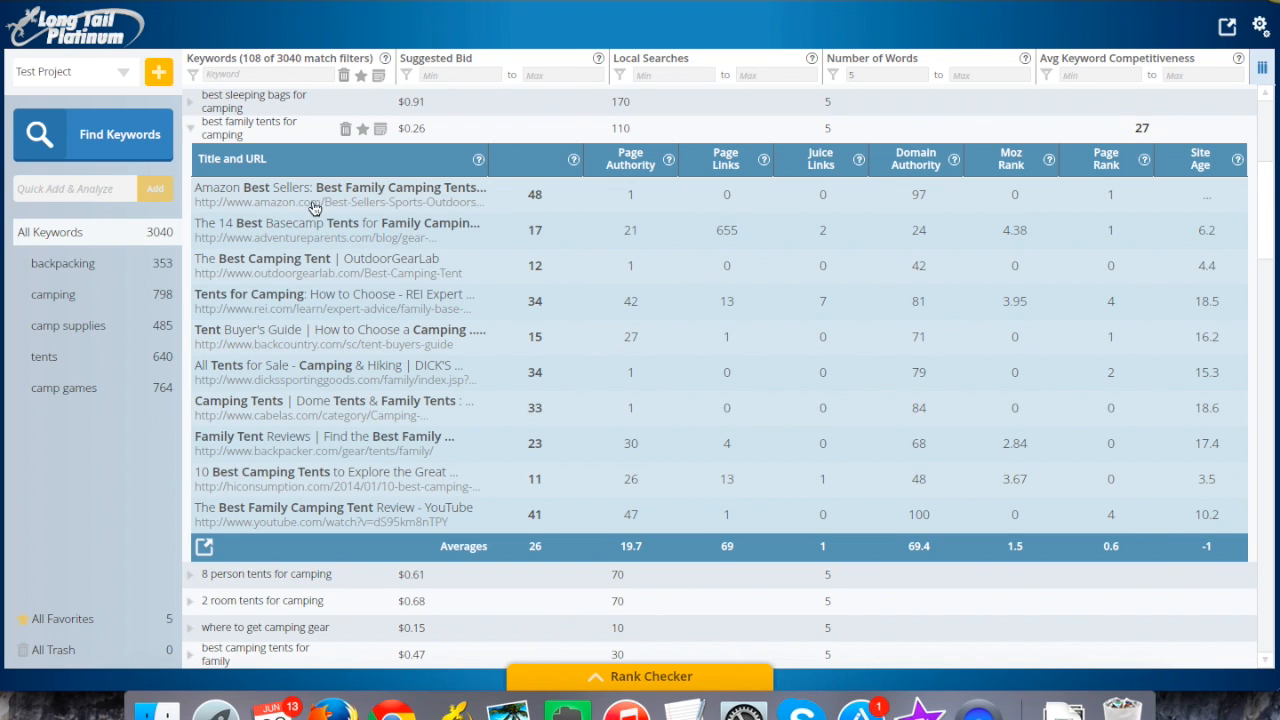
{"action": "mouse_move", "coordinate": [356, 190]}
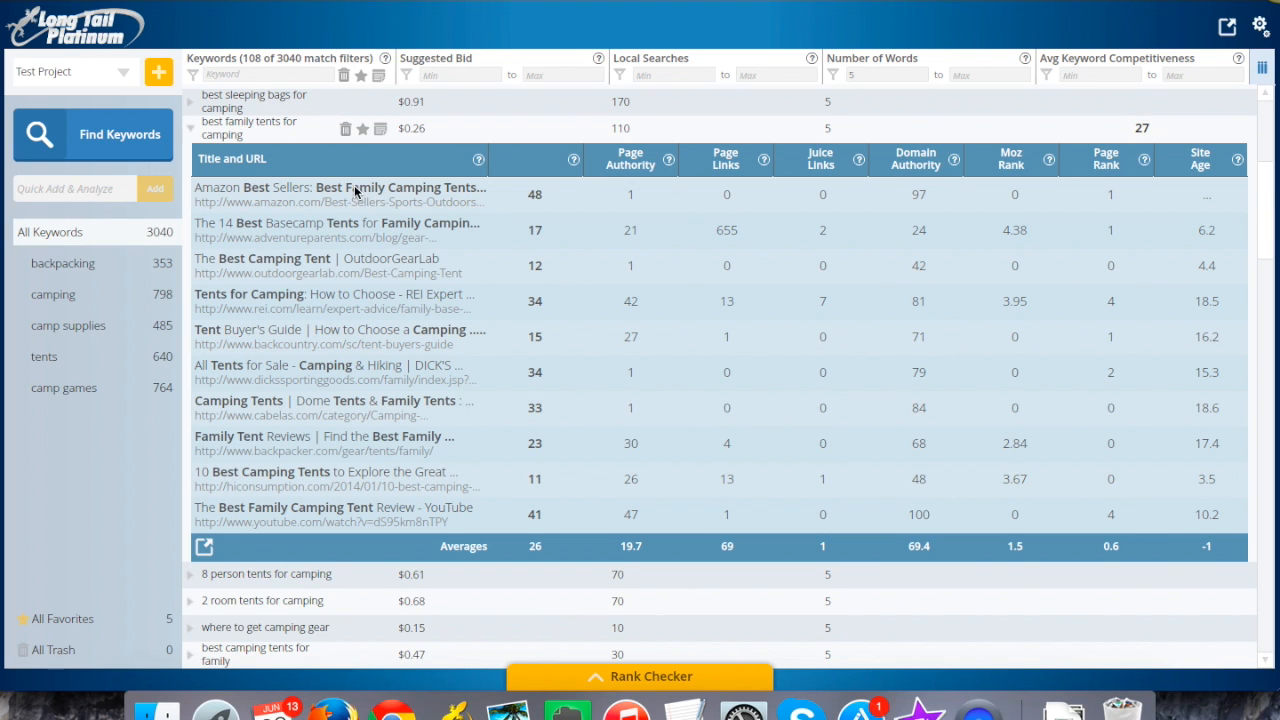
{"action": "mouse_move", "coordinate": [468, 204]}
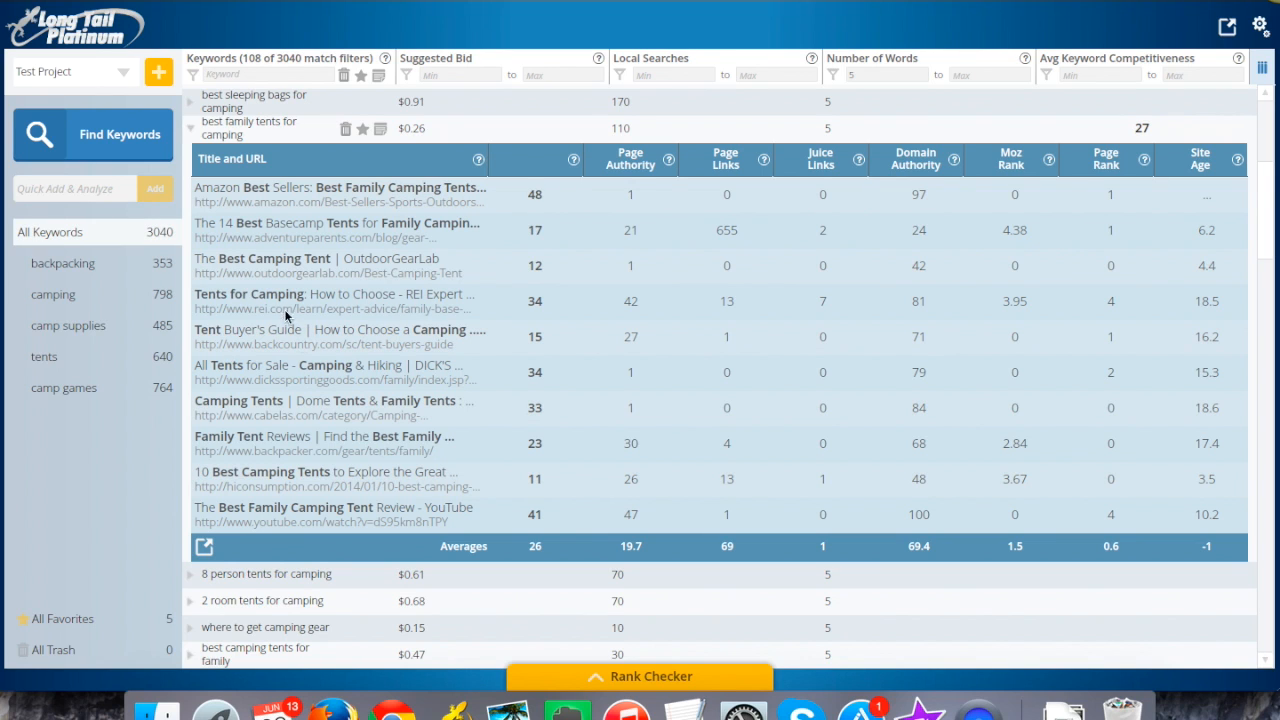
{"action": "mouse_move", "coordinate": [268, 298]}
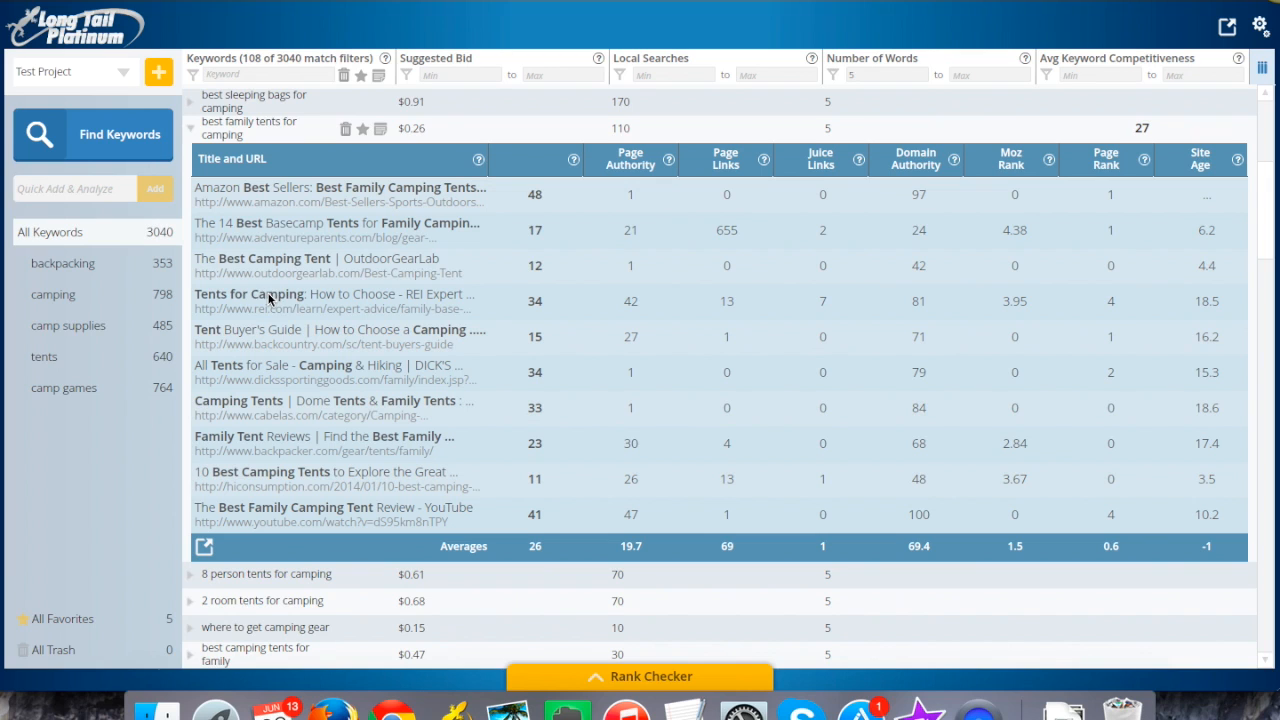
{"action": "mouse_move", "coordinate": [318, 328]}
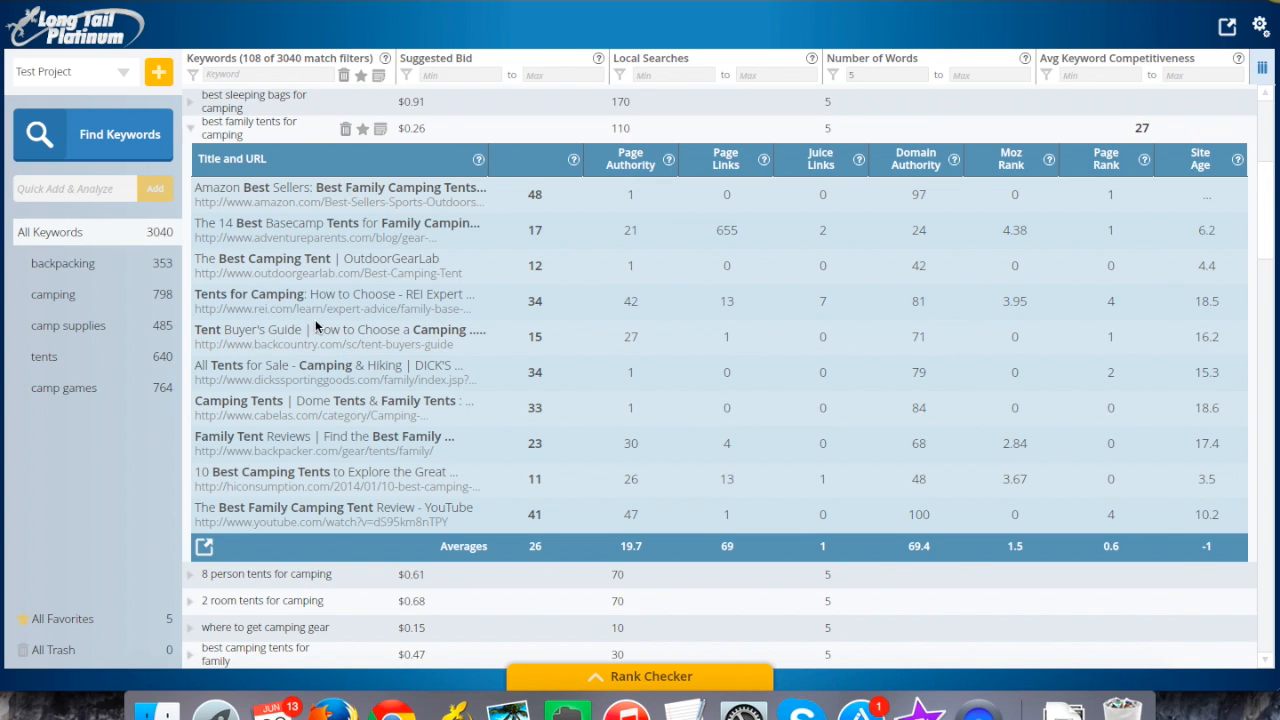
{"action": "mouse_move", "coordinate": [292, 348]}
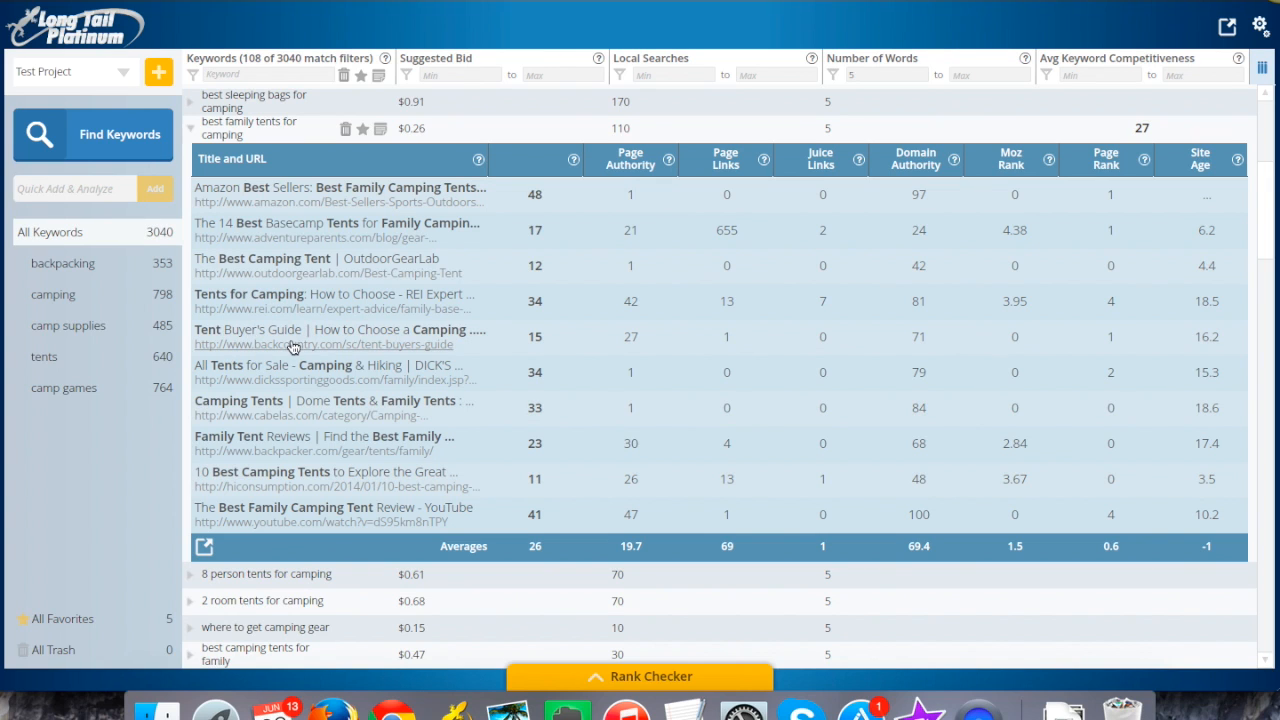
{"action": "mouse_move", "coordinate": [412, 366]}
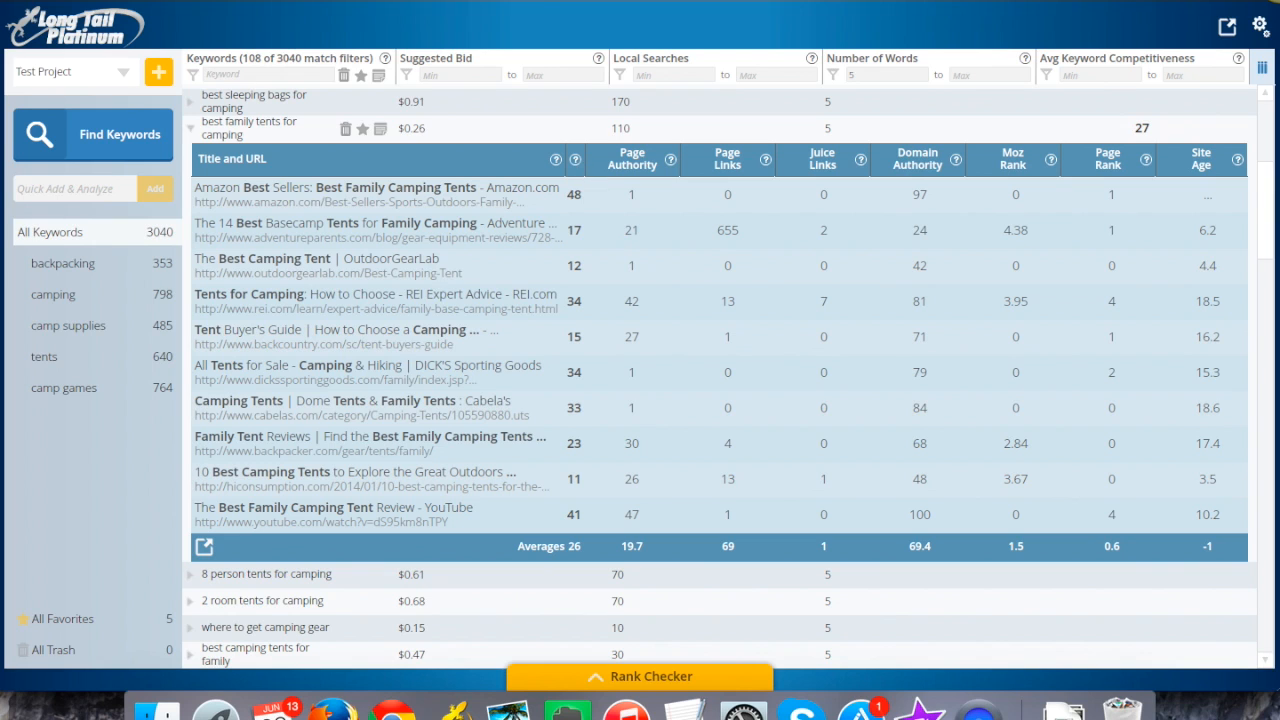
{"action": "mouse_move", "coordinate": [392, 406]}
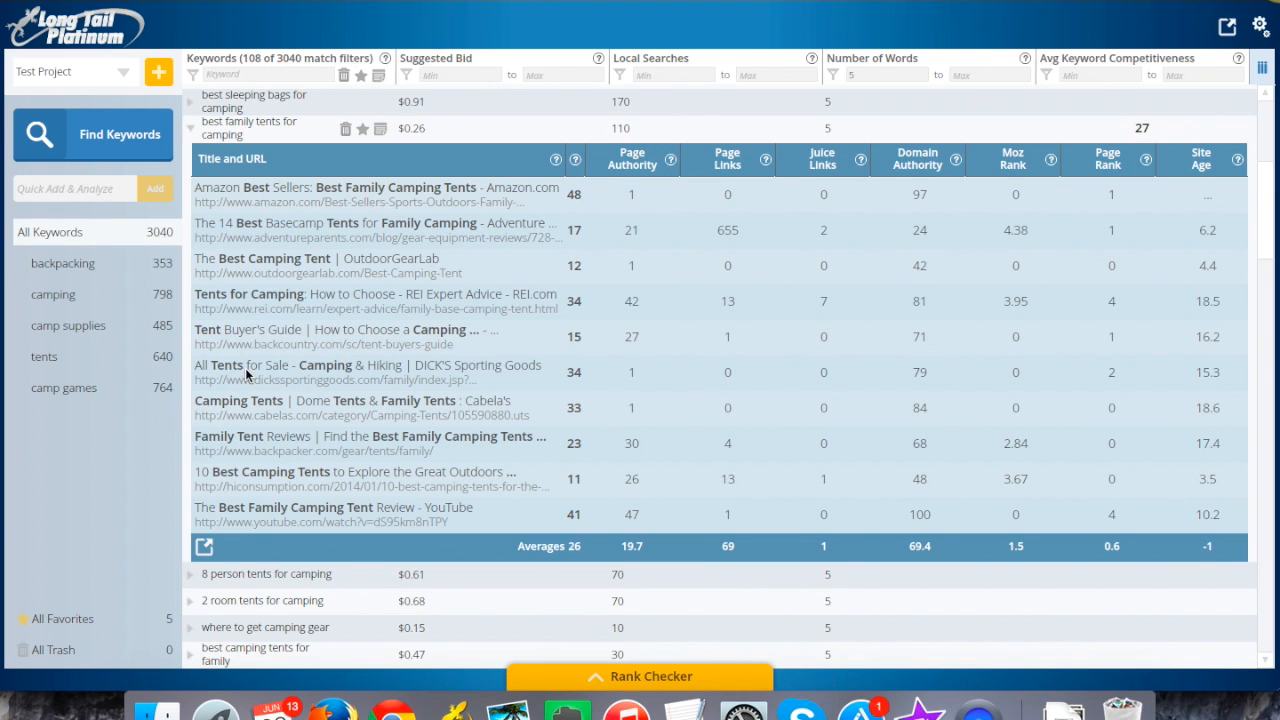
{"action": "mouse_move", "coordinate": [430, 528]}
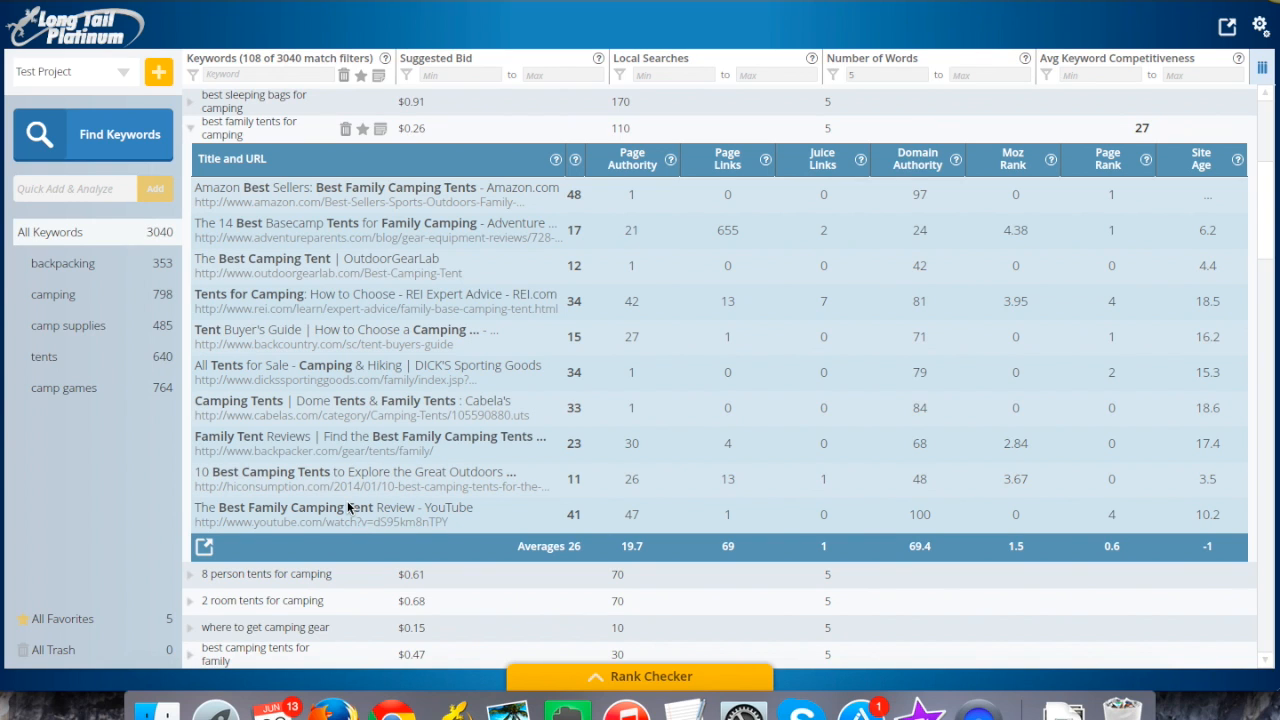
{"action": "mouse_move", "coordinate": [304, 512]}
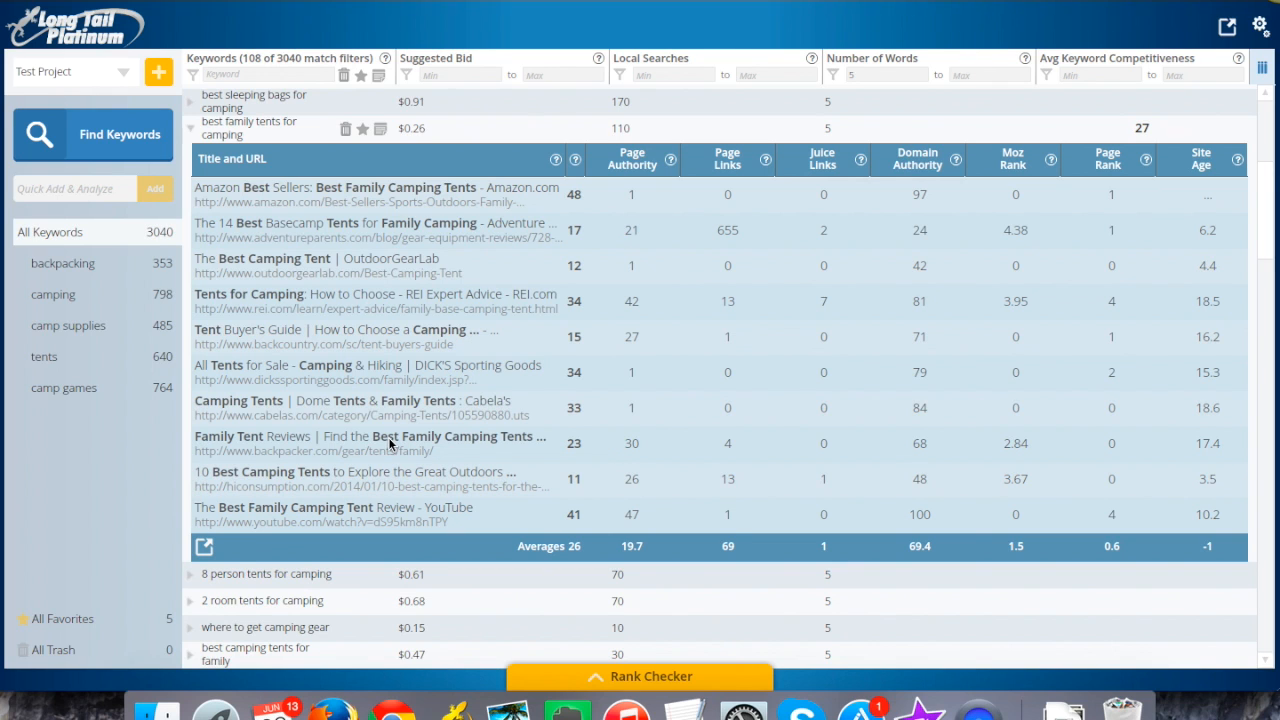
{"action": "mouse_move", "coordinate": [362, 336]}
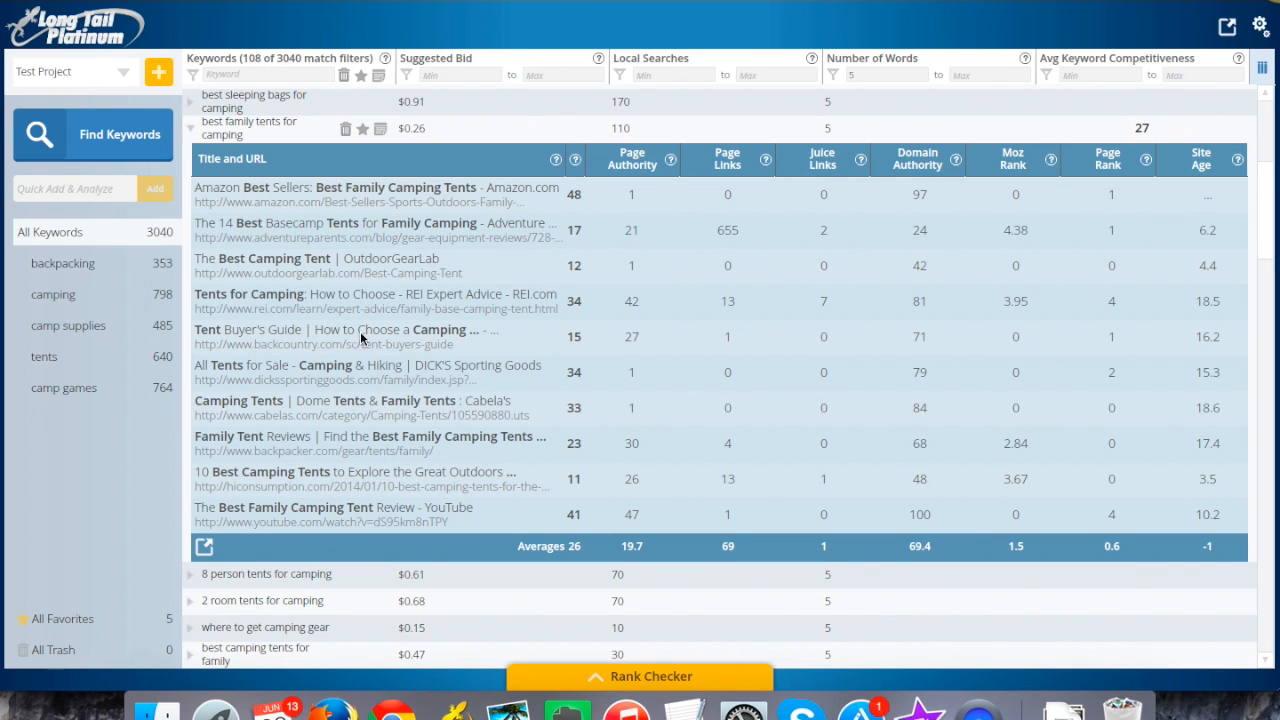
{"action": "mouse_move", "coordinate": [344, 264]}
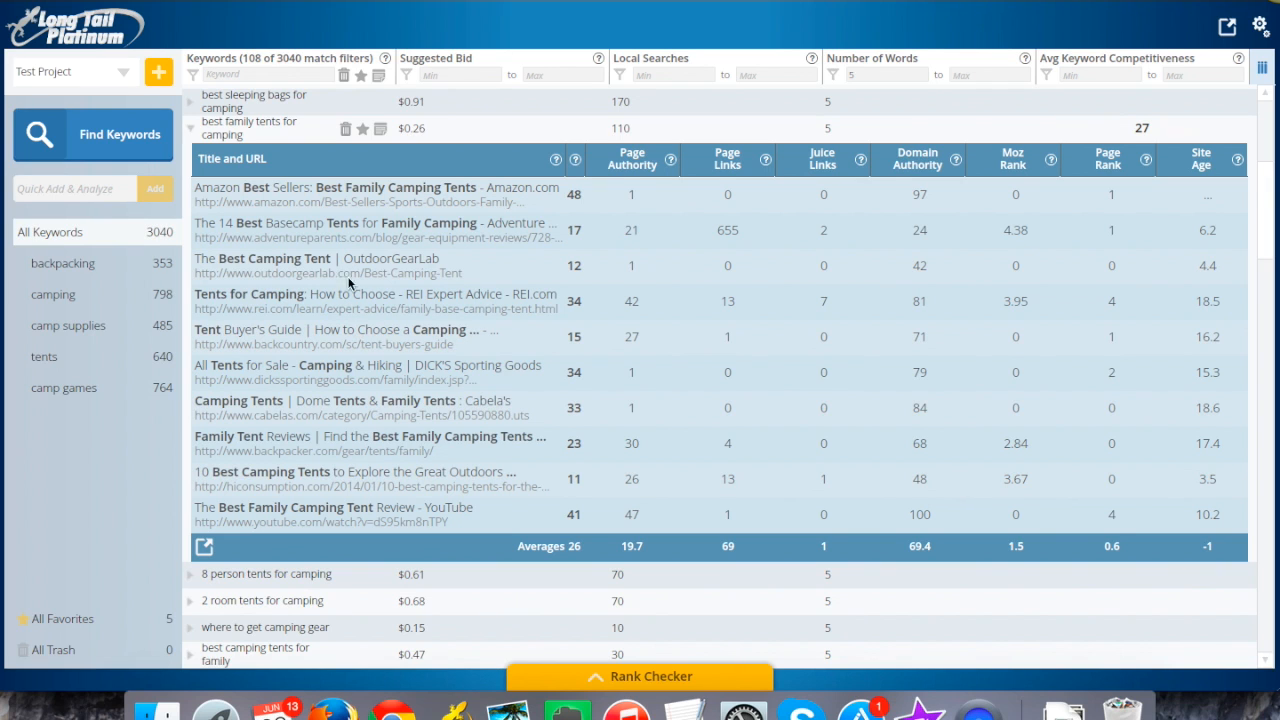
{"action": "mouse_move", "coordinate": [304, 444]}
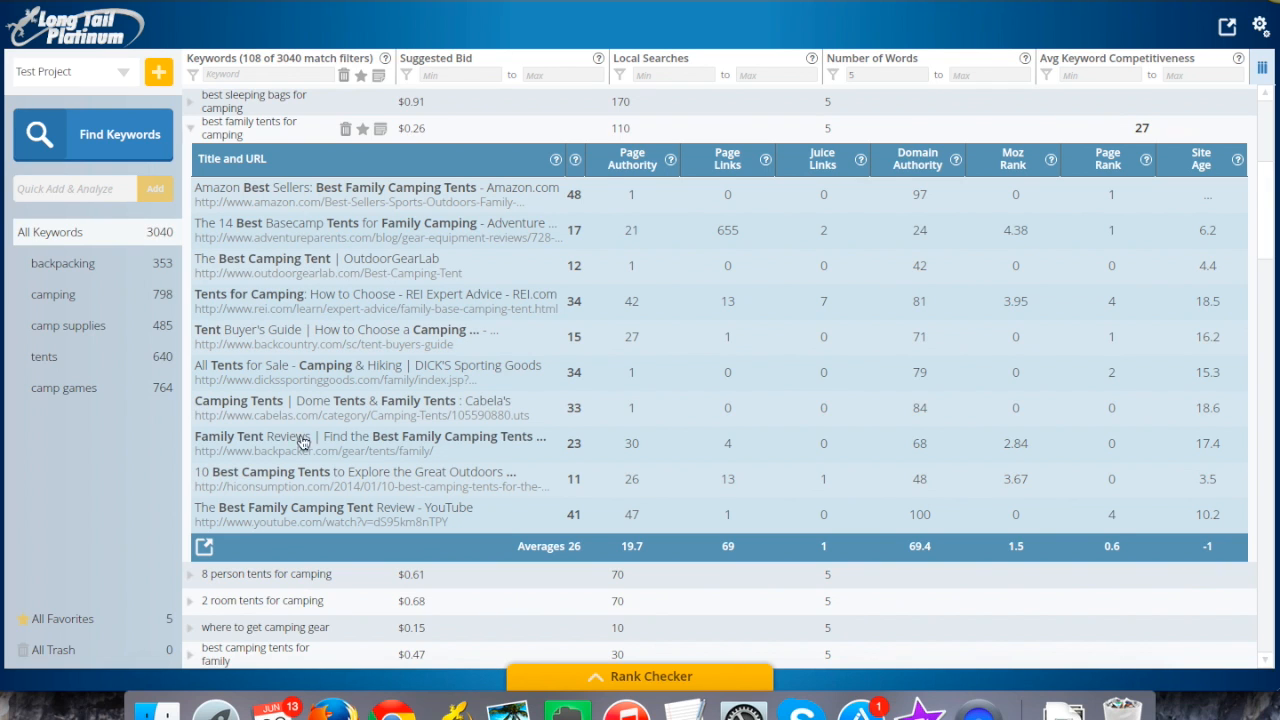
{"action": "mouse_move", "coordinate": [292, 414]}
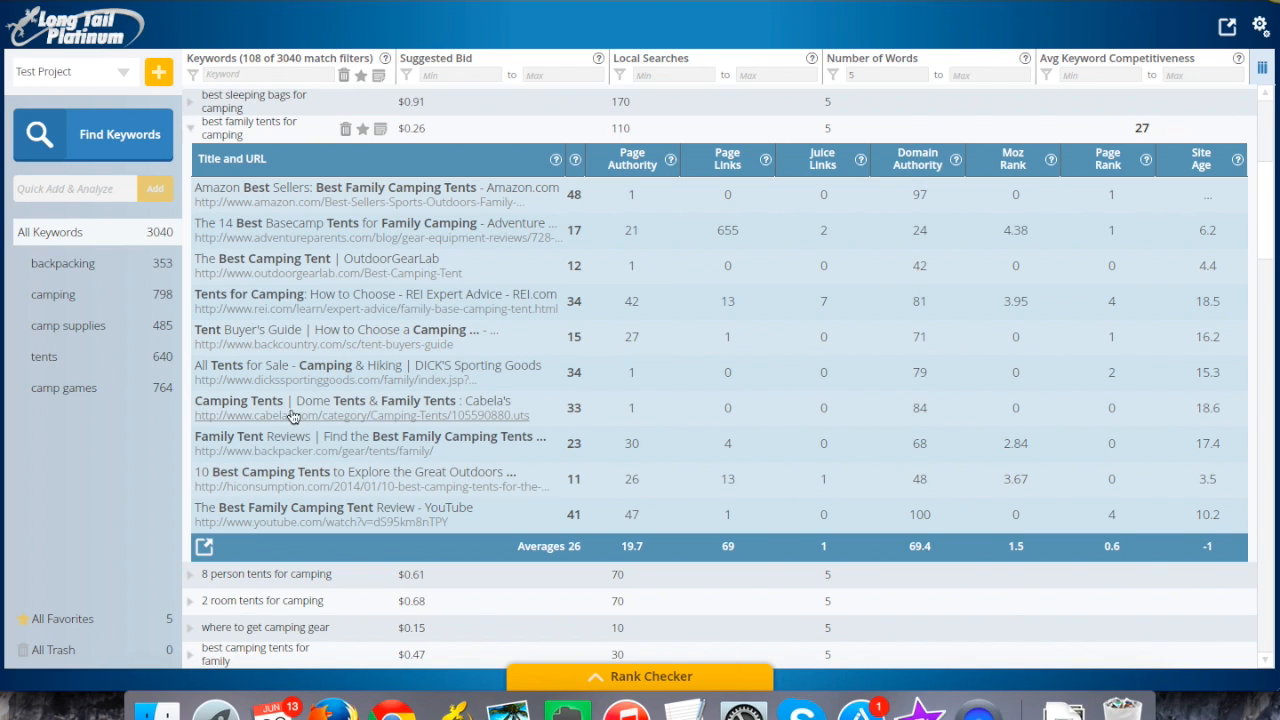
{"action": "mouse_move", "coordinate": [400, 442]}
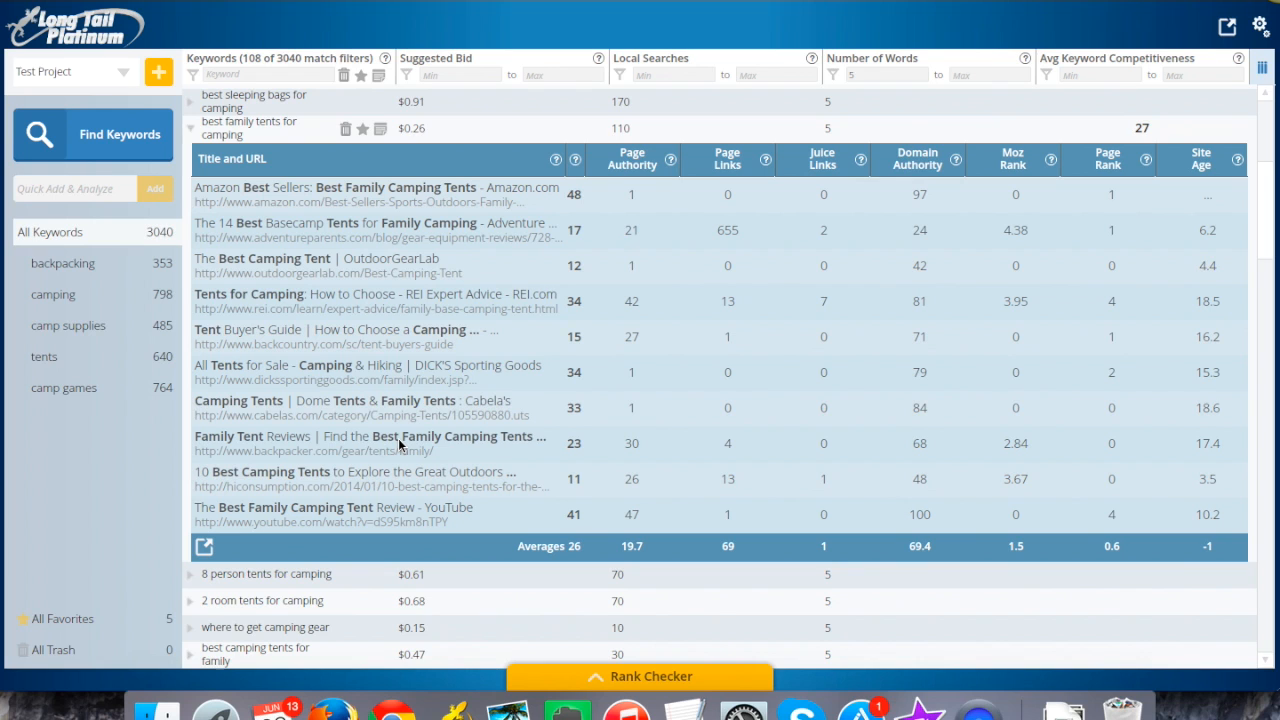
{"action": "mouse_move", "coordinate": [276, 244]}
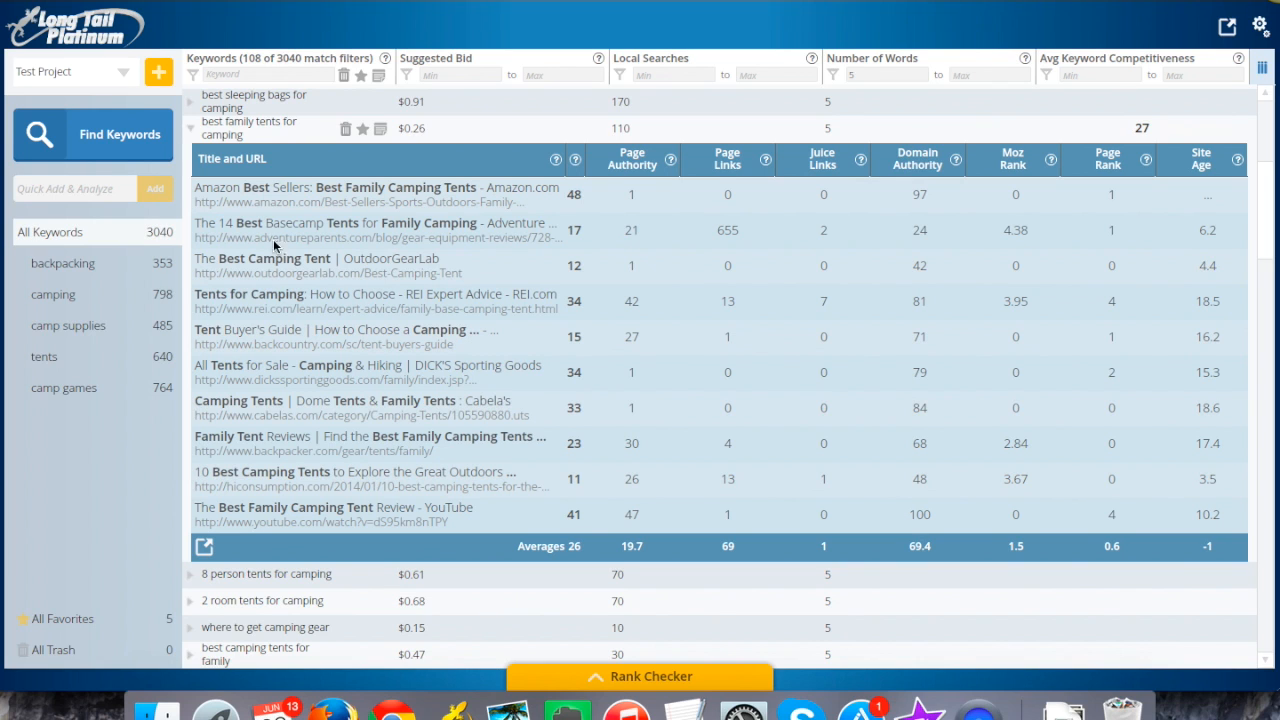
{"action": "mouse_move", "coordinate": [364, 444]}
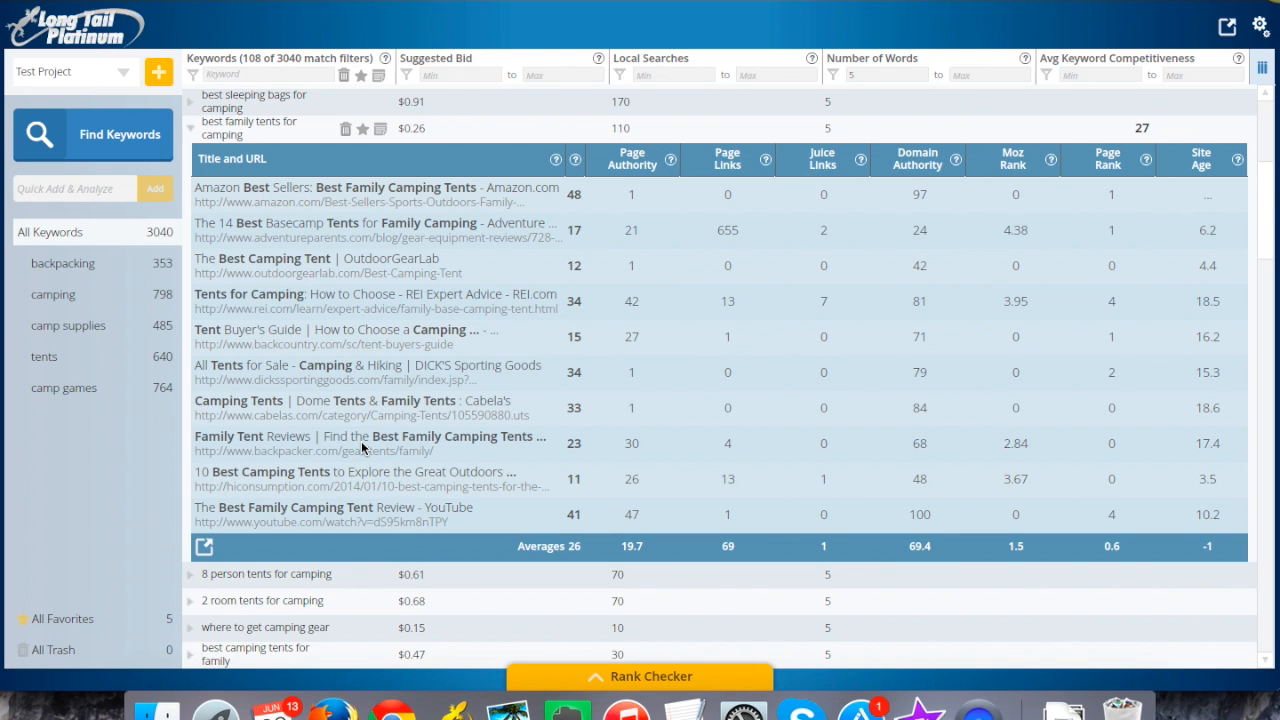
{"action": "mouse_move", "coordinate": [412, 522]}
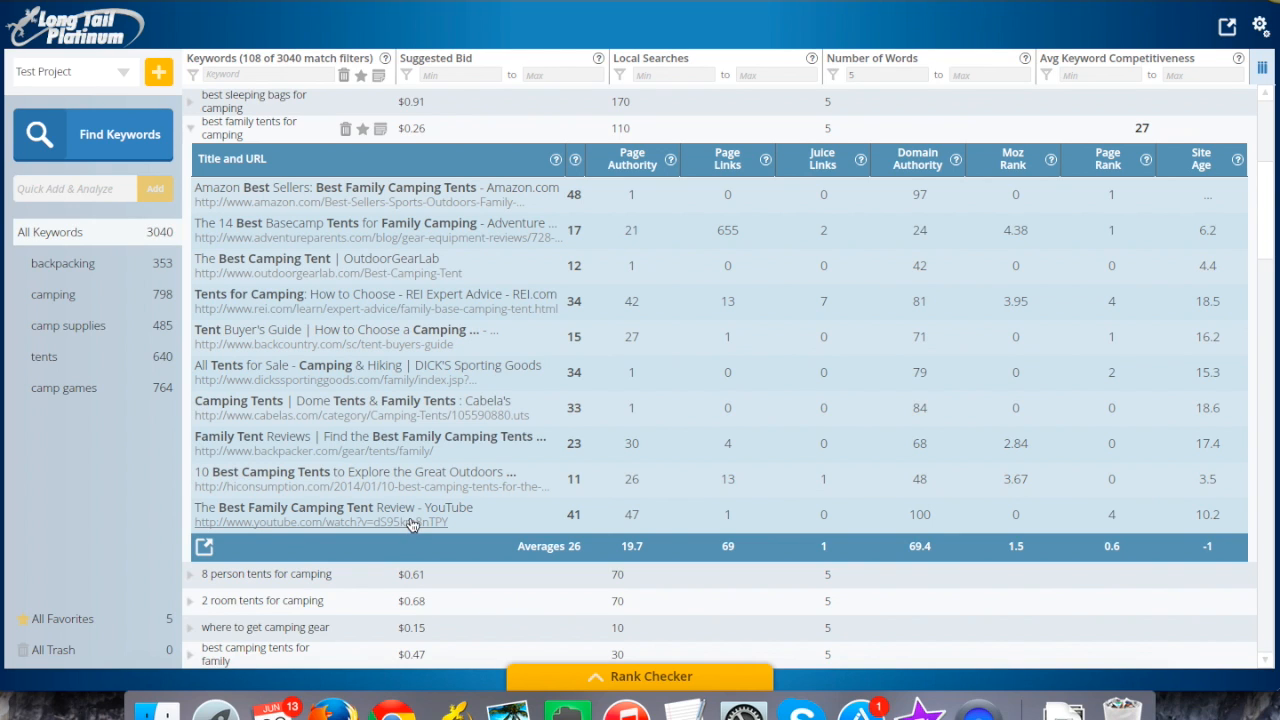
{"action": "mouse_move", "coordinate": [660, 280]}
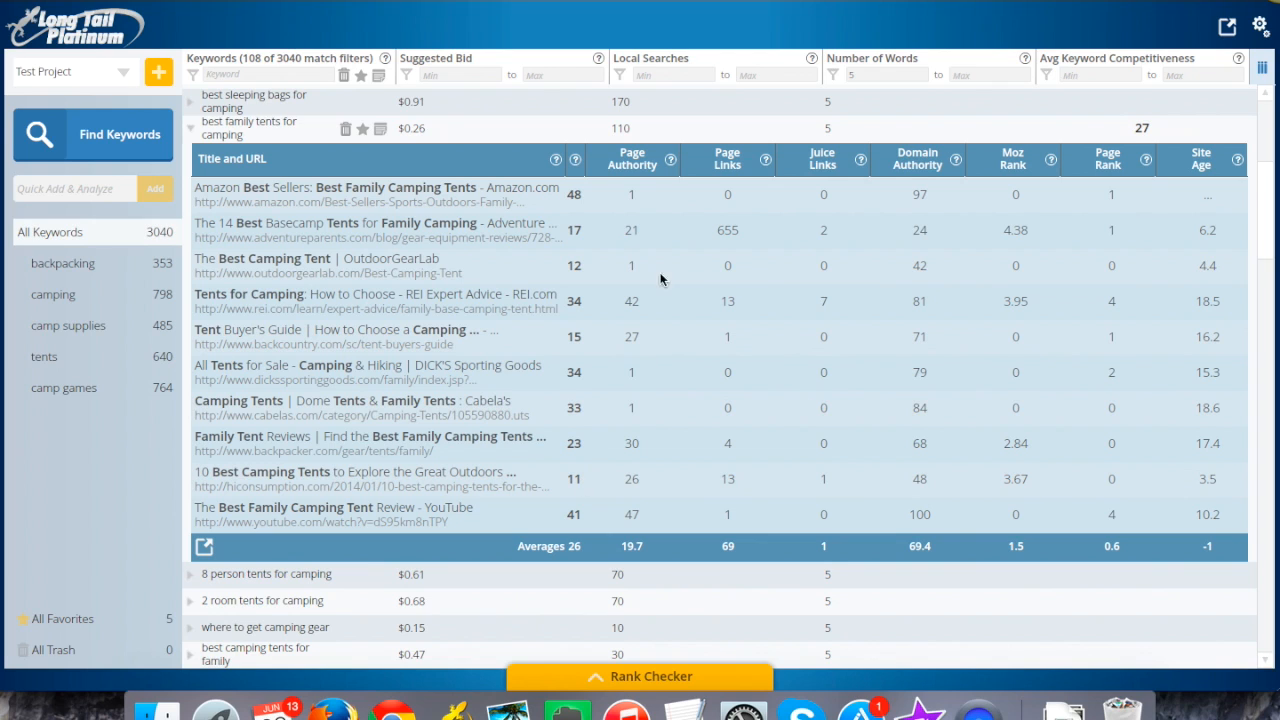
{"action": "mouse_move", "coordinate": [644, 400]}
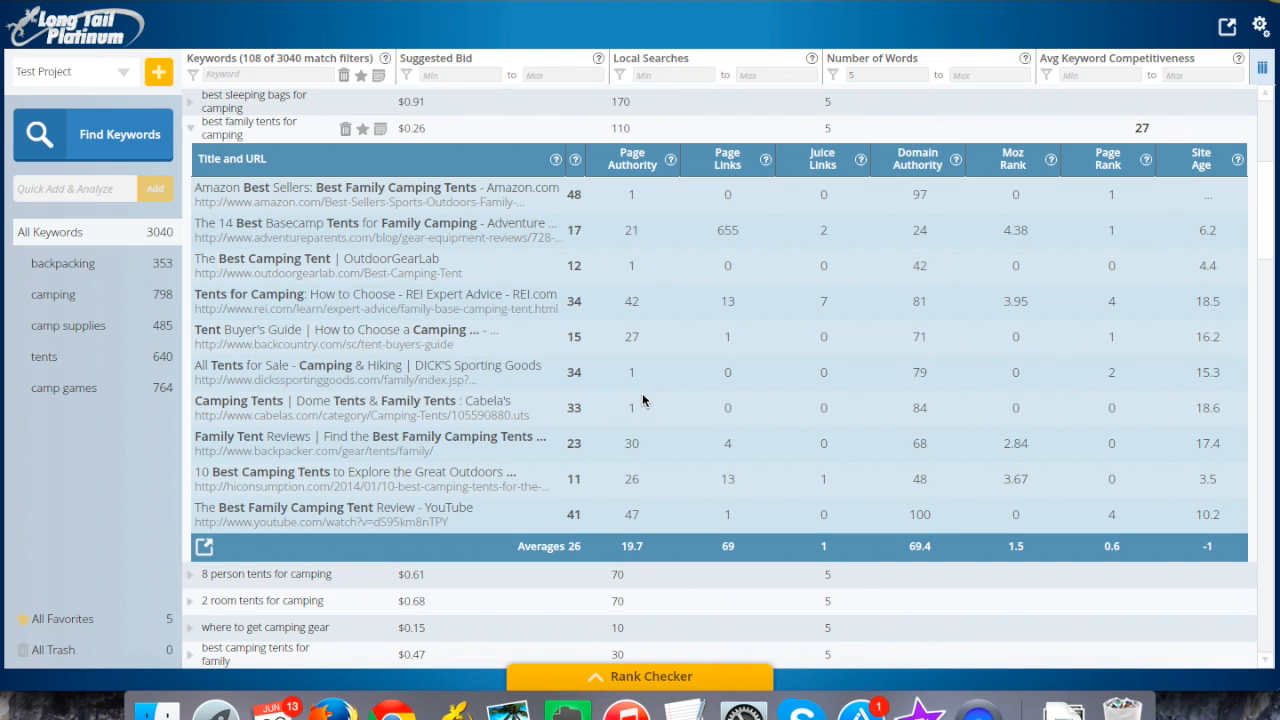
{"action": "mouse_move", "coordinate": [644, 396]}
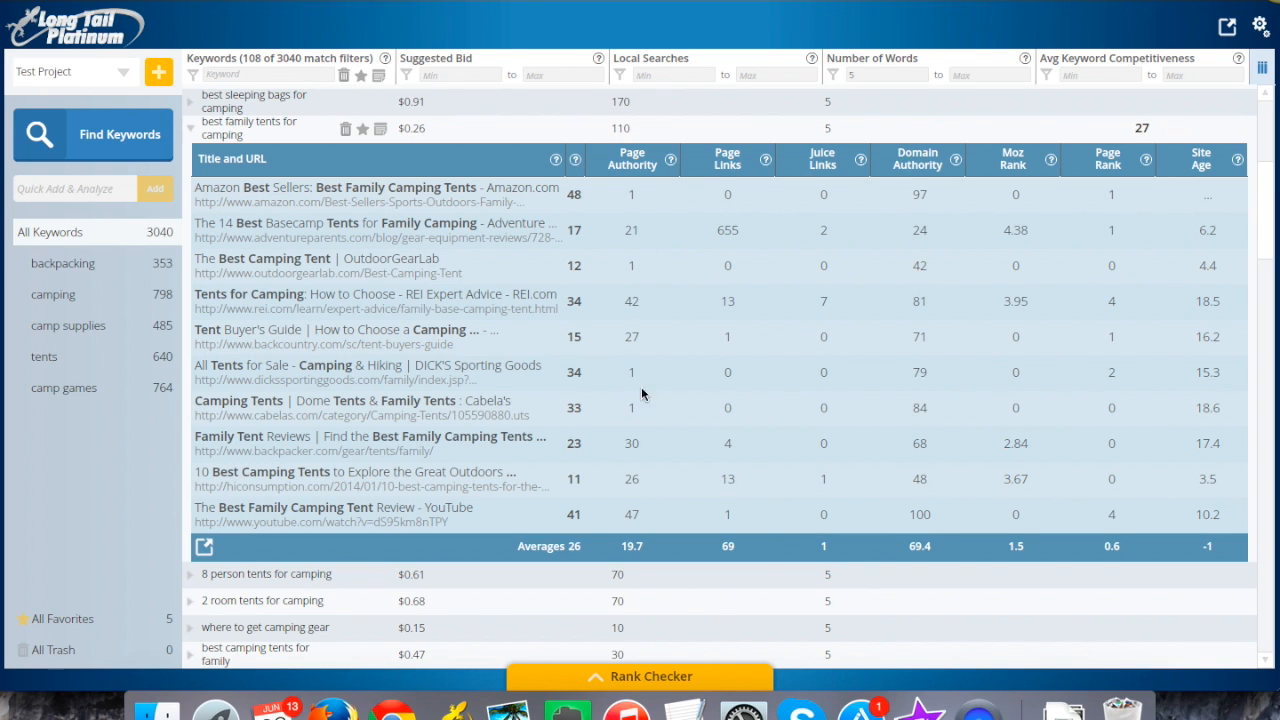
{"action": "mouse_move", "coordinate": [648, 500]}
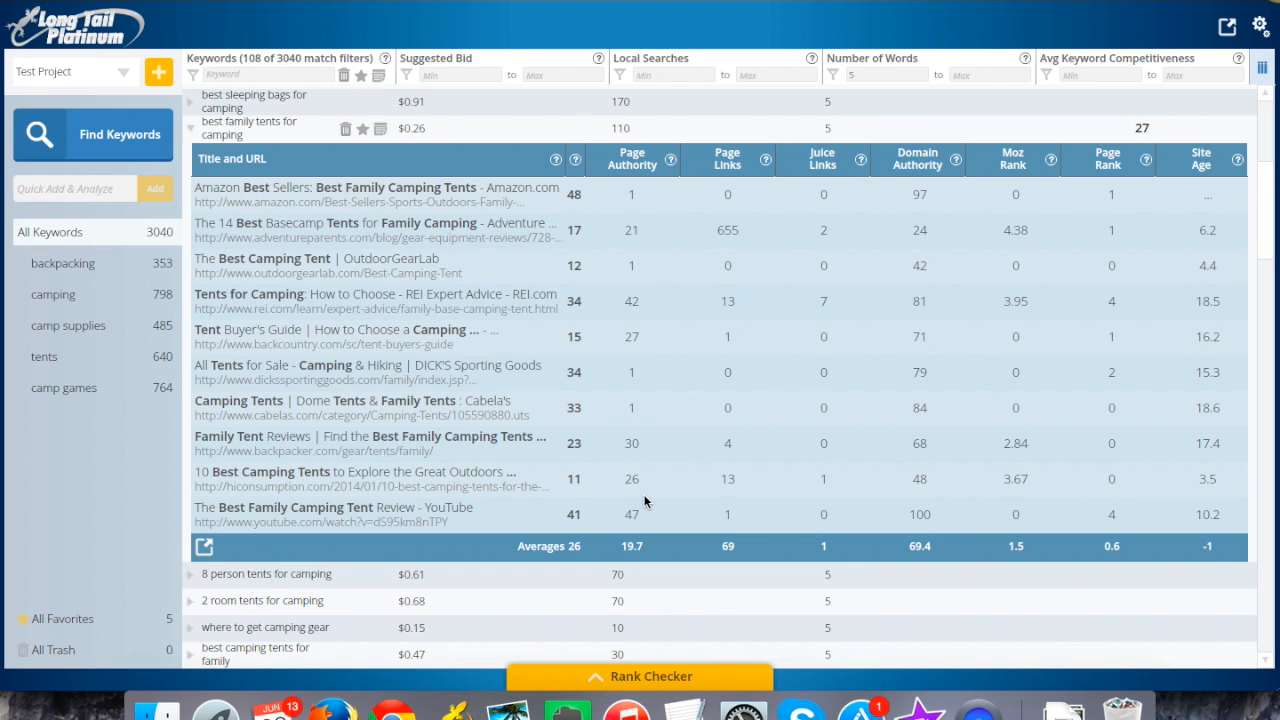
{"action": "mouse_move", "coordinate": [644, 336]}
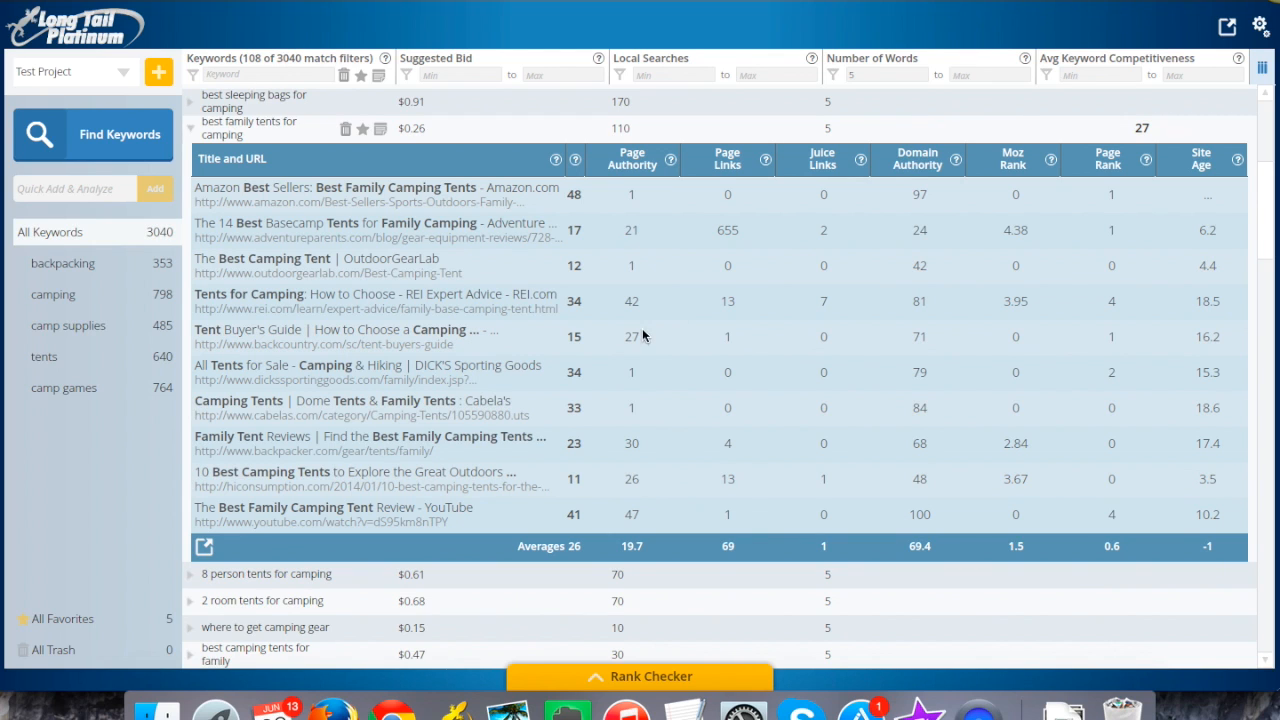
{"action": "mouse_move", "coordinate": [634, 312]}
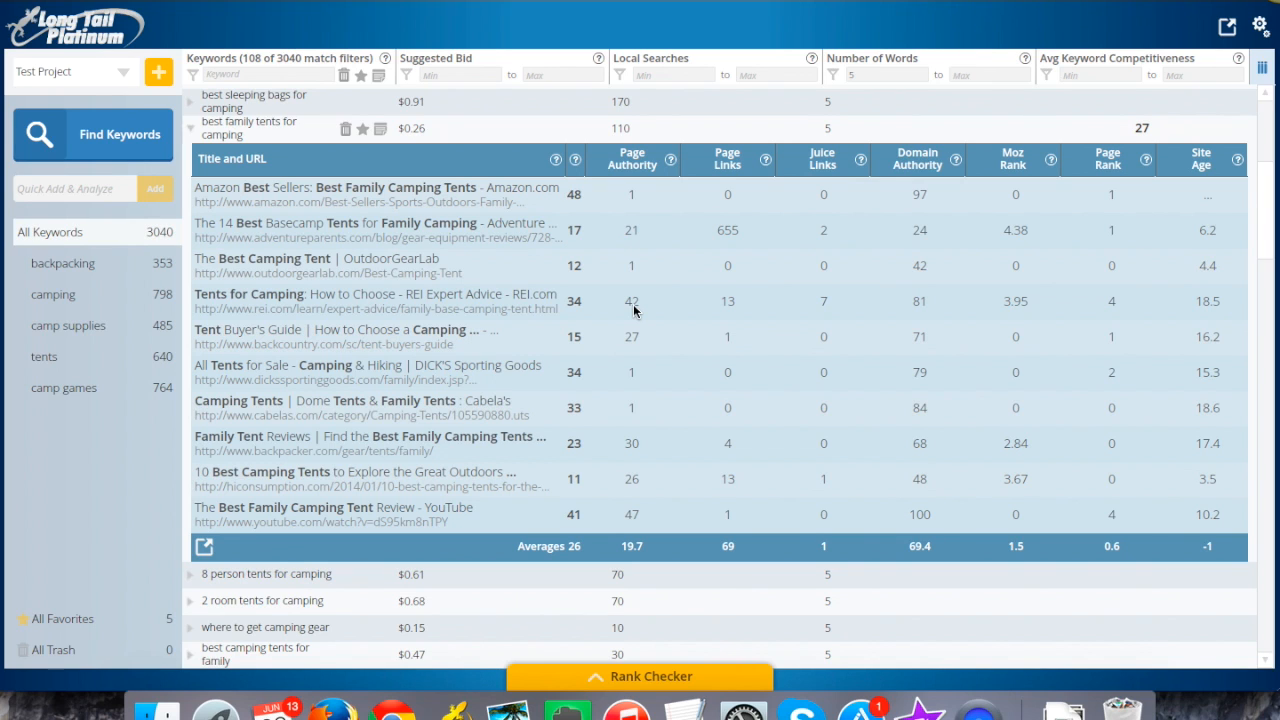
{"action": "mouse_move", "coordinate": [364, 292]}
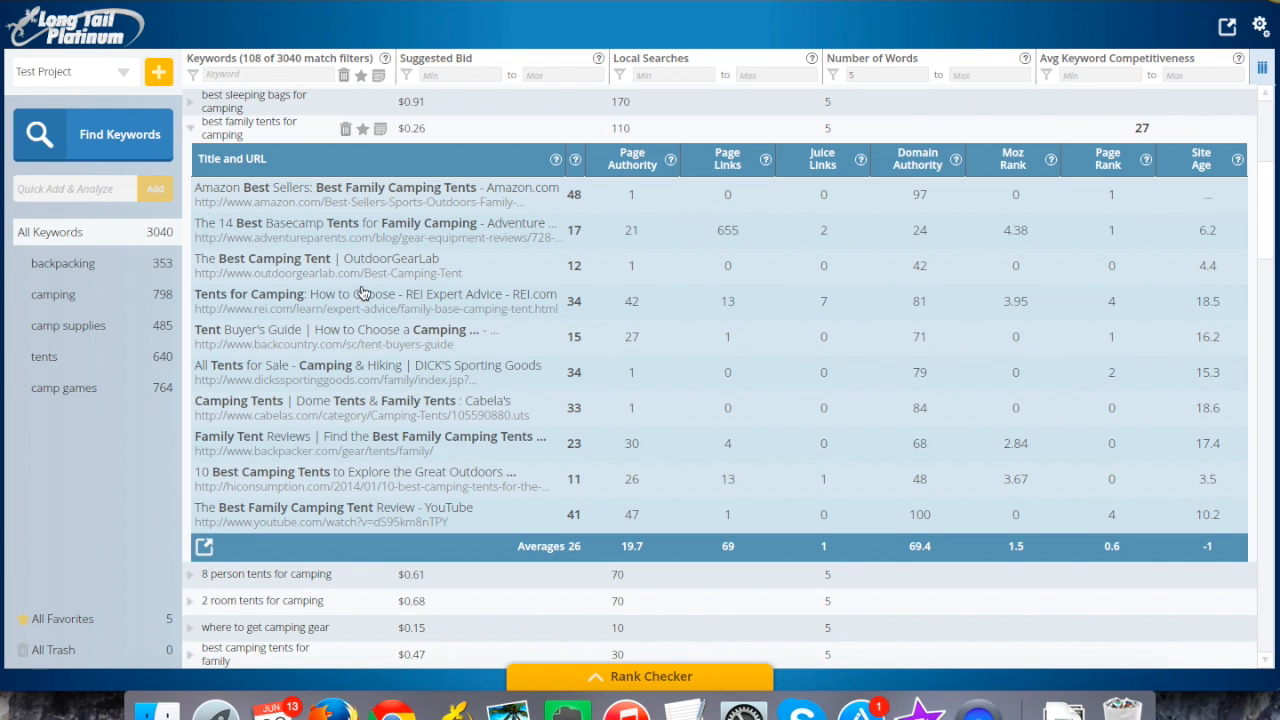
{"action": "mouse_move", "coordinate": [252, 500]}
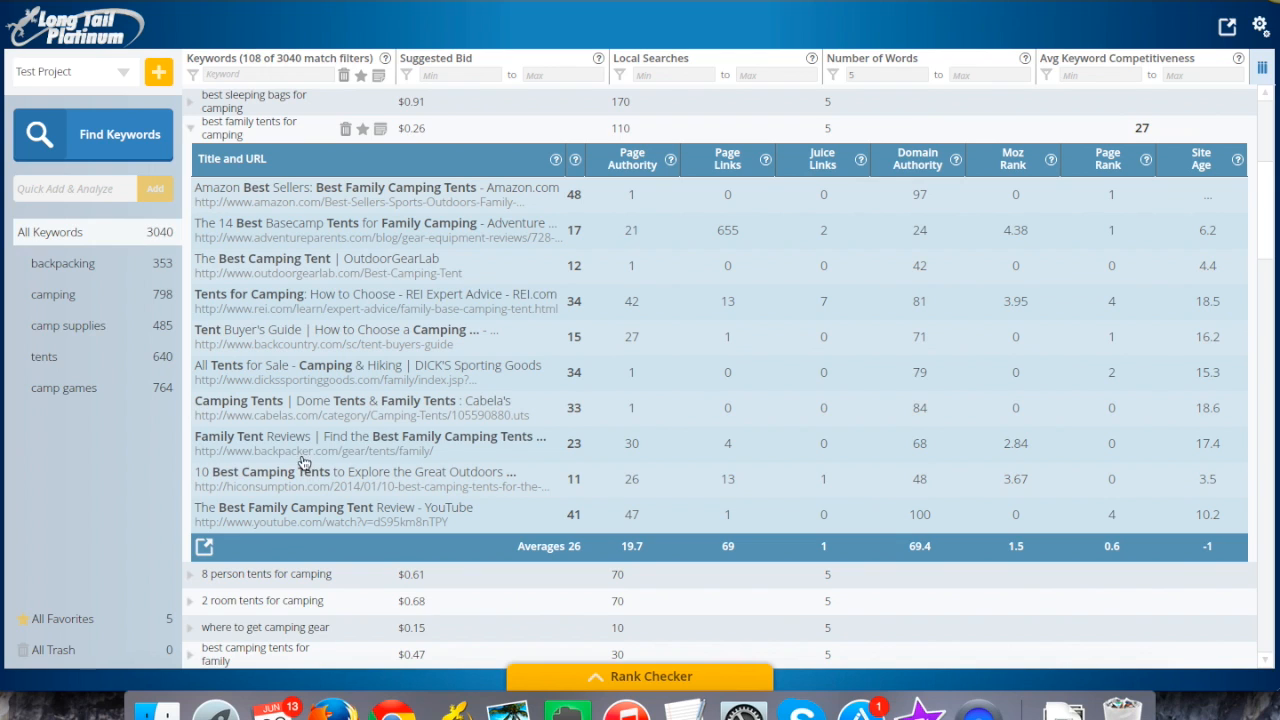
{"action": "mouse_move", "coordinate": [384, 472]}
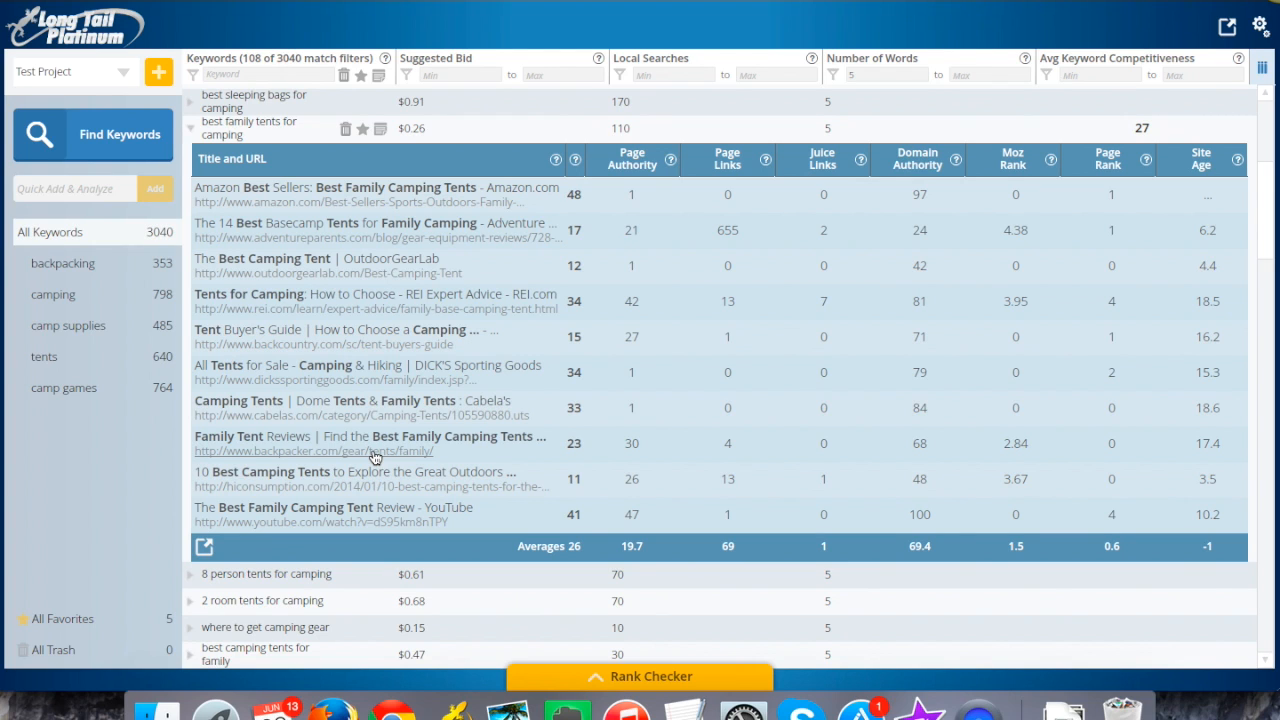
{"action": "mouse_move", "coordinate": [336, 388]}
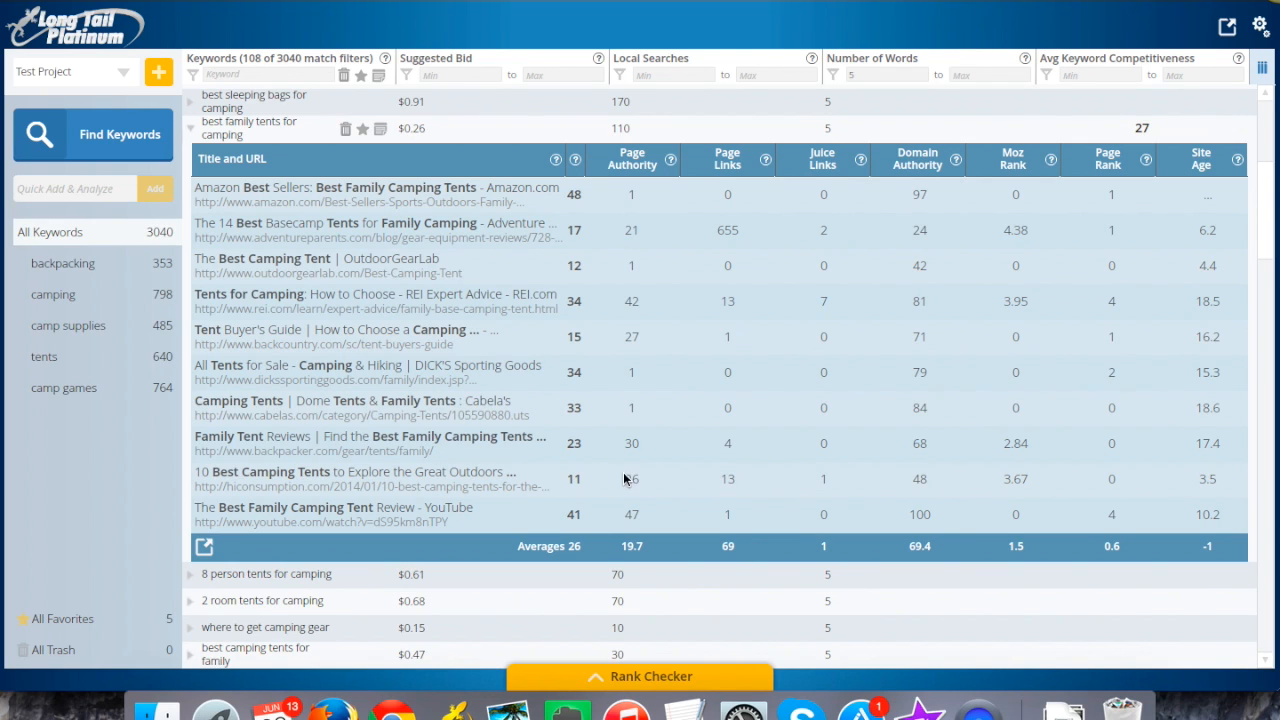
{"action": "mouse_move", "coordinate": [660, 488]}
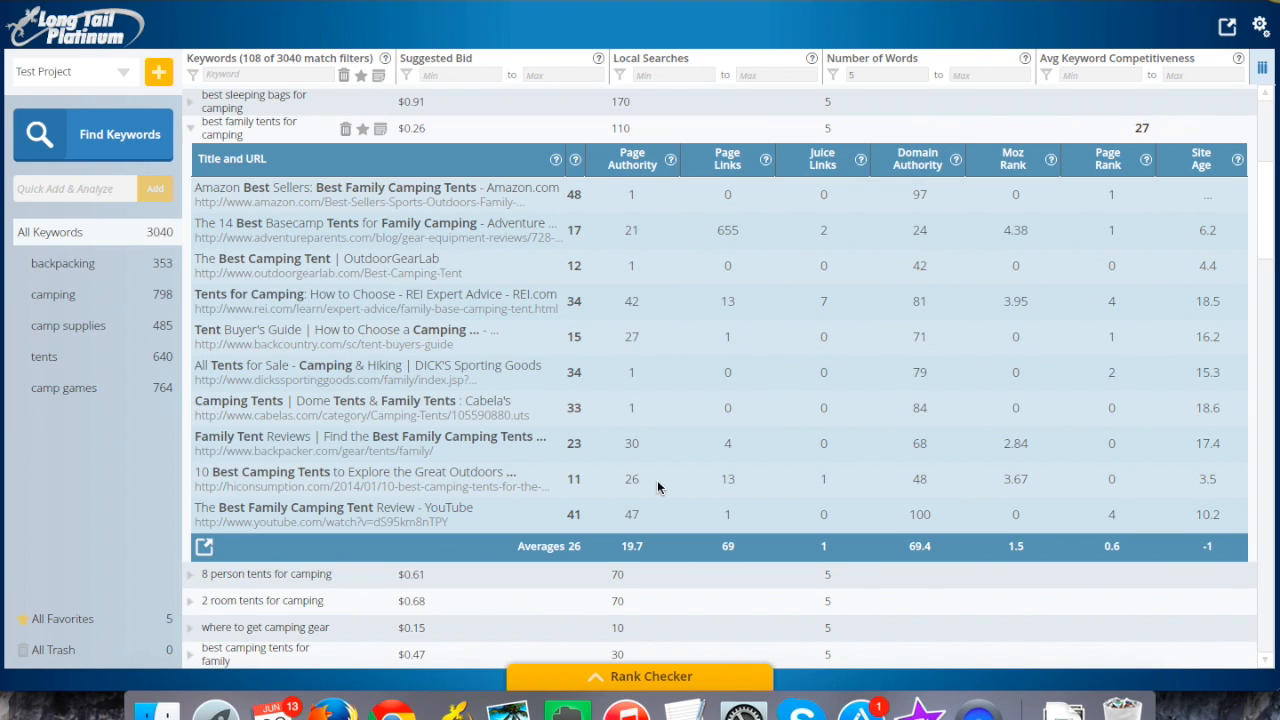
{"action": "mouse_move", "coordinate": [824, 376]}
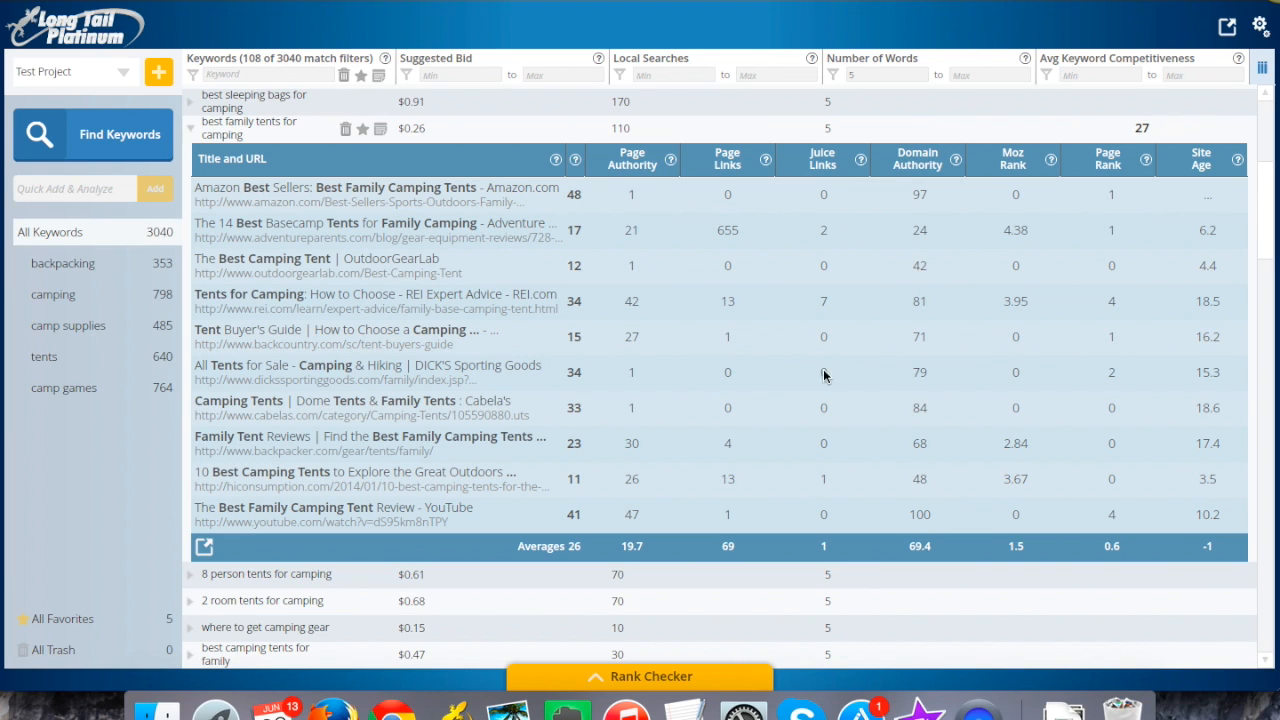
{"action": "mouse_move", "coordinate": [840, 264]}
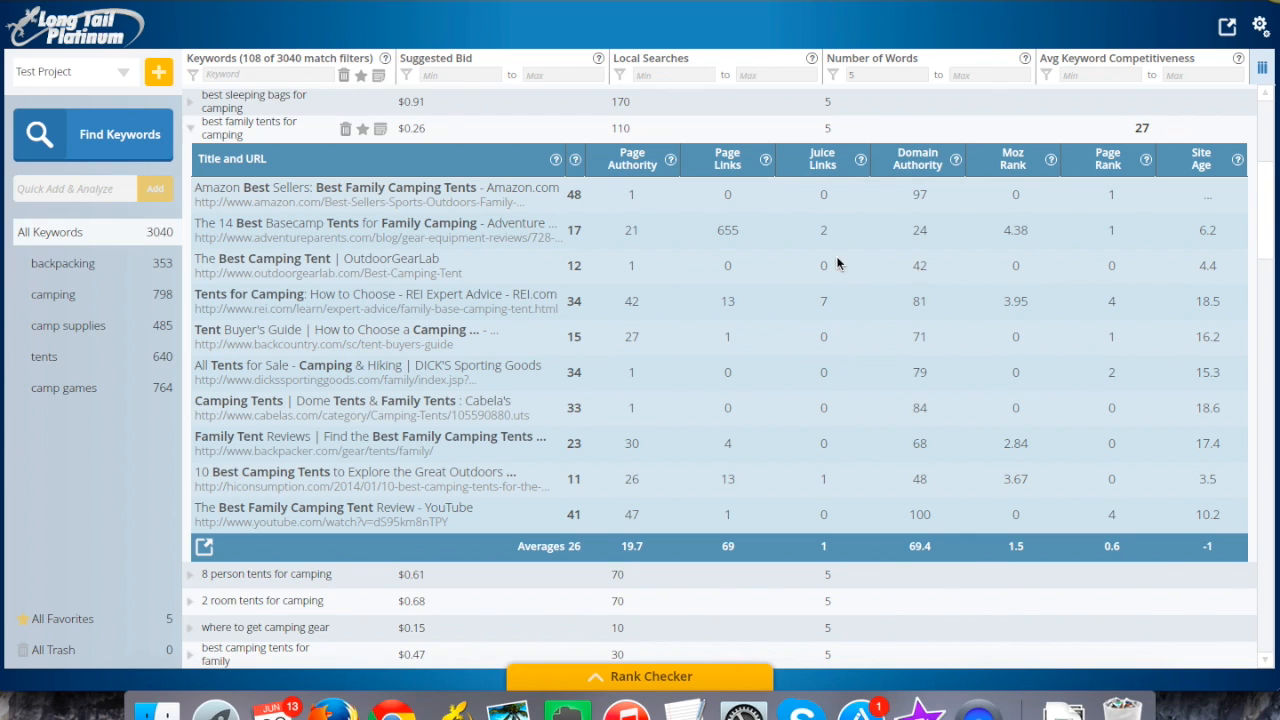
{"action": "mouse_move", "coordinate": [840, 348]}
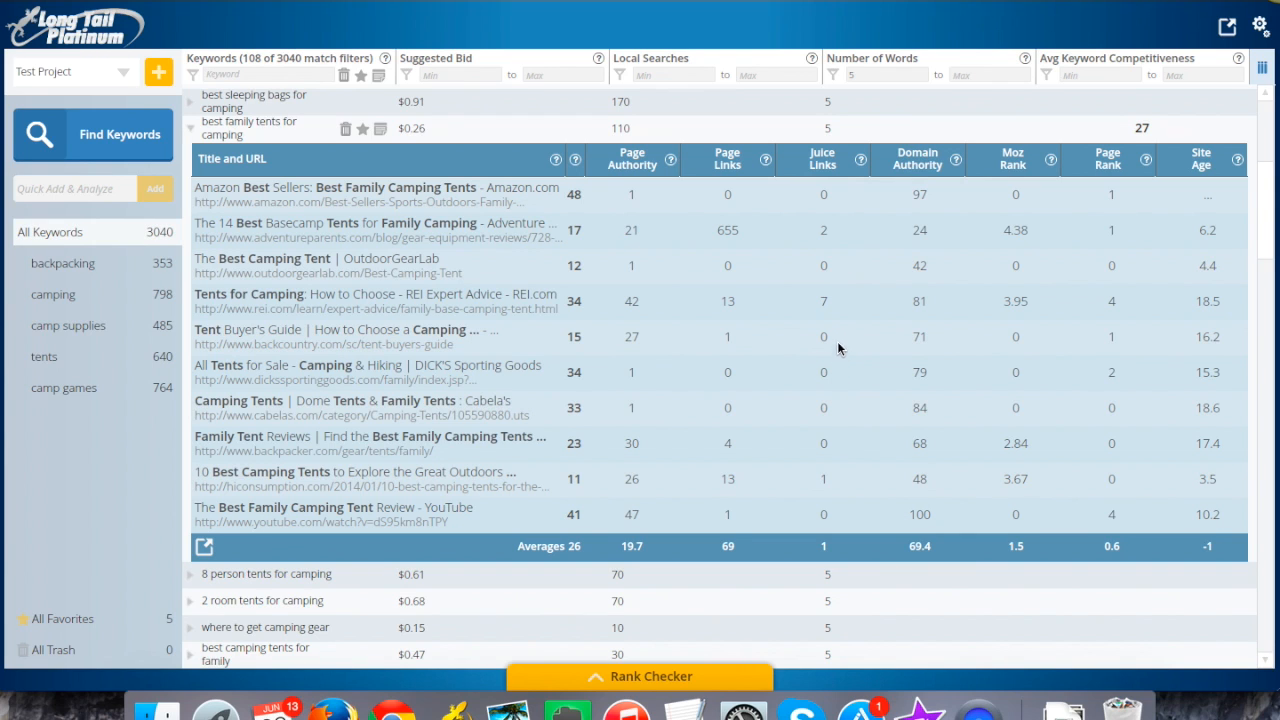
{"action": "mouse_move", "coordinate": [832, 400]}
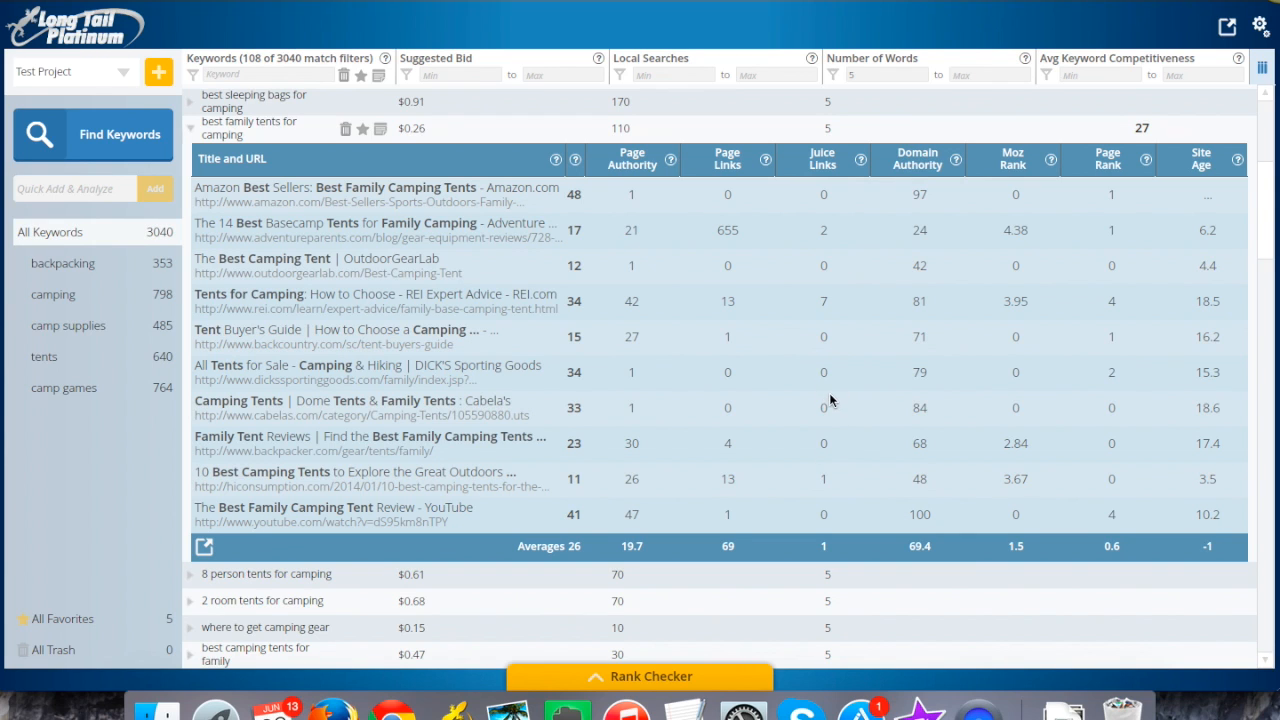
{"action": "mouse_move", "coordinate": [820, 420]}
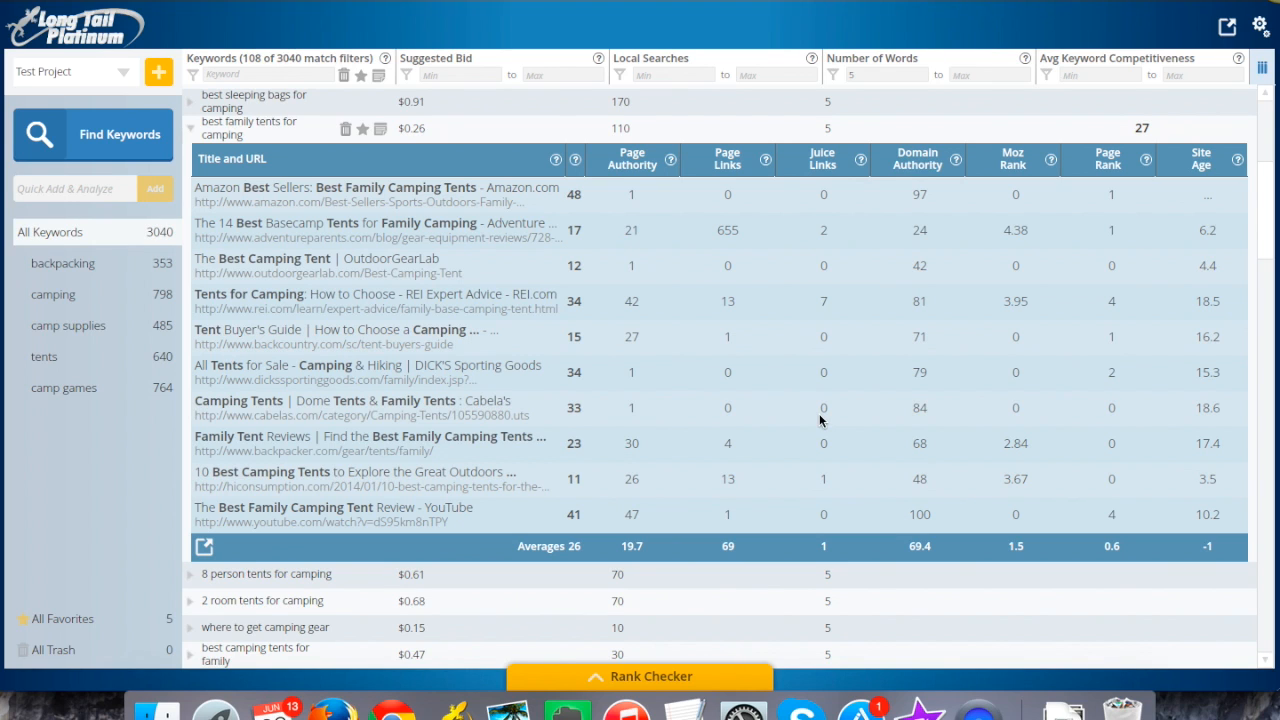
{"action": "mouse_move", "coordinate": [824, 434]}
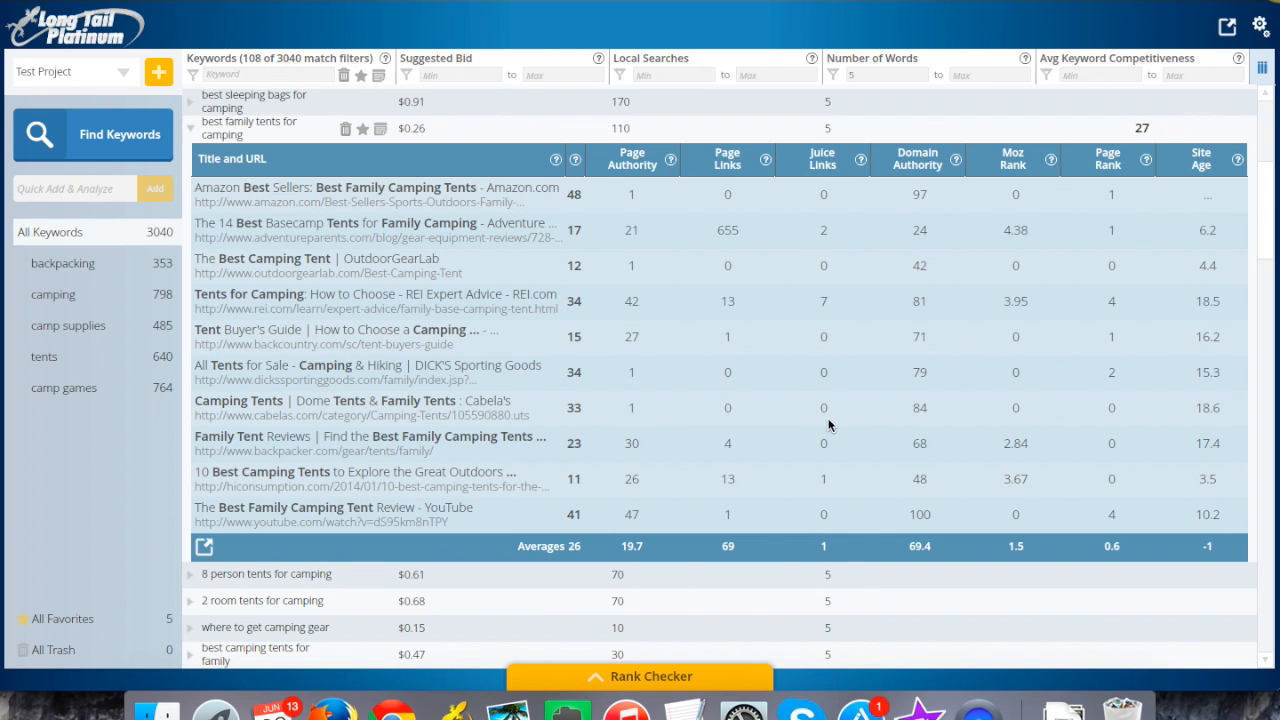
{"action": "mouse_move", "coordinate": [1088, 212]}
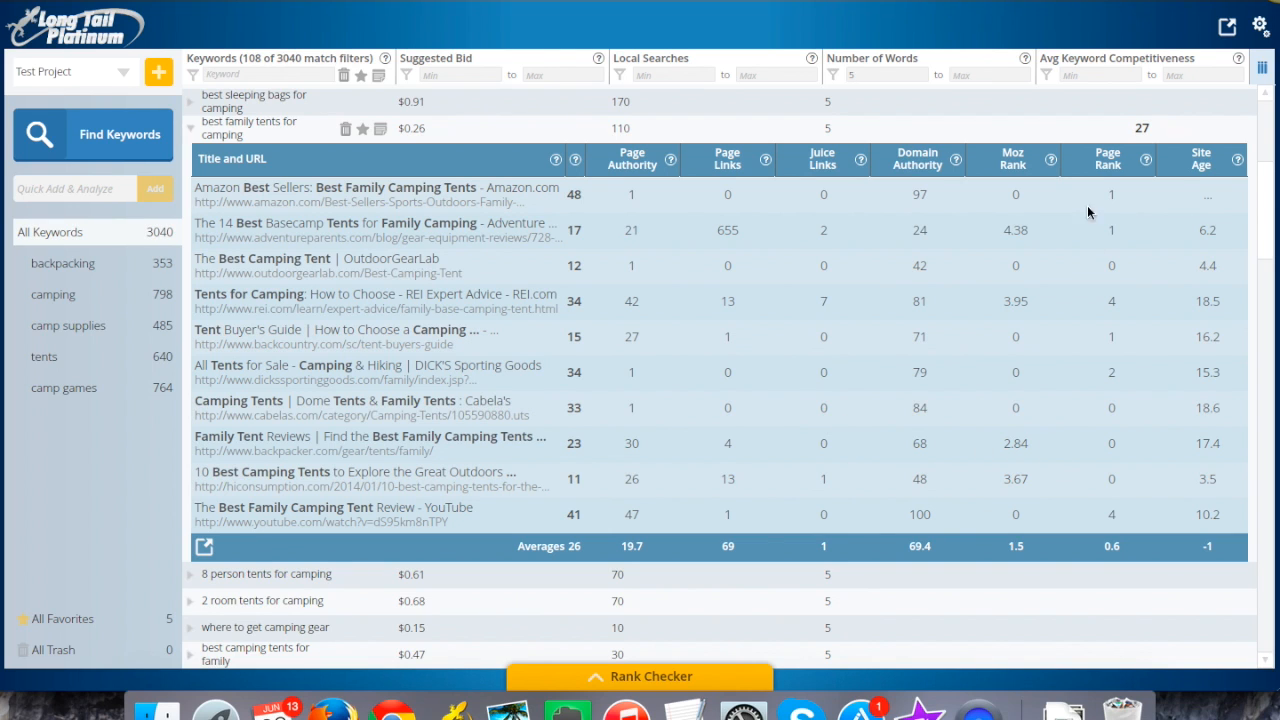
{"action": "mouse_move", "coordinate": [1218, 352]}
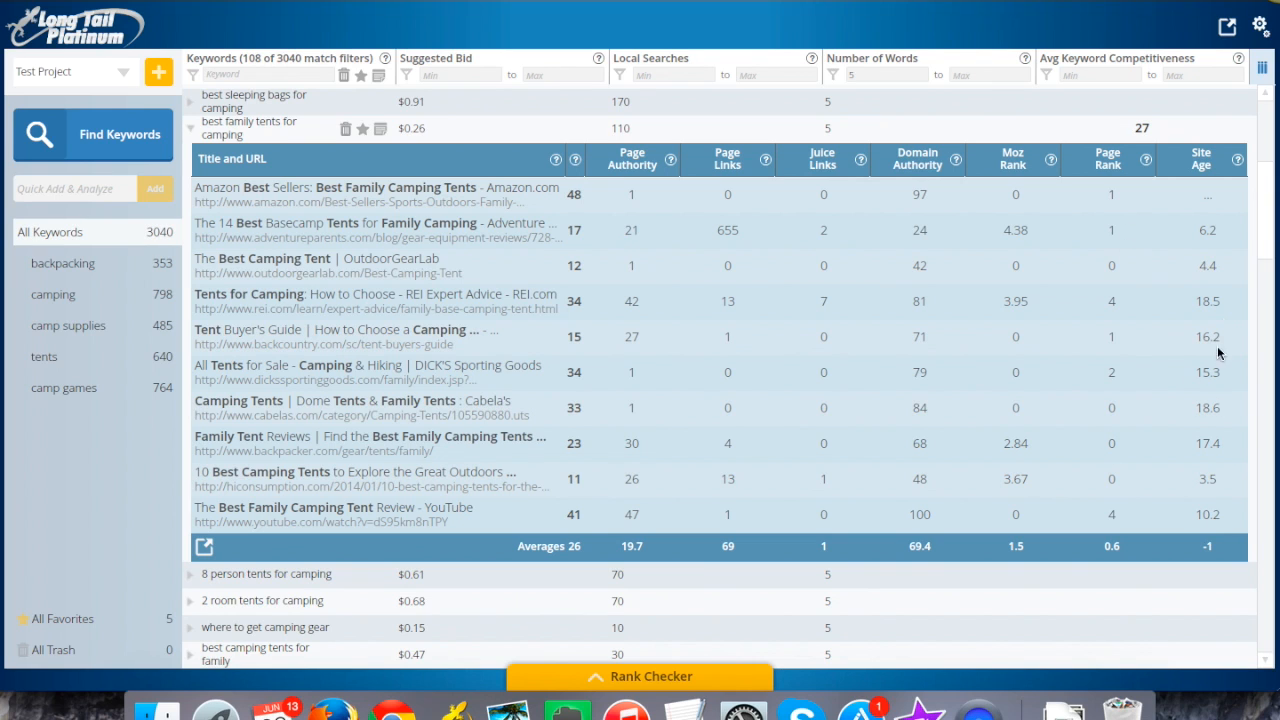
{"action": "mouse_move", "coordinate": [620, 160]}
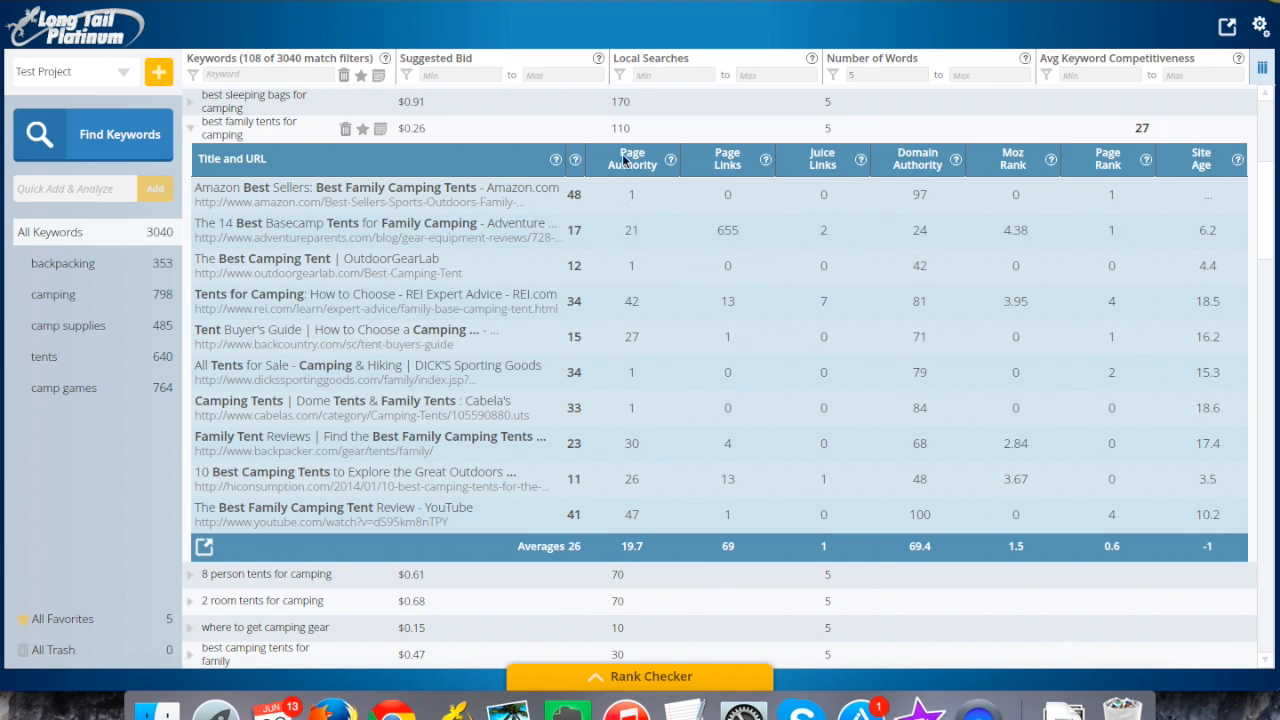
{"action": "mouse_move", "coordinate": [548, 460]}
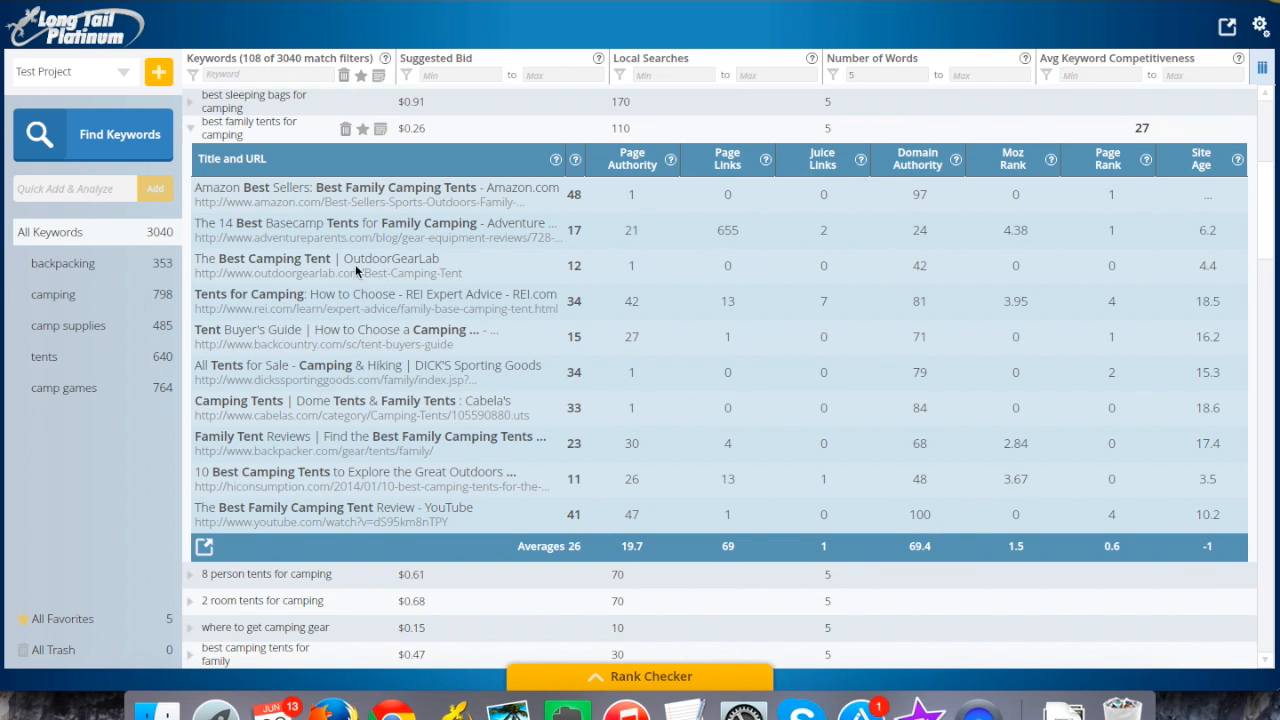
{"action": "mouse_move", "coordinate": [406, 360]}
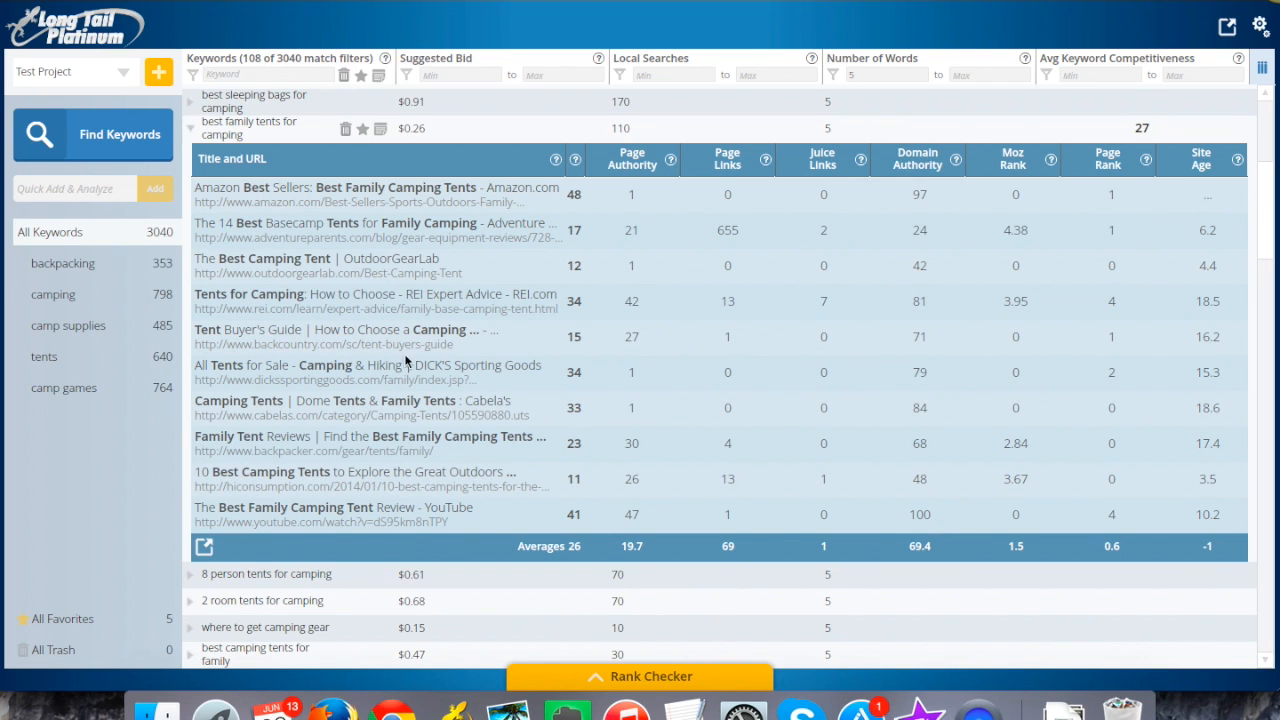
{"action": "mouse_move", "coordinate": [924, 374]}
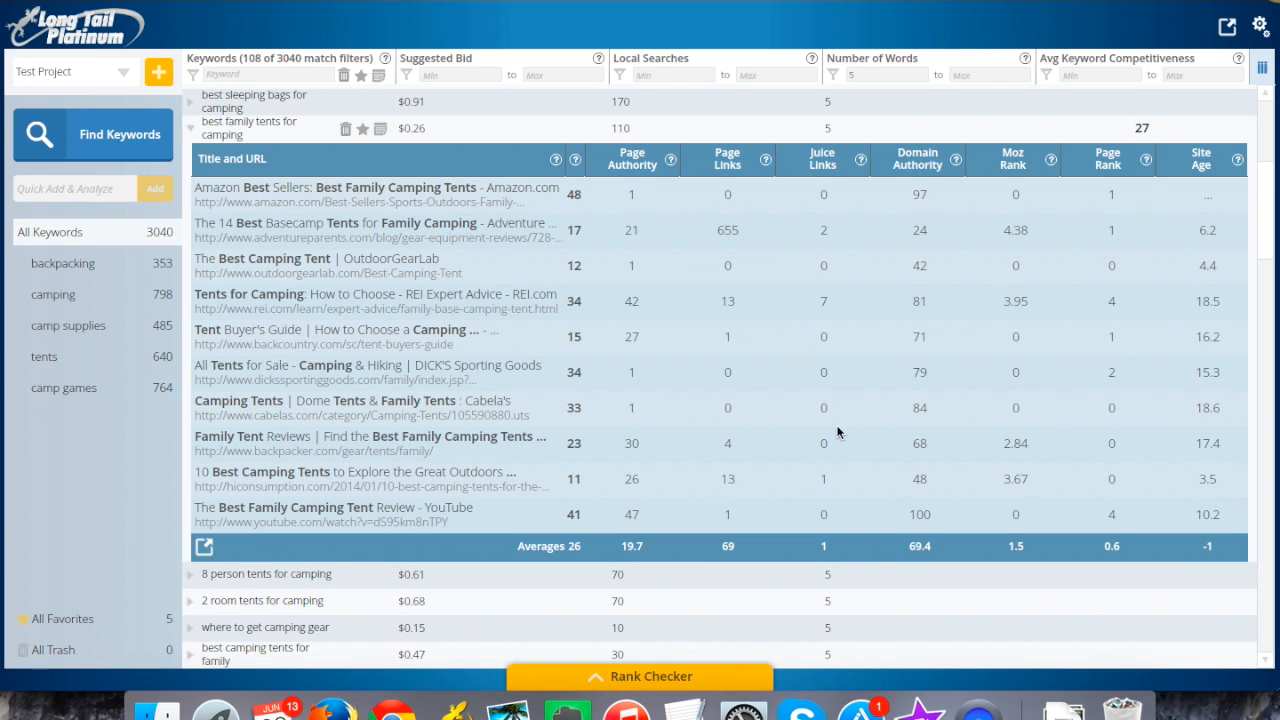
{"action": "mouse_move", "coordinate": [832, 494]}
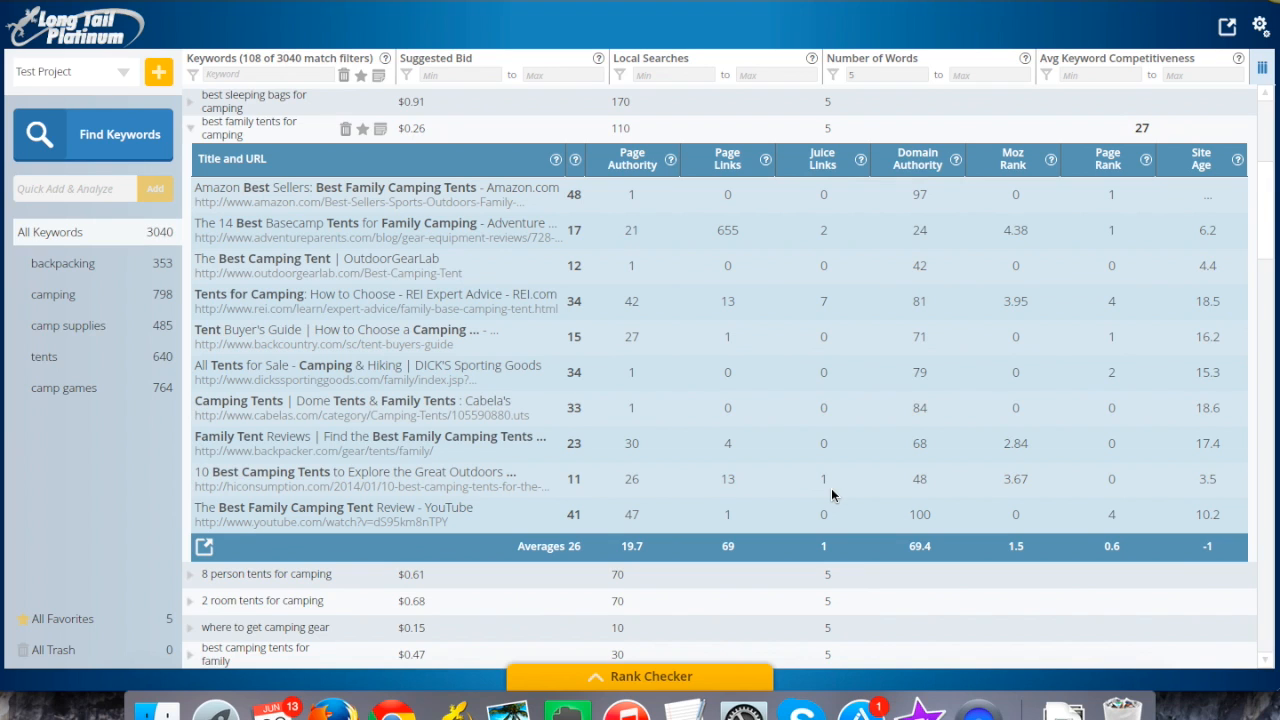
{"action": "mouse_move", "coordinate": [714, 372]}
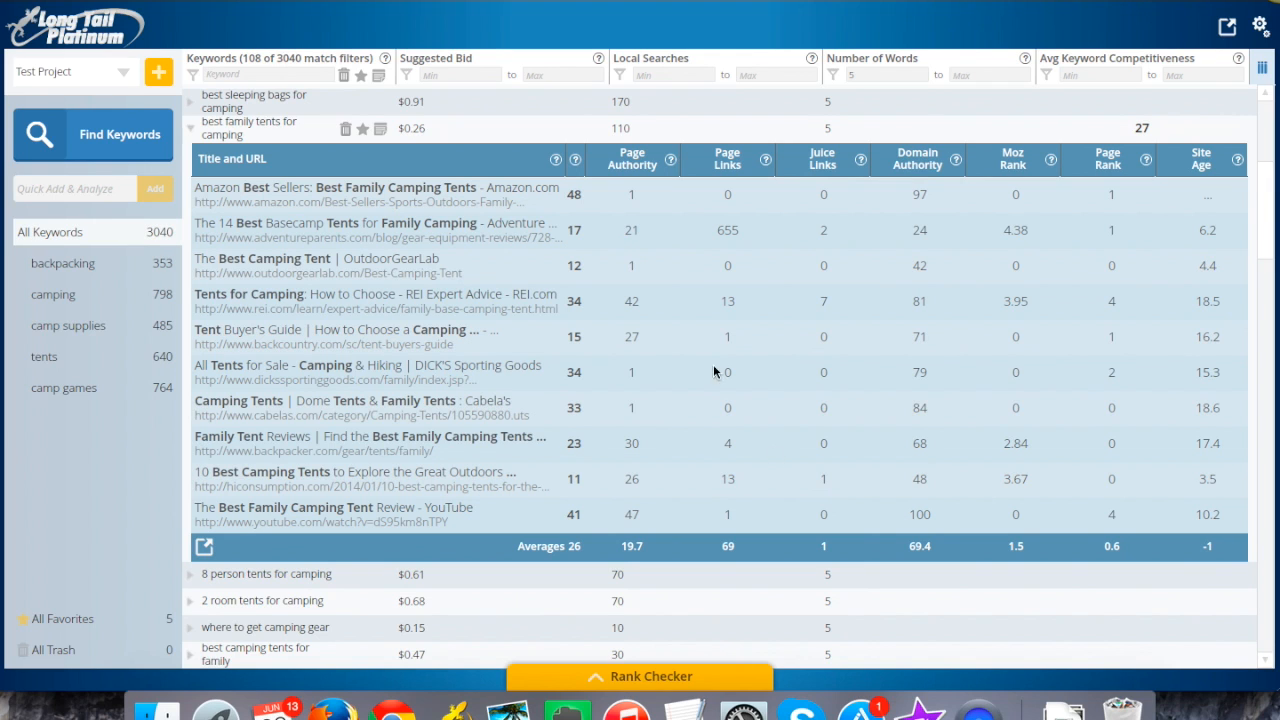
- Star 'best family tents for camping' as a favourite and bring up its notes box
{"action": "left_click", "coordinate": [360, 128]}
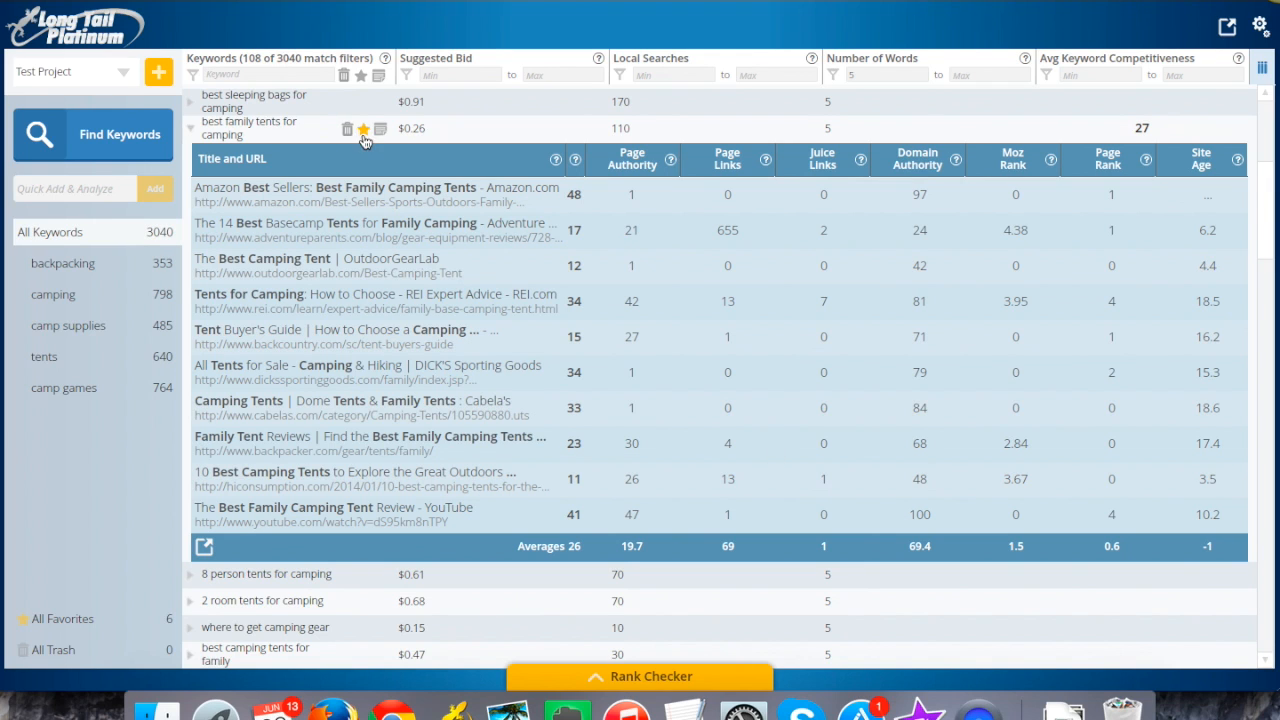
{"action": "mouse_move", "coordinate": [384, 136]}
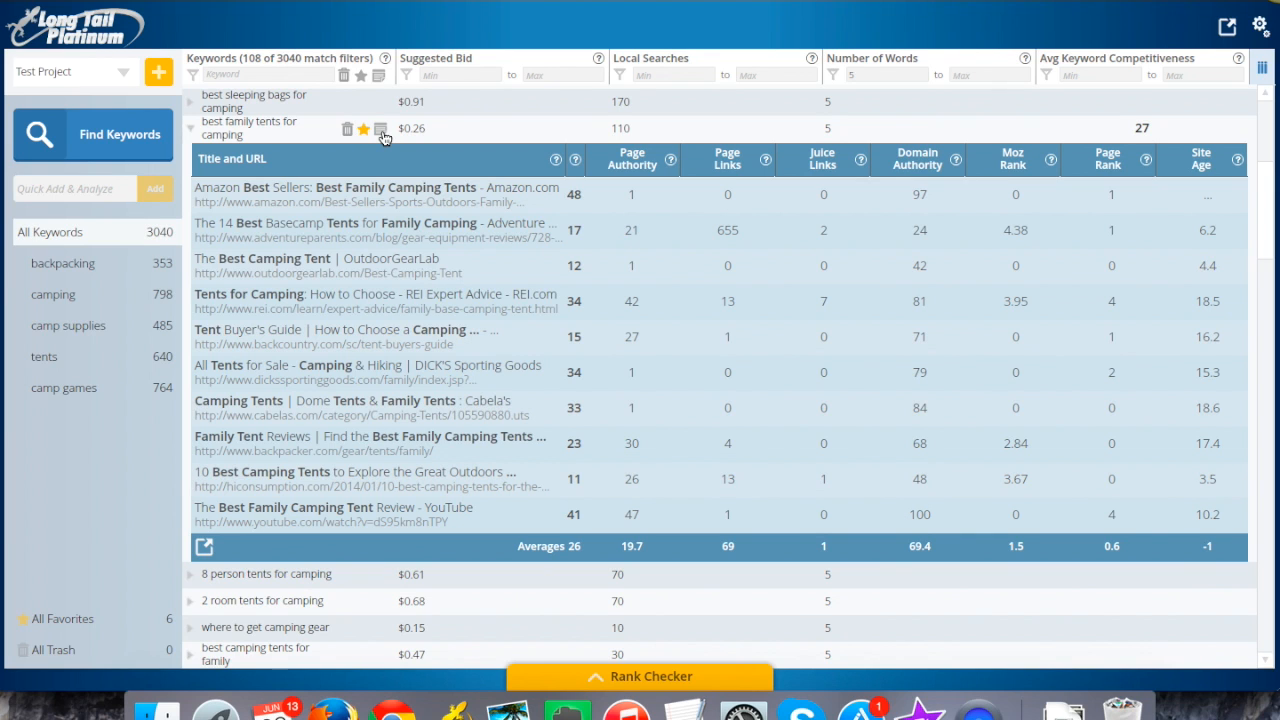
{"action": "left_click", "coordinate": [380, 128]}
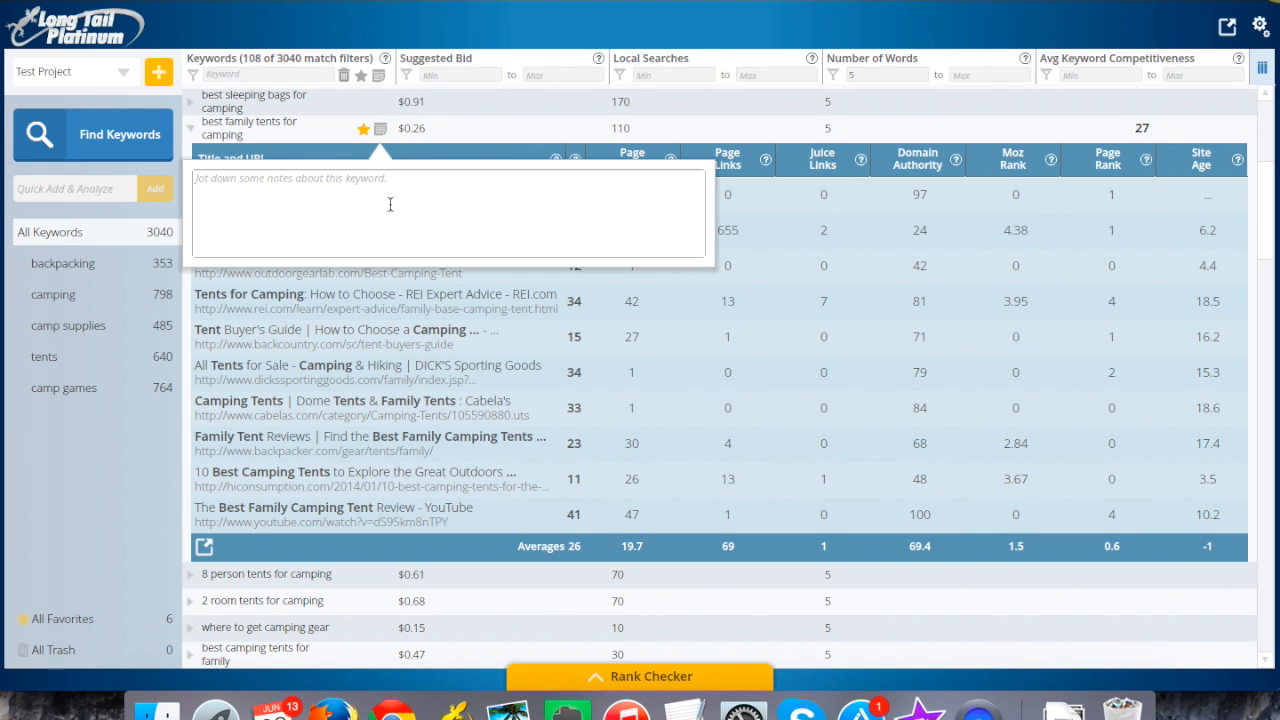
{"action": "mouse_move", "coordinate": [376, 204]}
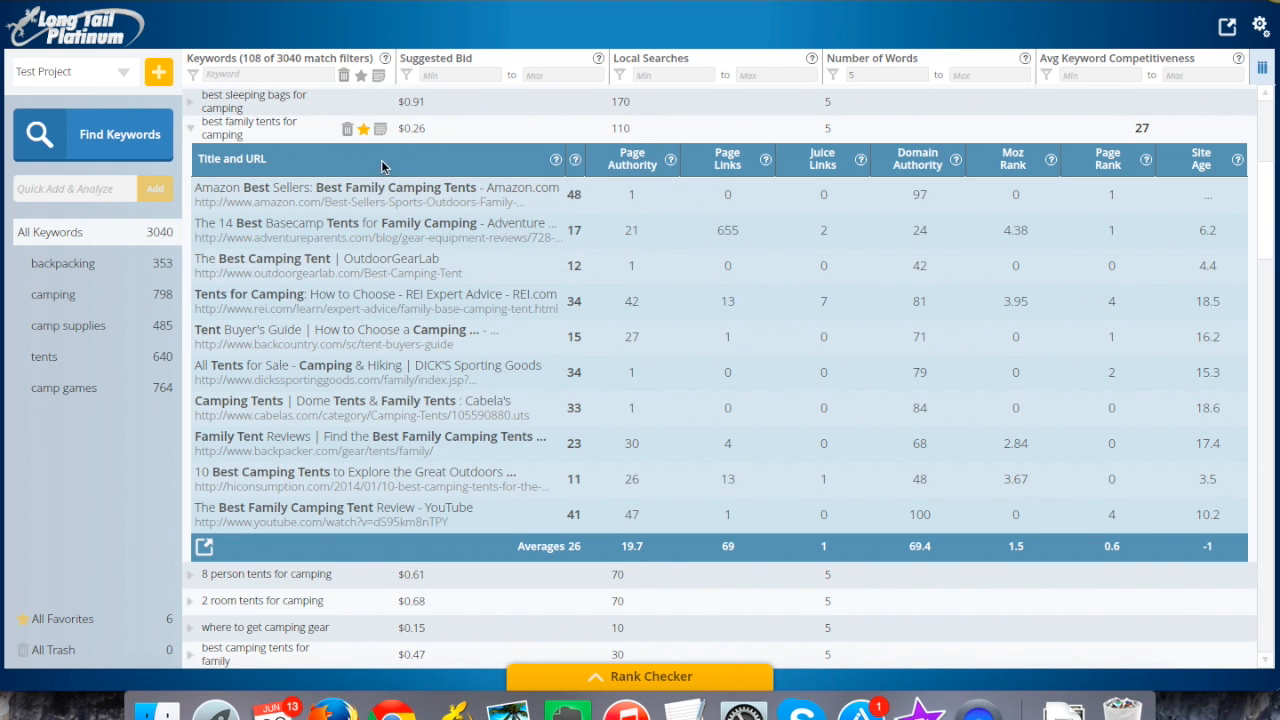
{"action": "mouse_move", "coordinate": [194, 132]}
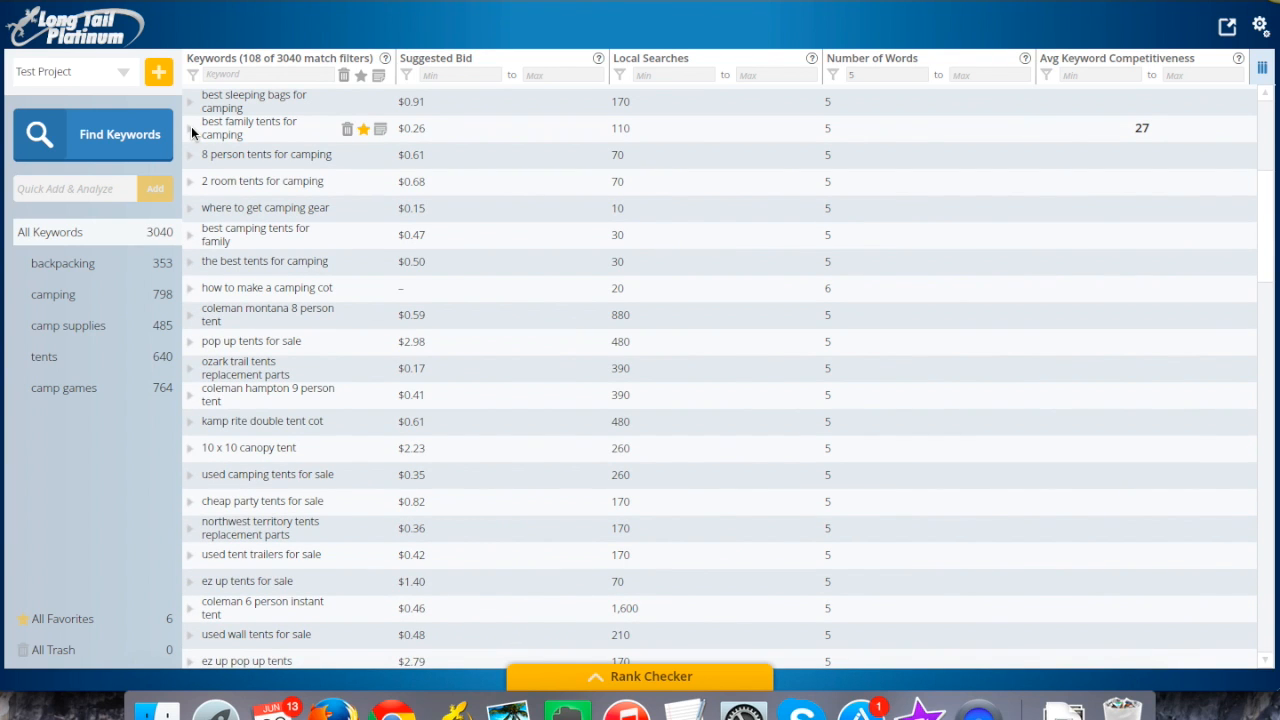
{"action": "mouse_move", "coordinate": [276, 234]}
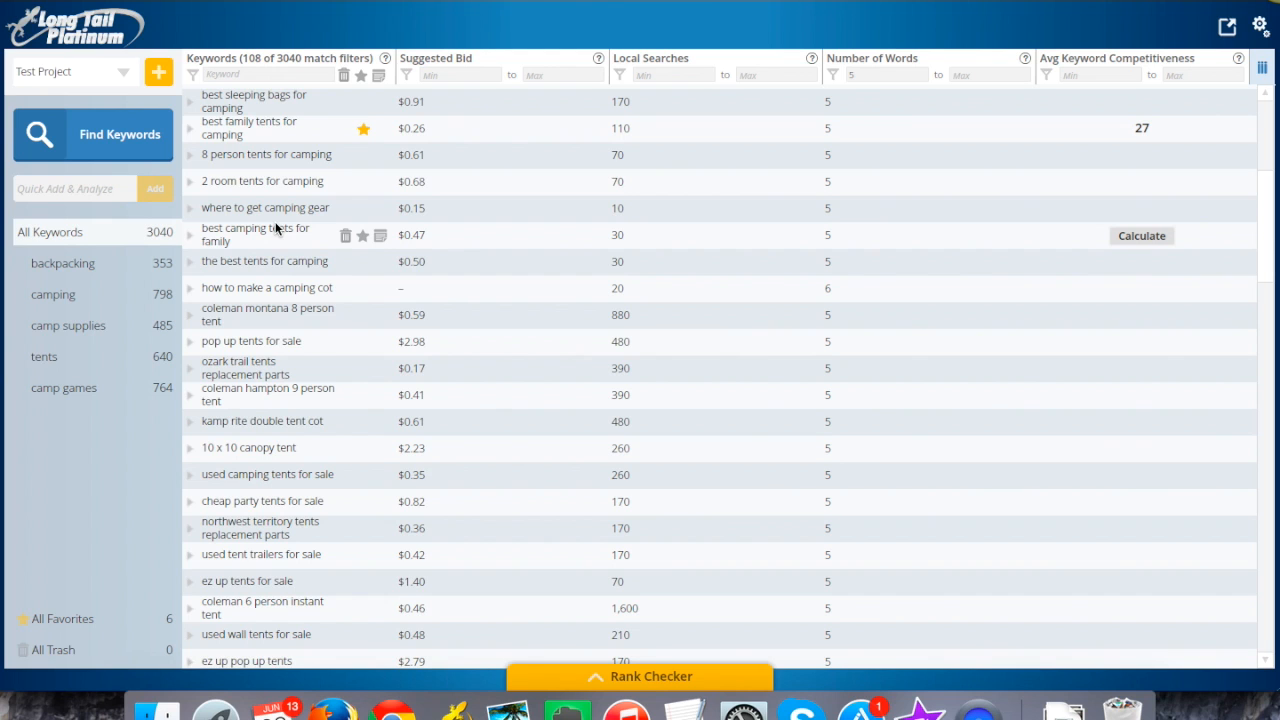
- Scroll down the full 3040-keyword list that begins with backpacking terms
{"action": "scroll", "scroll_direction": "down", "scroll_amount": 3}
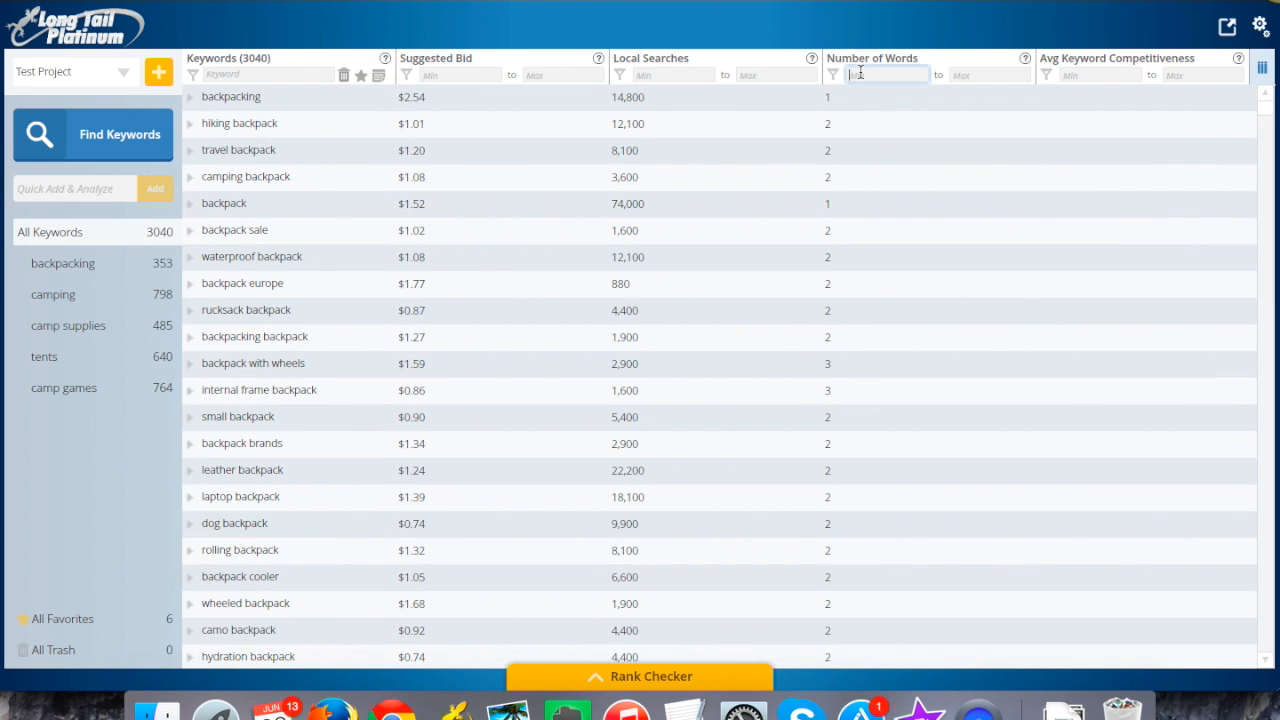
{"action": "mouse_move", "coordinate": [640, 250]}
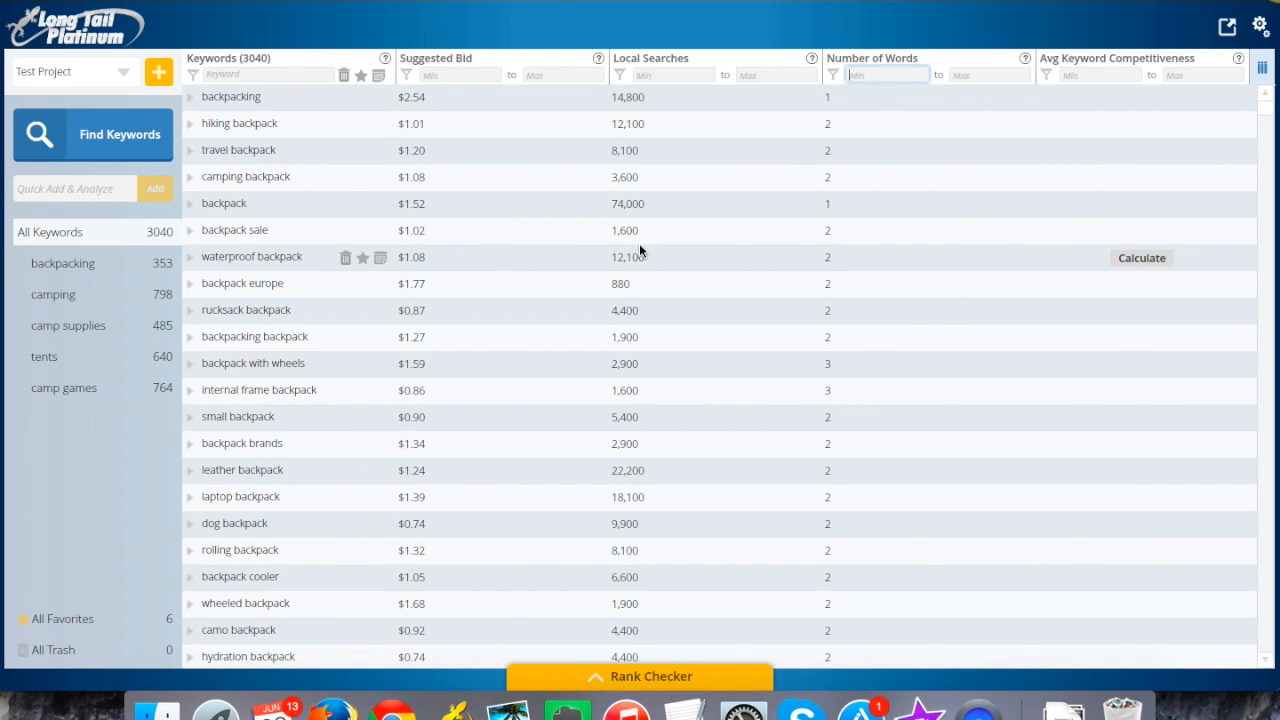
{"action": "mouse_move", "coordinate": [212, 124]}
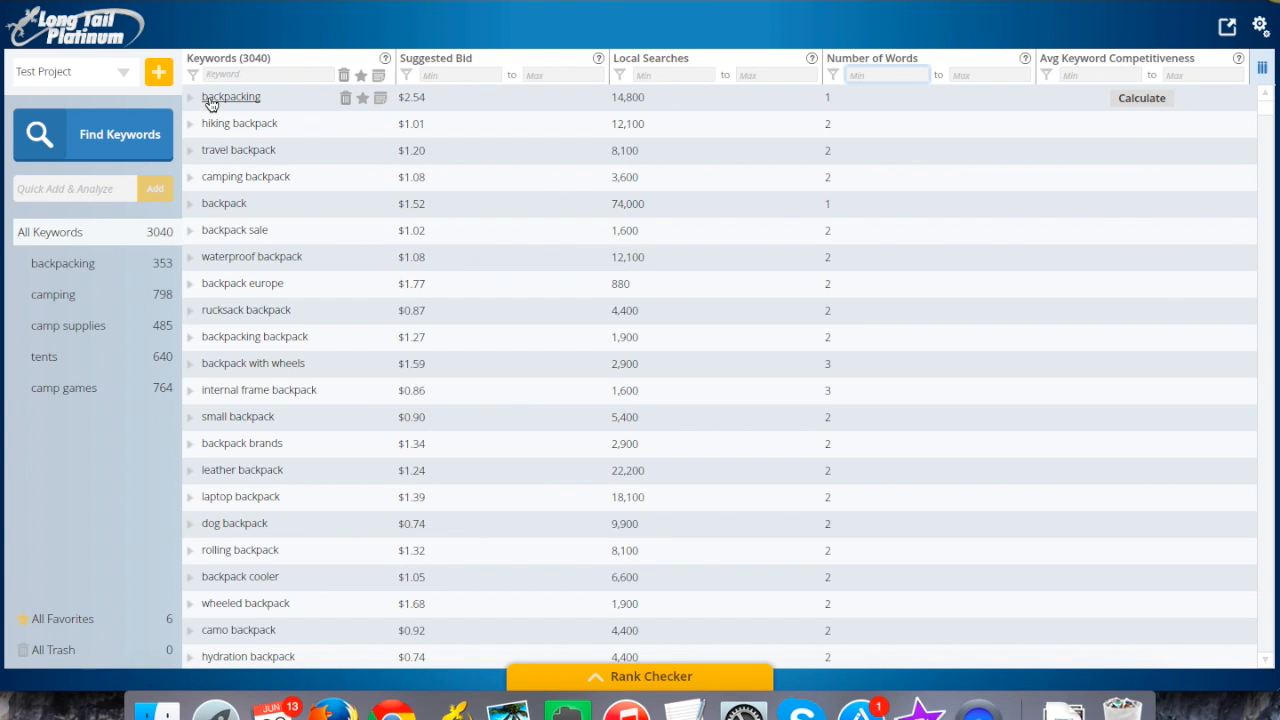
- Calculate competitiveness for 'backpacking', yielding score 64 with its top-ten competitors listed
{"action": "left_click", "coordinate": [192, 96]}
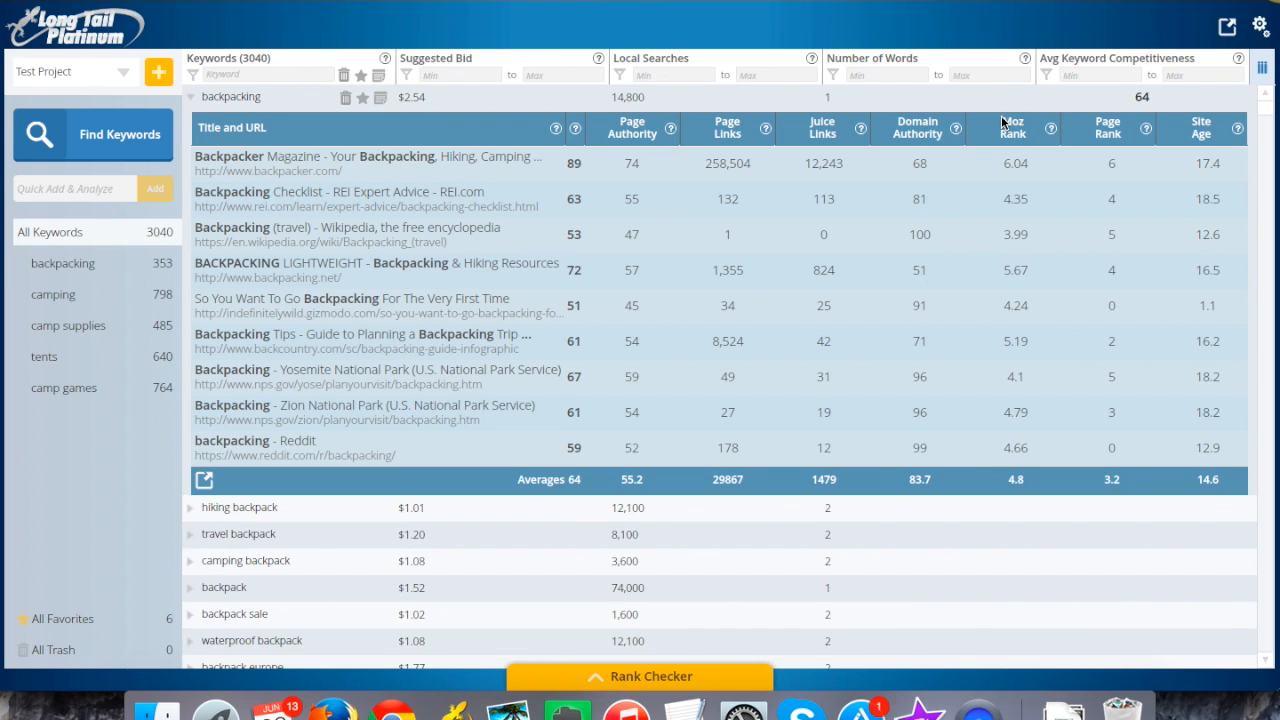
{"action": "mouse_move", "coordinate": [560, 258]}
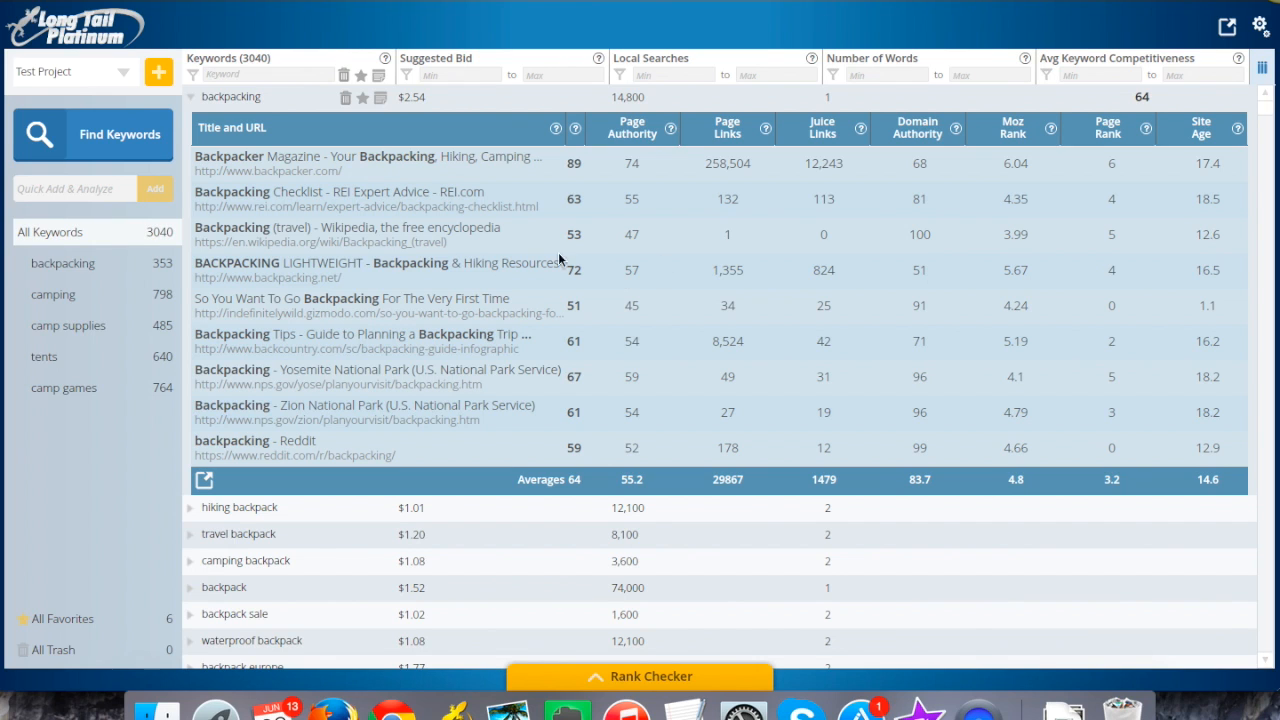
{"action": "mouse_move", "coordinate": [628, 336]}
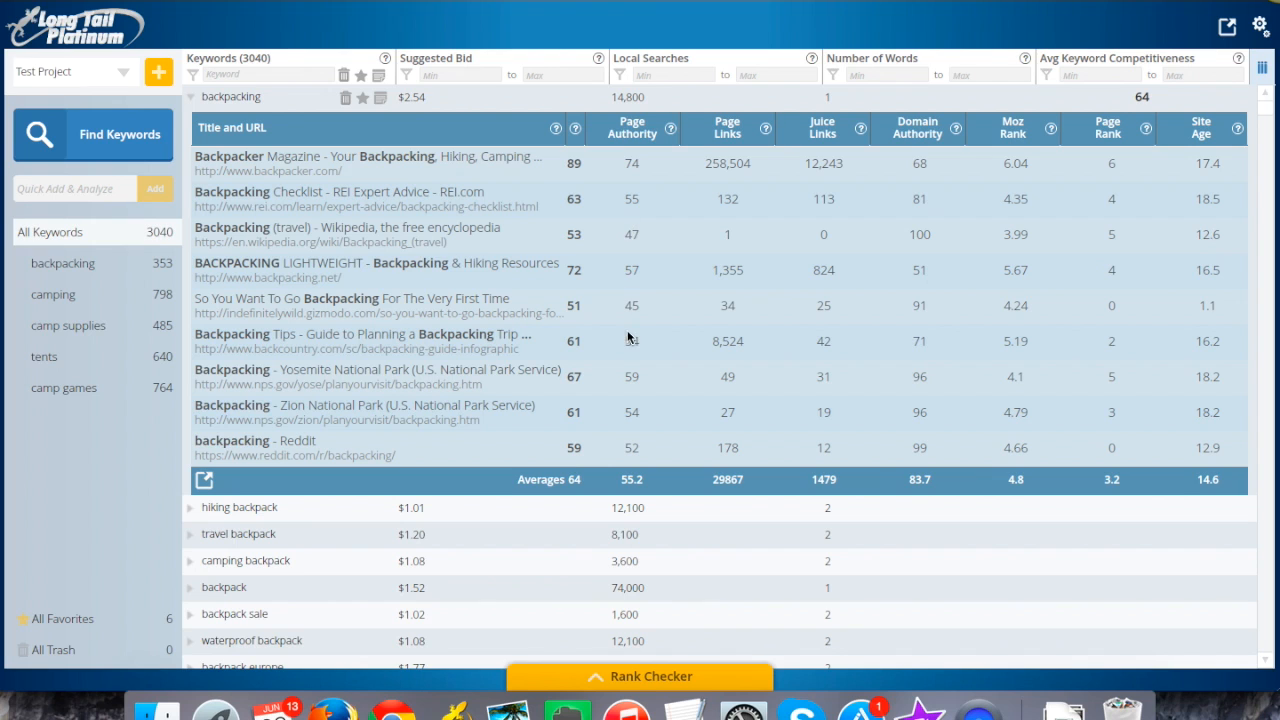
{"action": "mouse_move", "coordinate": [652, 404]}
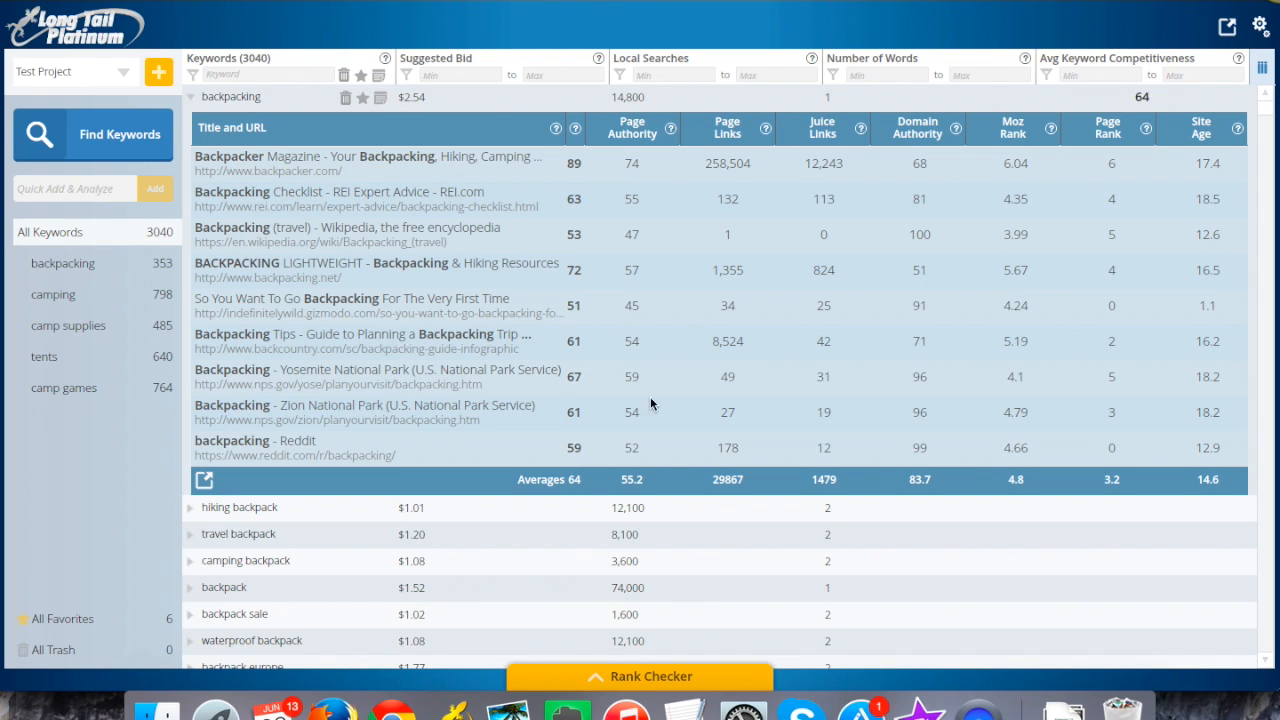
{"action": "mouse_move", "coordinate": [640, 382]}
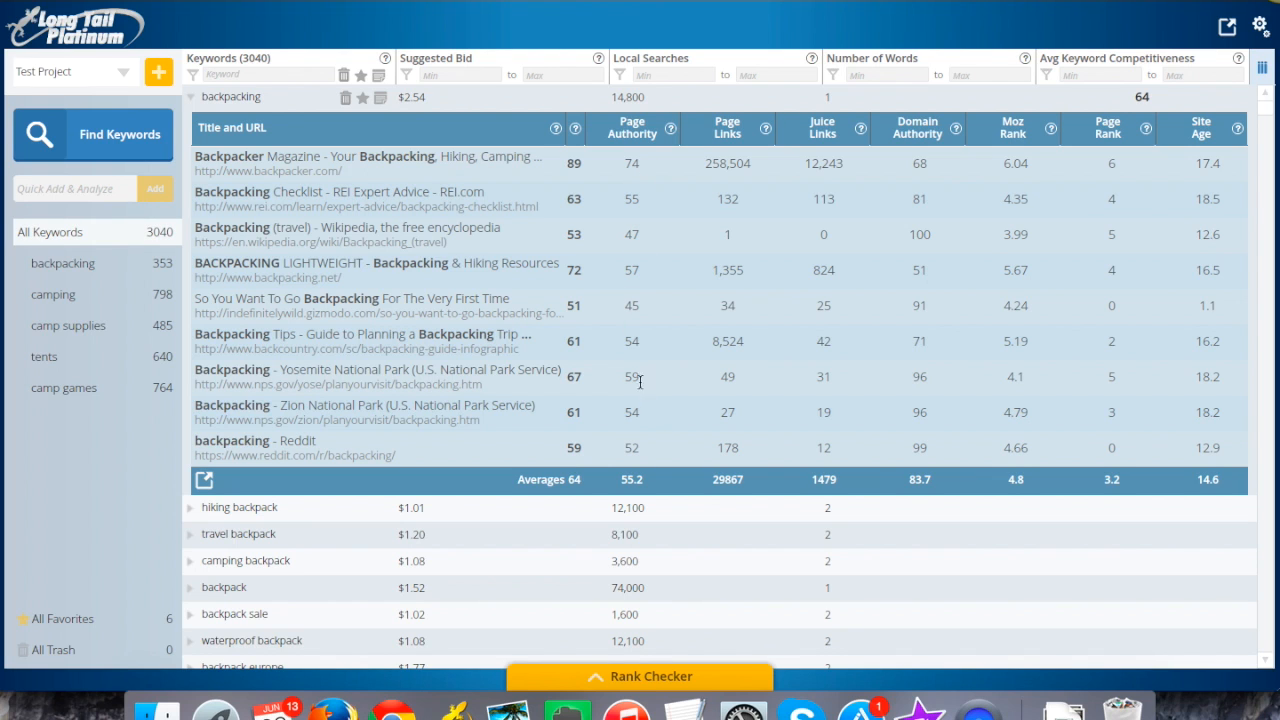
{"action": "mouse_move", "coordinate": [632, 332]}
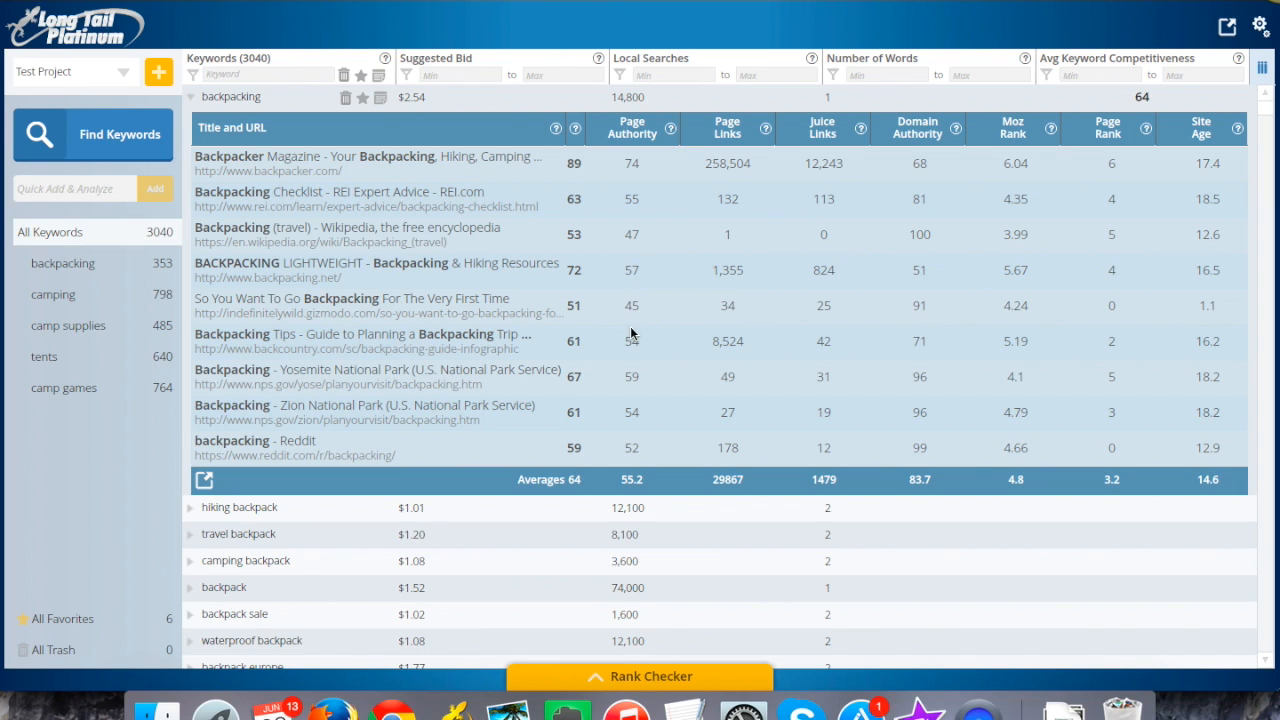
{"action": "mouse_move", "coordinate": [252, 330]}
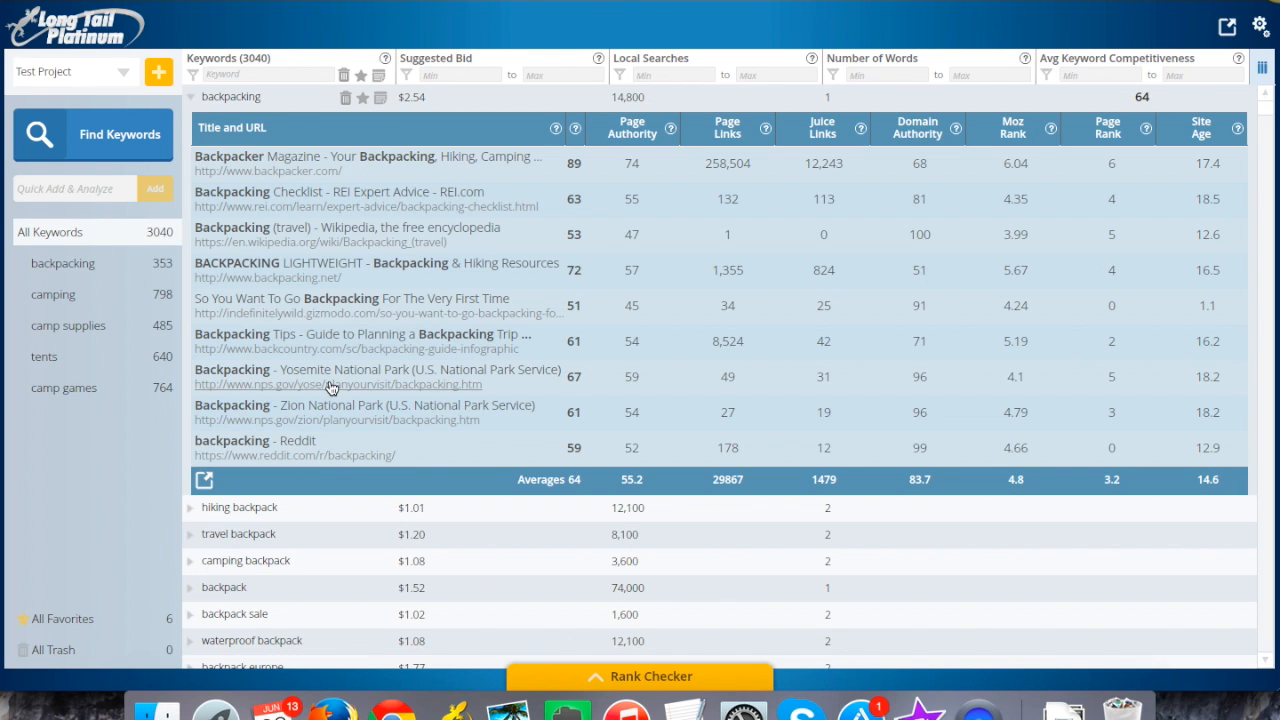
{"action": "mouse_move", "coordinate": [284, 352]}
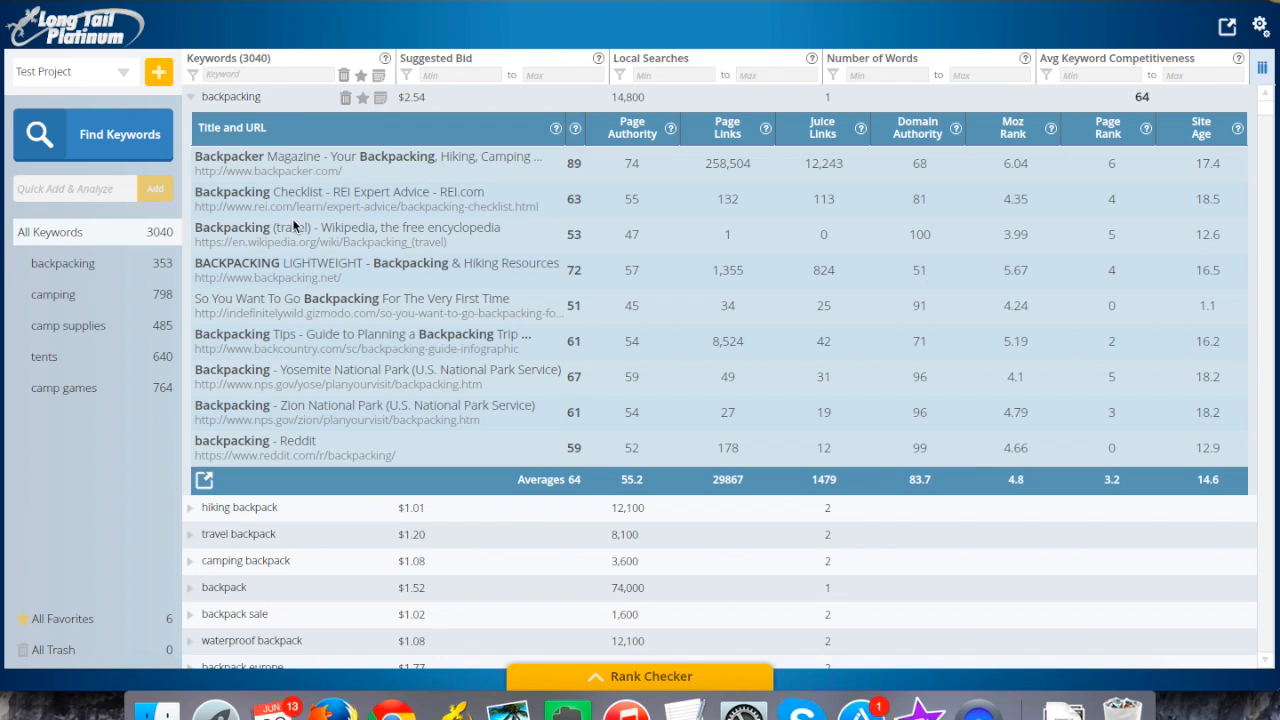
{"action": "mouse_move", "coordinate": [516, 272]}
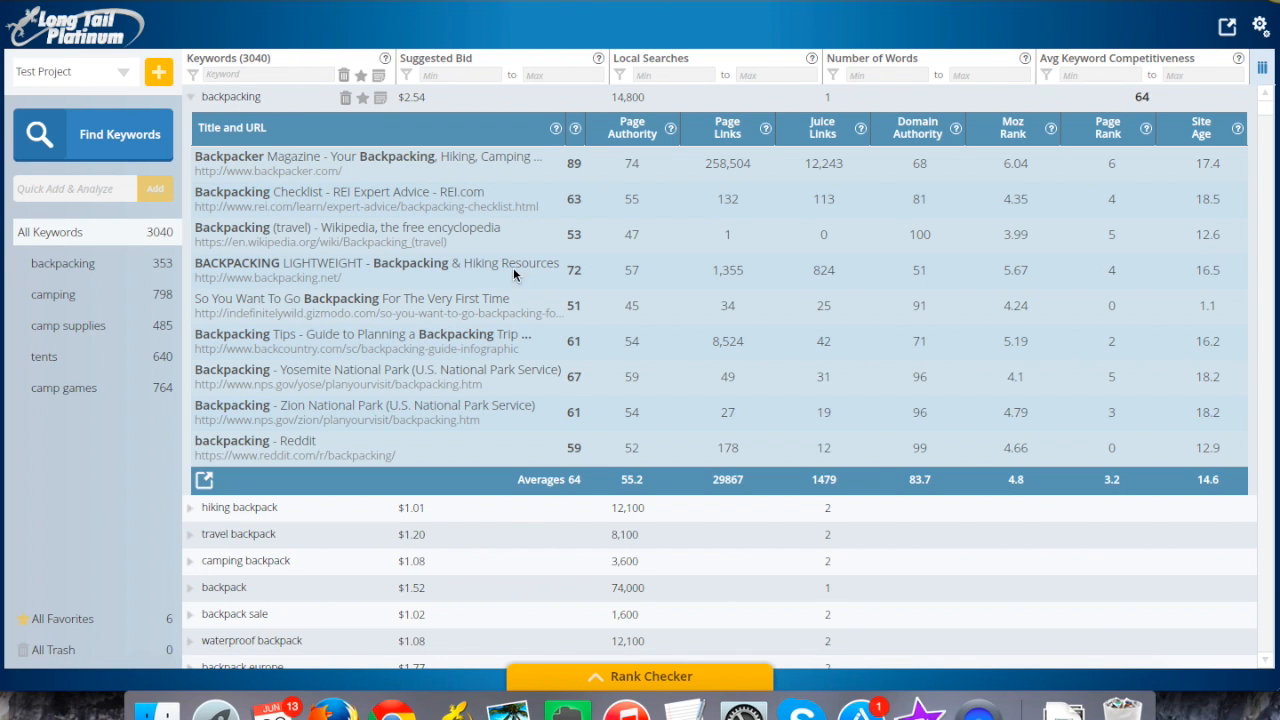
{"action": "mouse_move", "coordinate": [832, 392]}
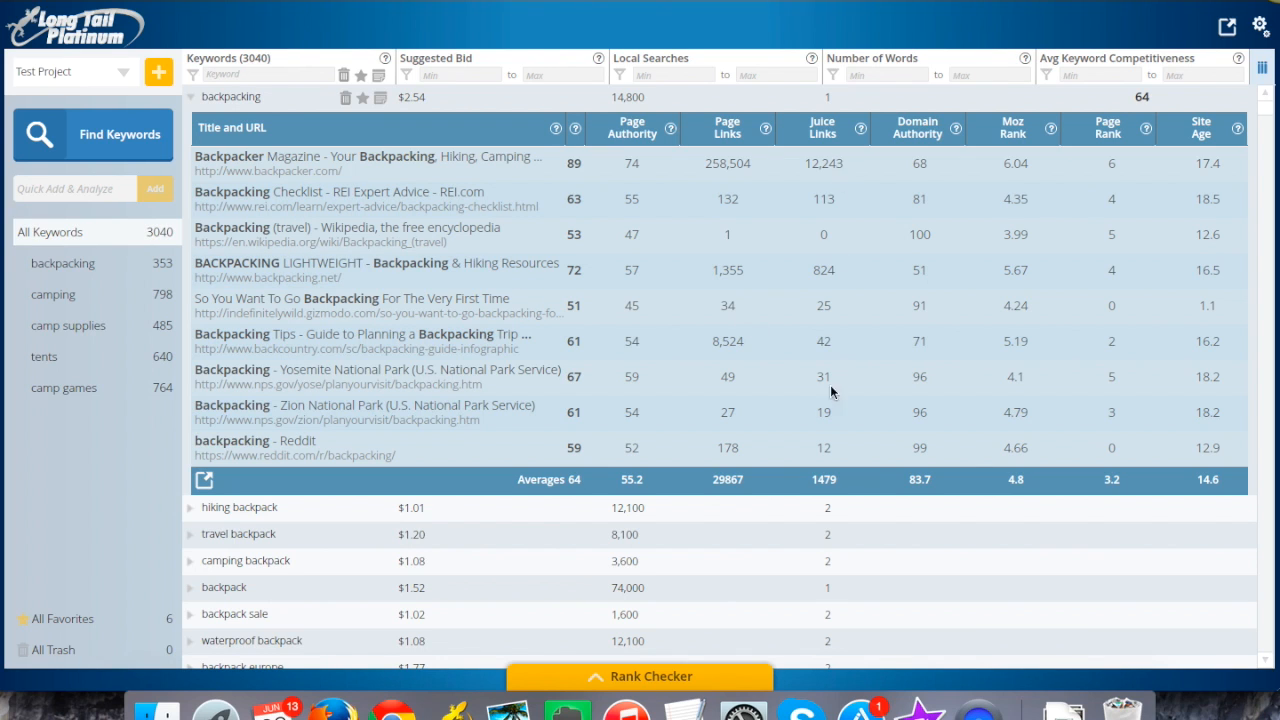
{"action": "mouse_move", "coordinate": [830, 260]}
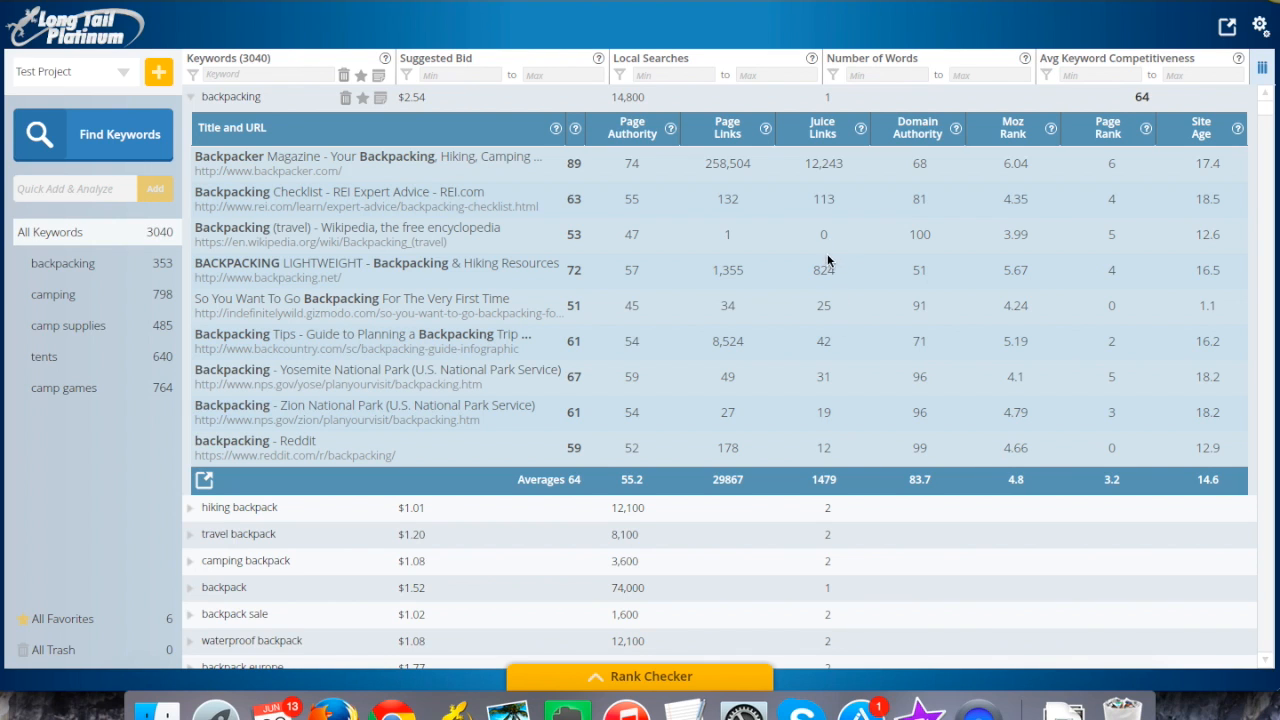
{"action": "mouse_move", "coordinate": [828, 254]}
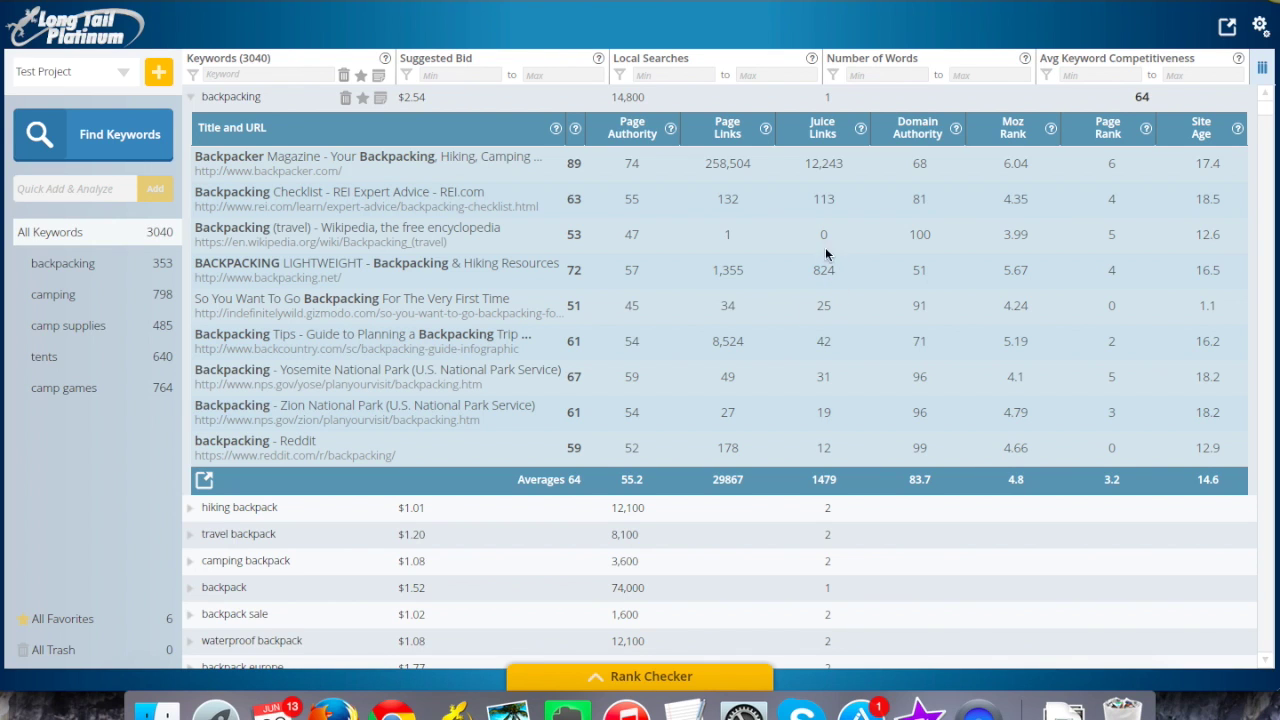
{"action": "mouse_move", "coordinate": [836, 324]}
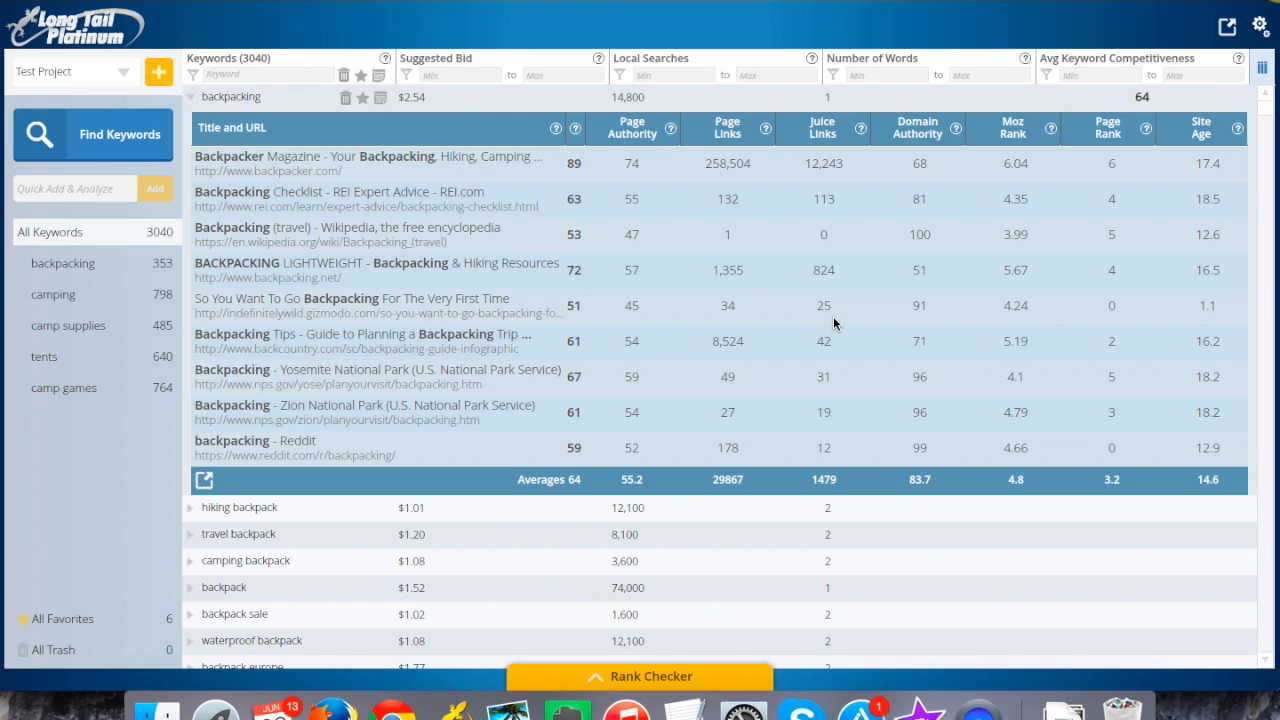
{"action": "mouse_move", "coordinate": [904, 328]}
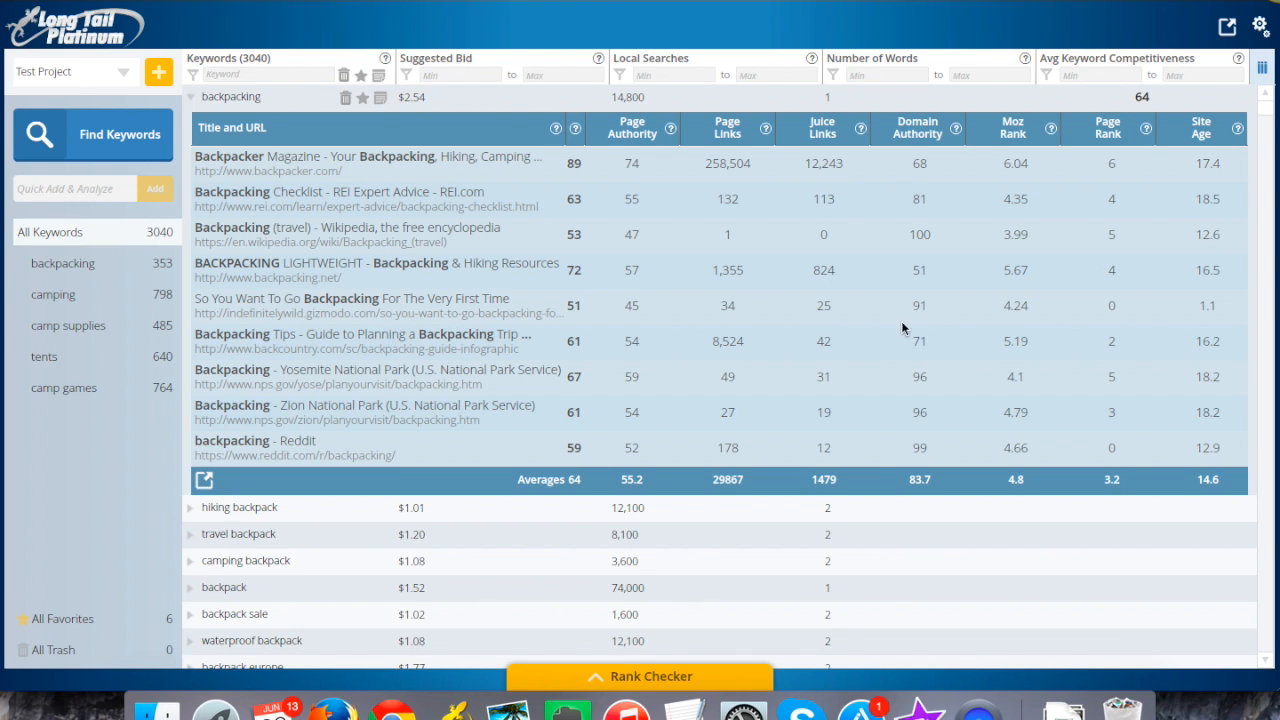
{"action": "mouse_move", "coordinate": [780, 280]}
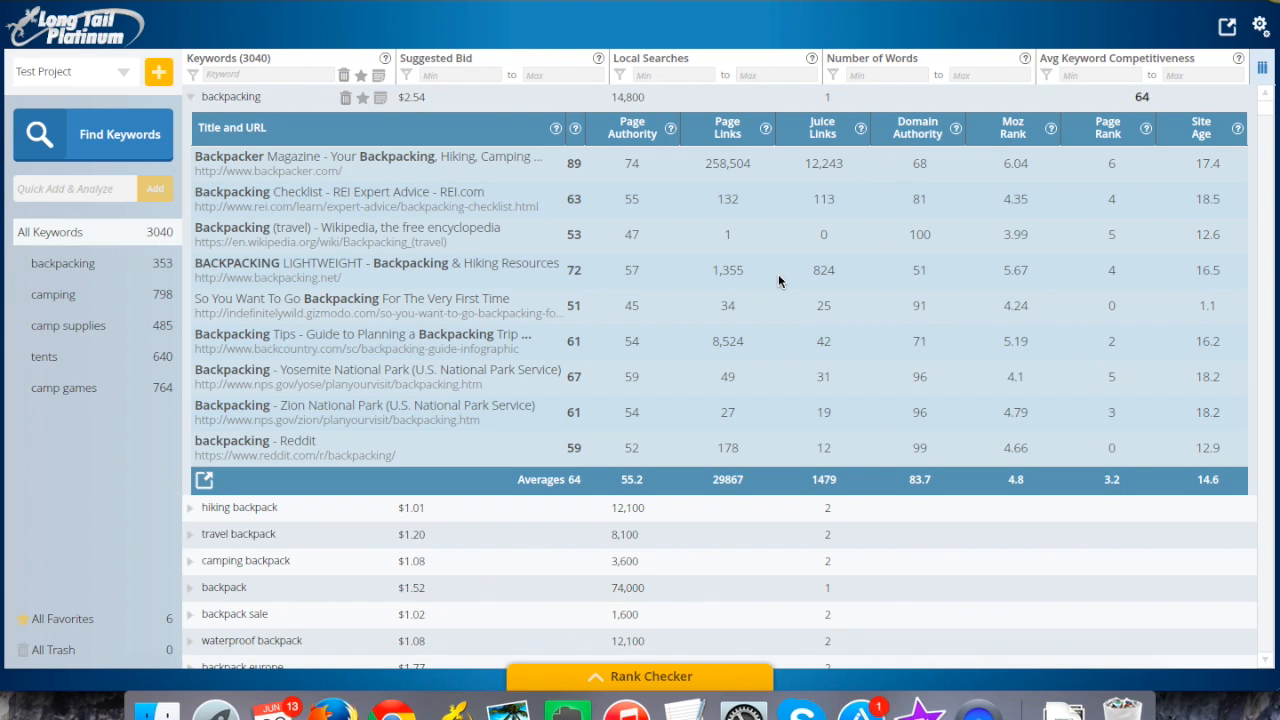